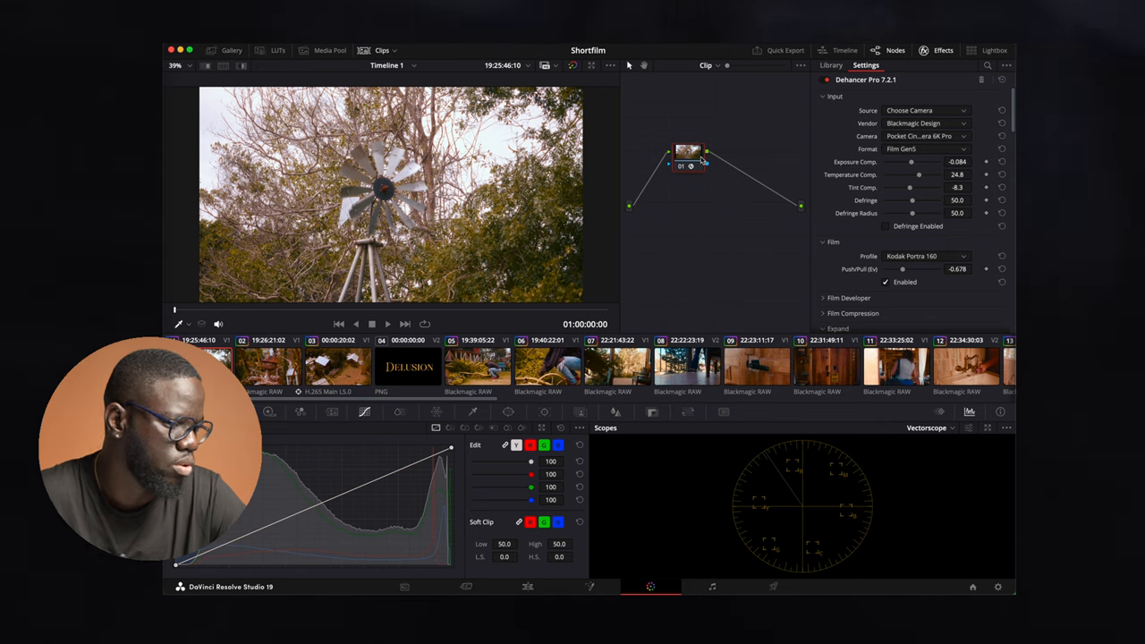
{"action": "mouse_move", "coordinate": [702, 161]}
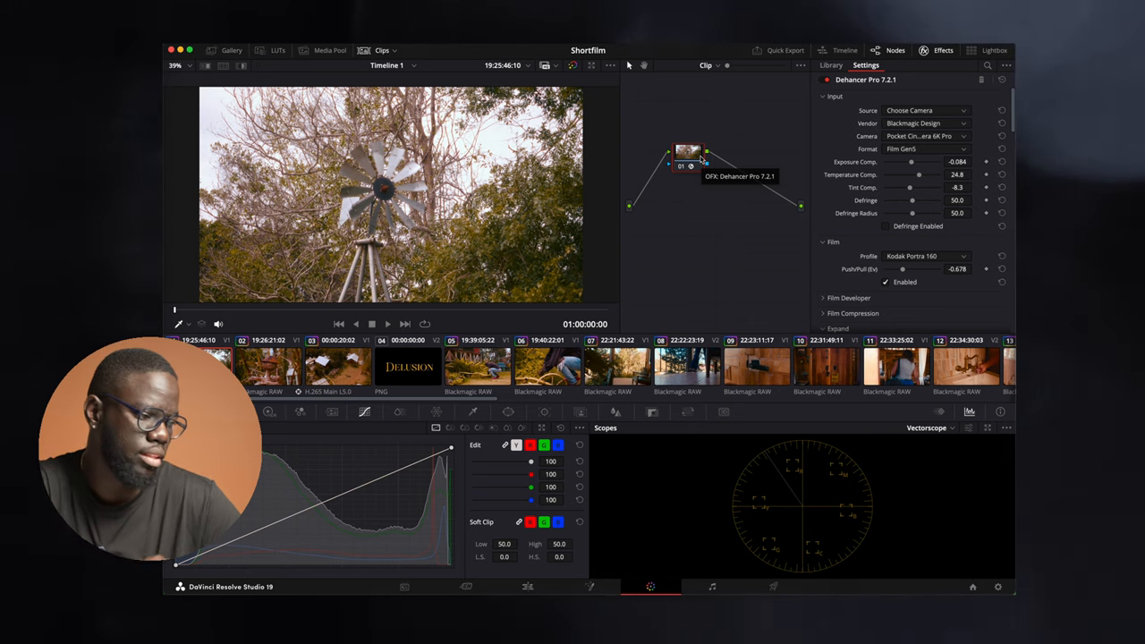
{"action": "mouse_move", "coordinate": [736, 156]}
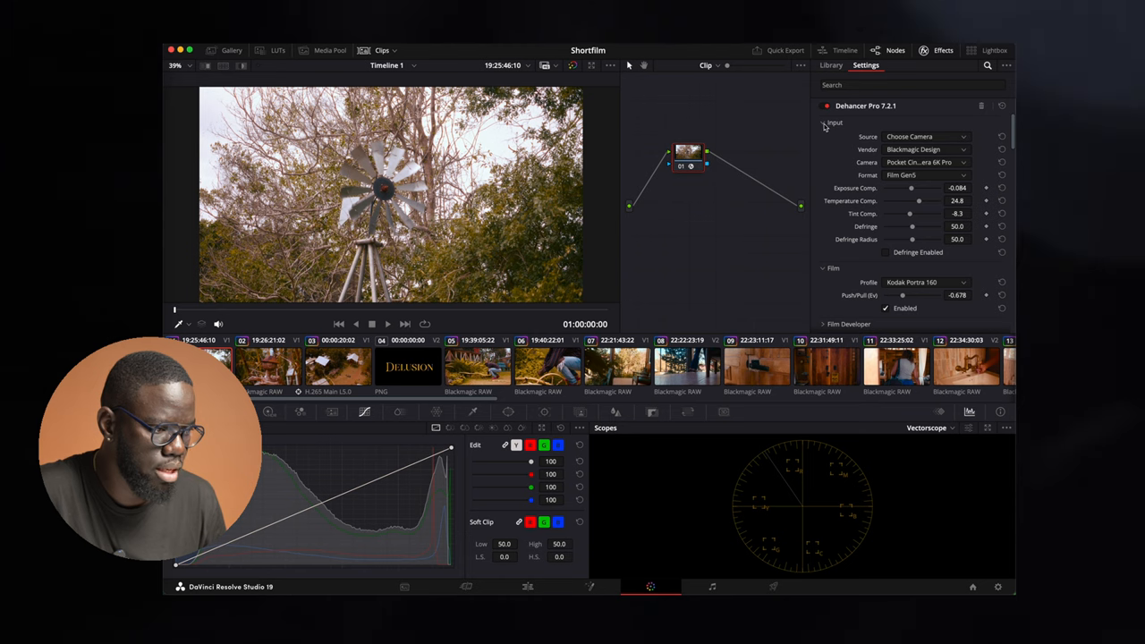
- Collapse all Dehancer Pro sections, scroll the list, and reopen only the Input section
{"action": "left_click", "coordinate": [823, 123]}
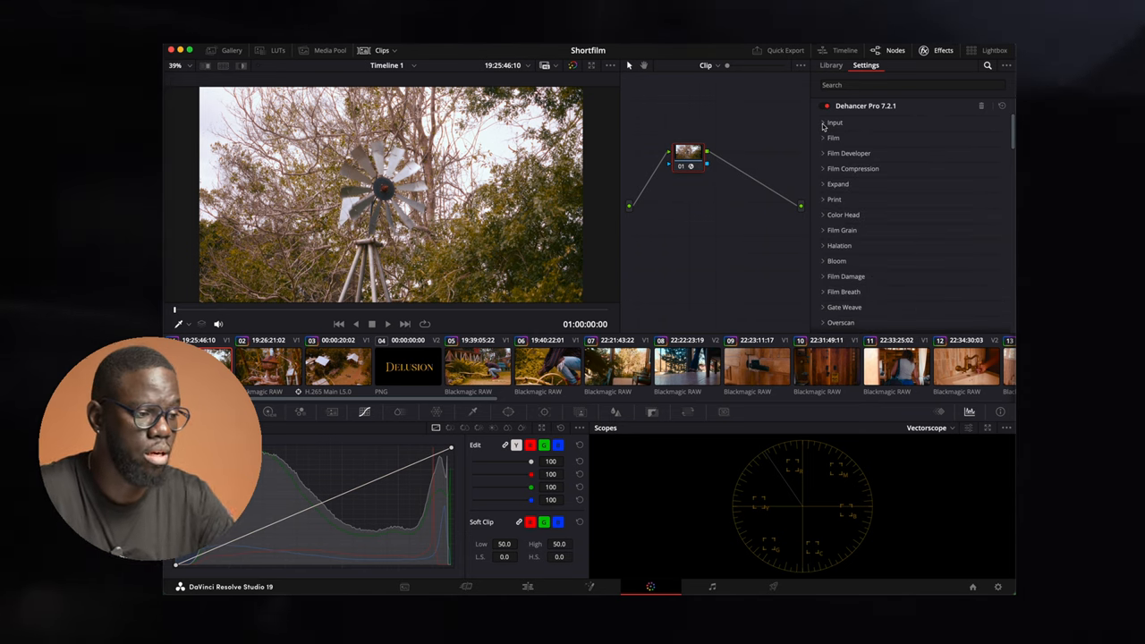
{"action": "scroll", "scroll_direction": "down", "scroll_amount": 3}
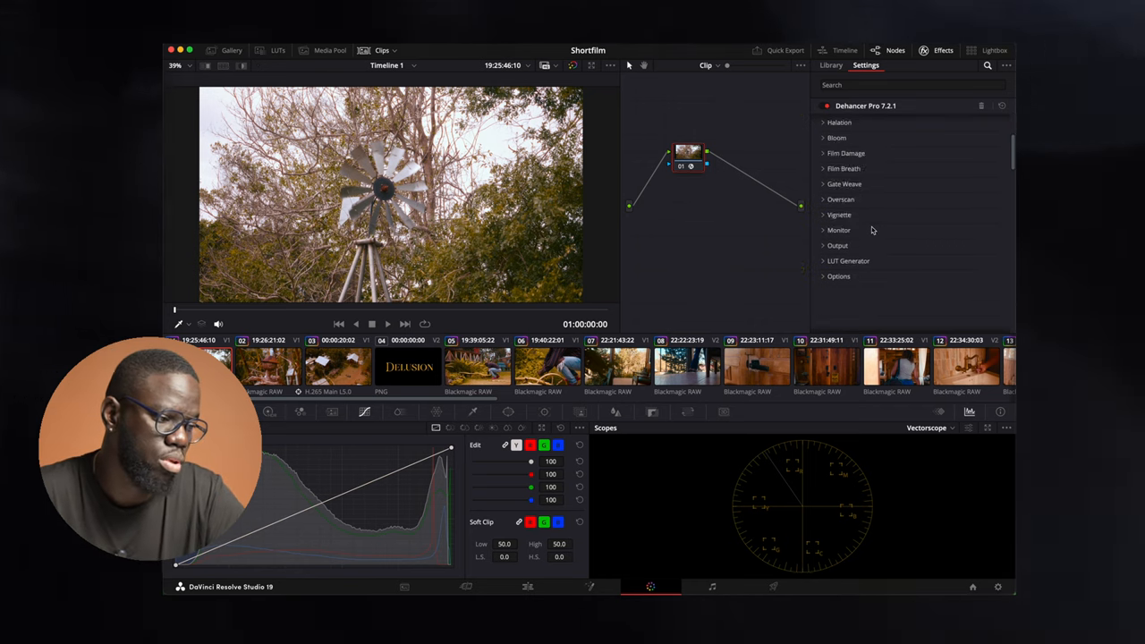
{"action": "left_click", "coordinate": [834, 122]}
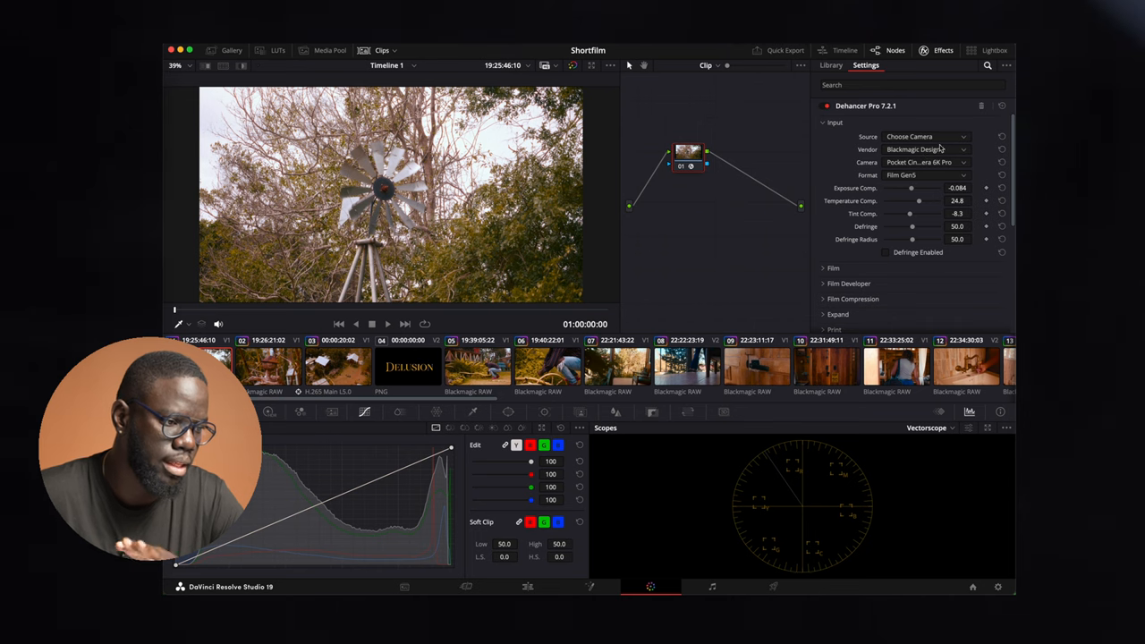
{"action": "mouse_move", "coordinate": [921, 165]}
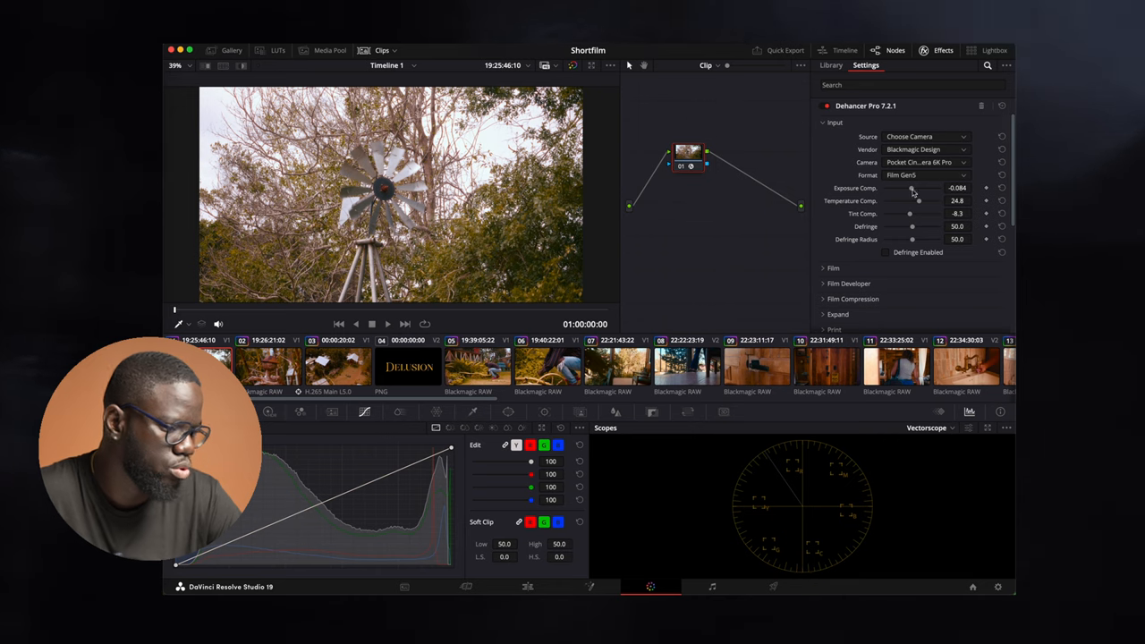
- Test and reset exposure compensation, then warm the windmill shot with temperature compensation 33.9
{"action": "left_click_drag", "start_coordinate": [919, 188], "coordinate": [912, 188]}
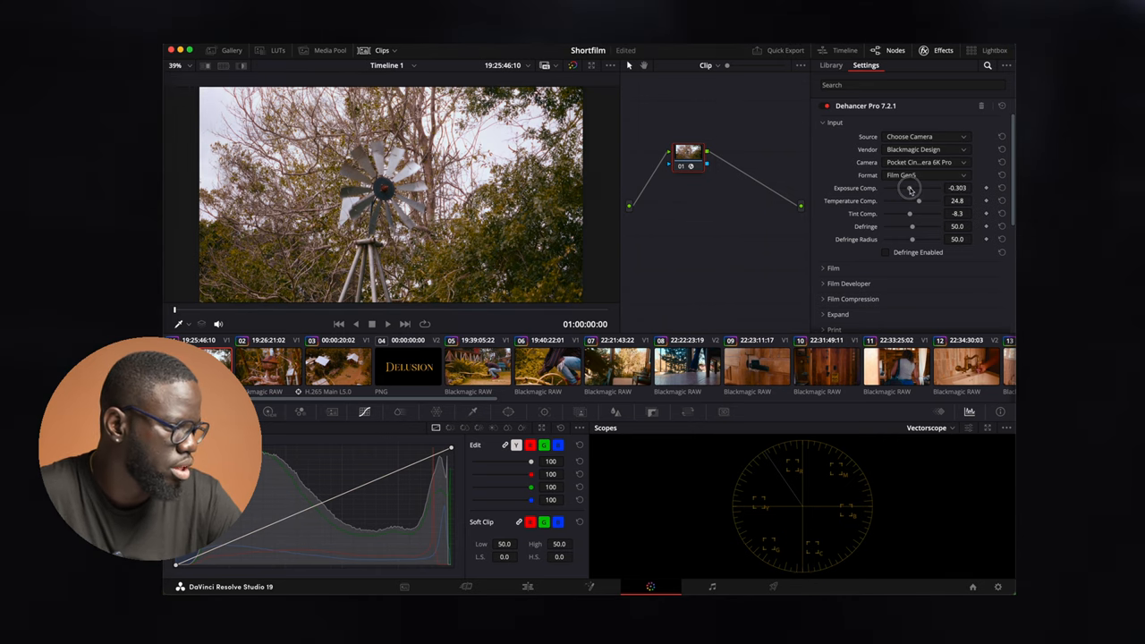
{"action": "left_click_drag", "start_coordinate": [918, 188], "coordinate": [943, 188]}
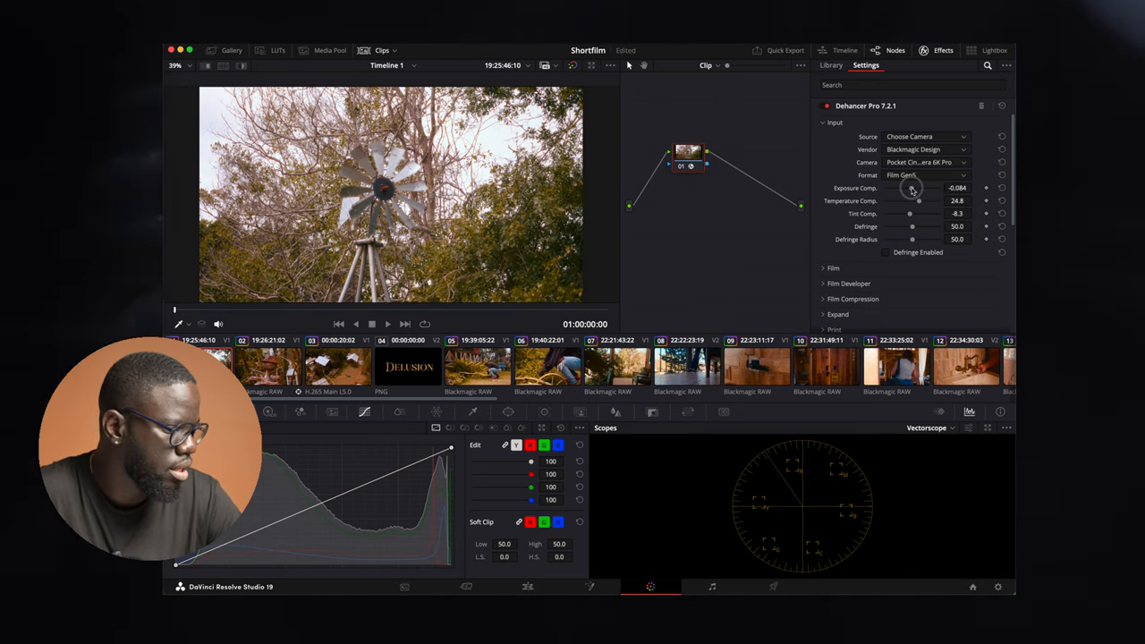
{"action": "left_click_drag", "start_coordinate": [918, 201], "coordinate": [894, 200]}
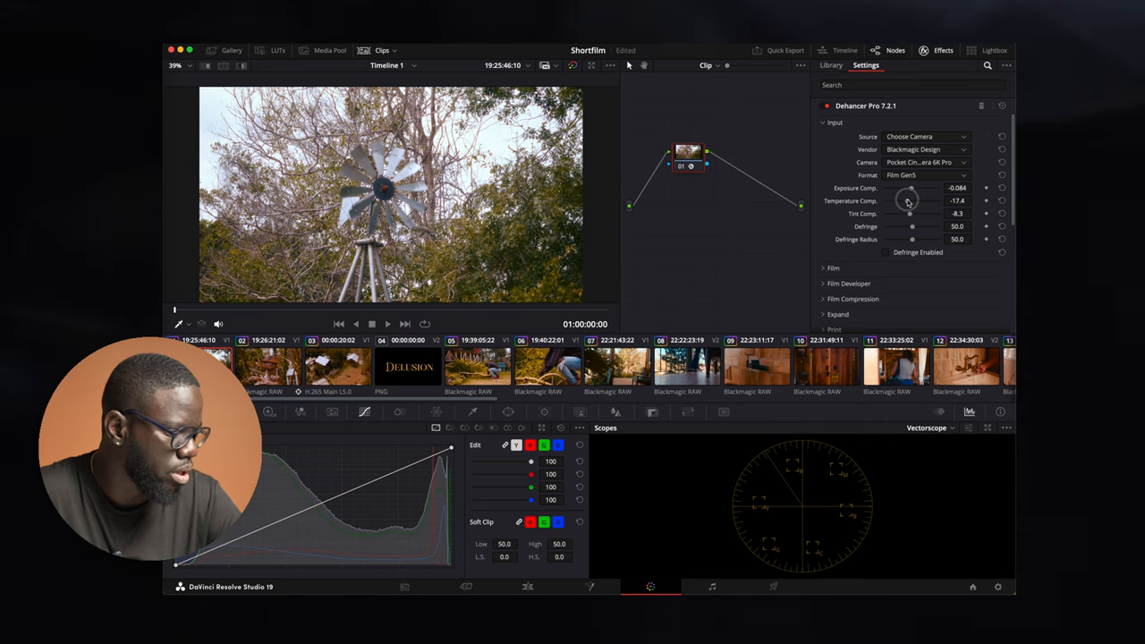
{"action": "left_click_drag", "start_coordinate": [911, 200], "coordinate": [923, 200]}
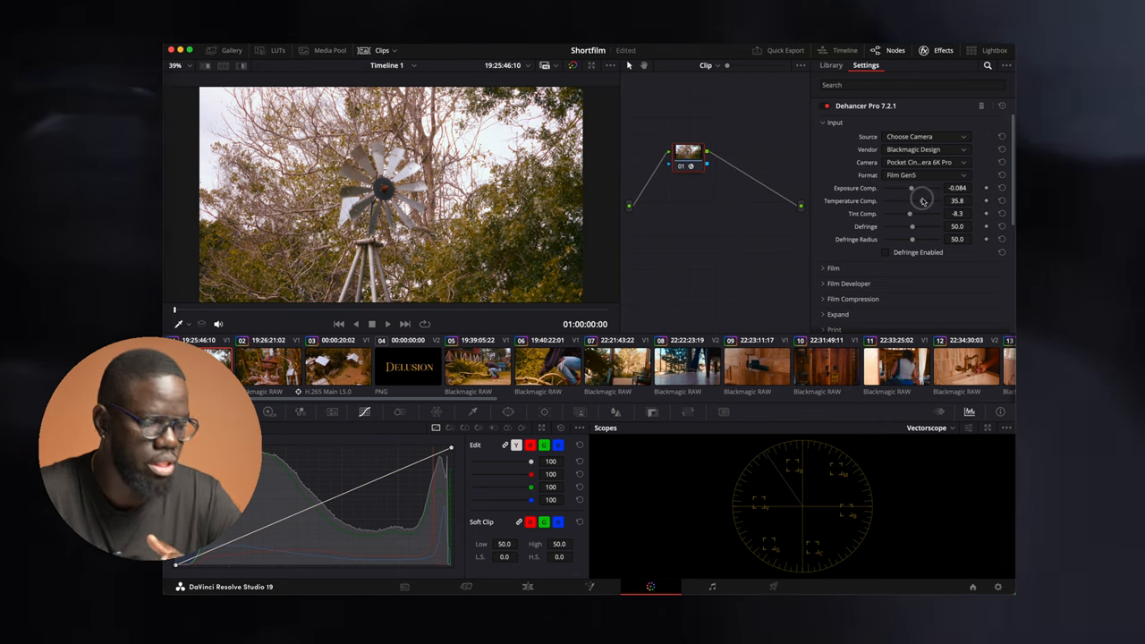
{"action": "left_click_drag", "start_coordinate": [912, 200], "coordinate": [909, 200]}
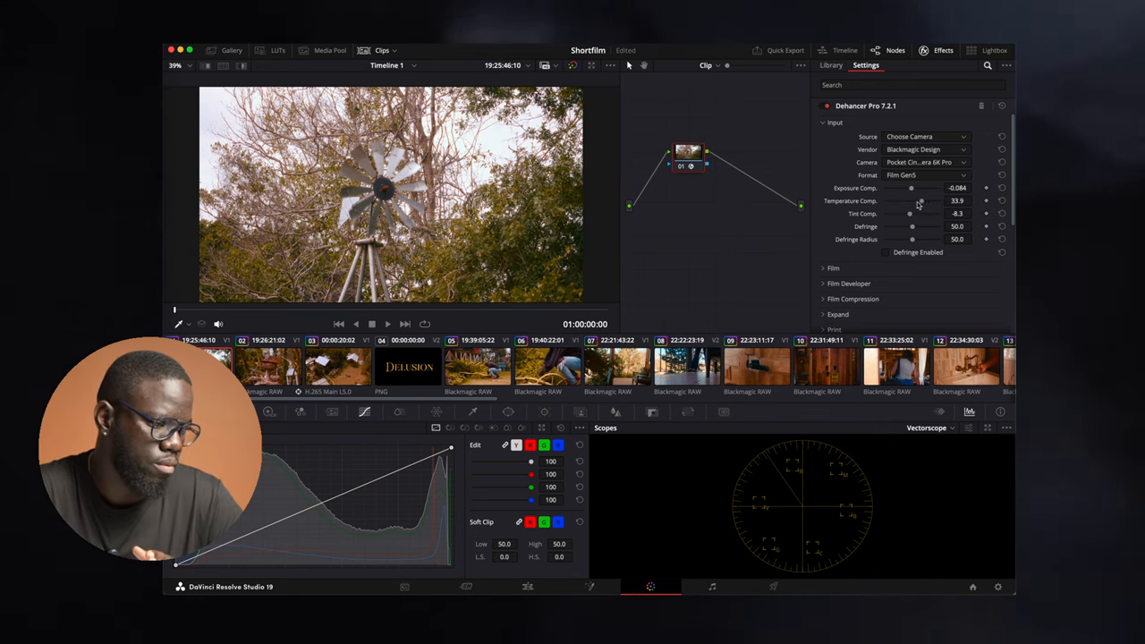
{"action": "mouse_move", "coordinate": [910, 216]}
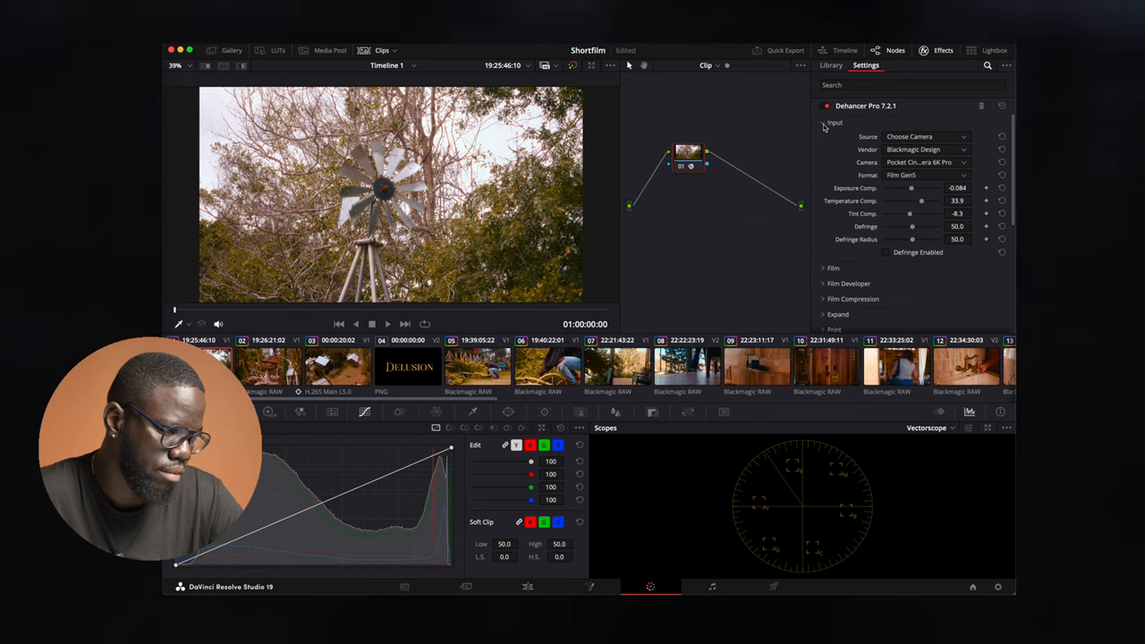
- Swap the Input section for Film and browse film stocks, keeping Kodak Portra 160
{"action": "left_click", "coordinate": [824, 137]}
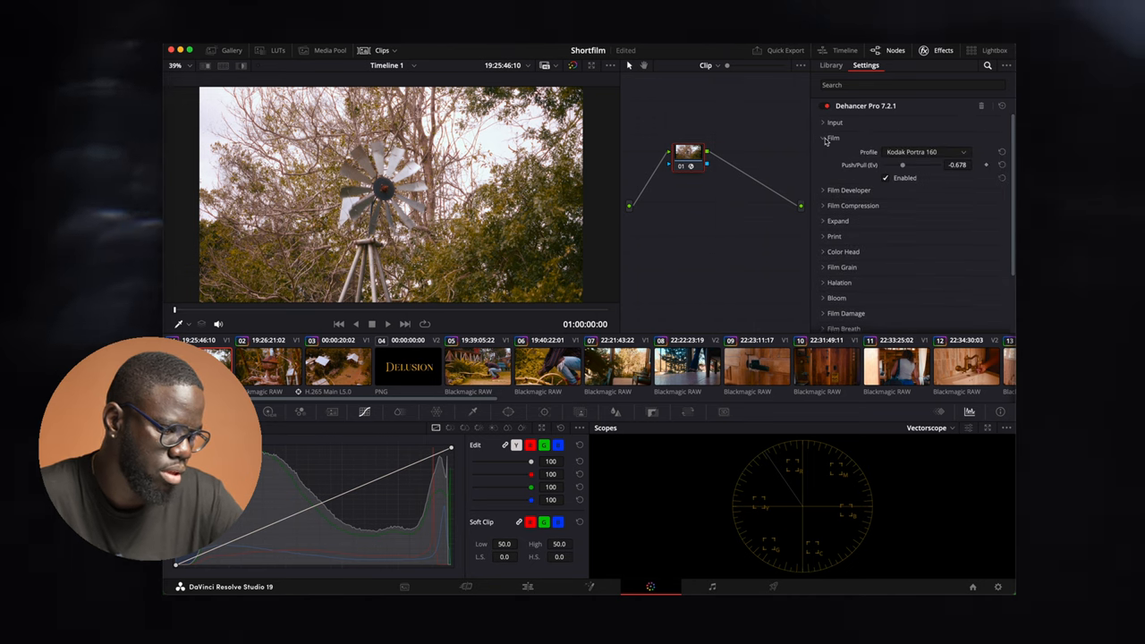
{"action": "left_click", "coordinate": [832, 137]}
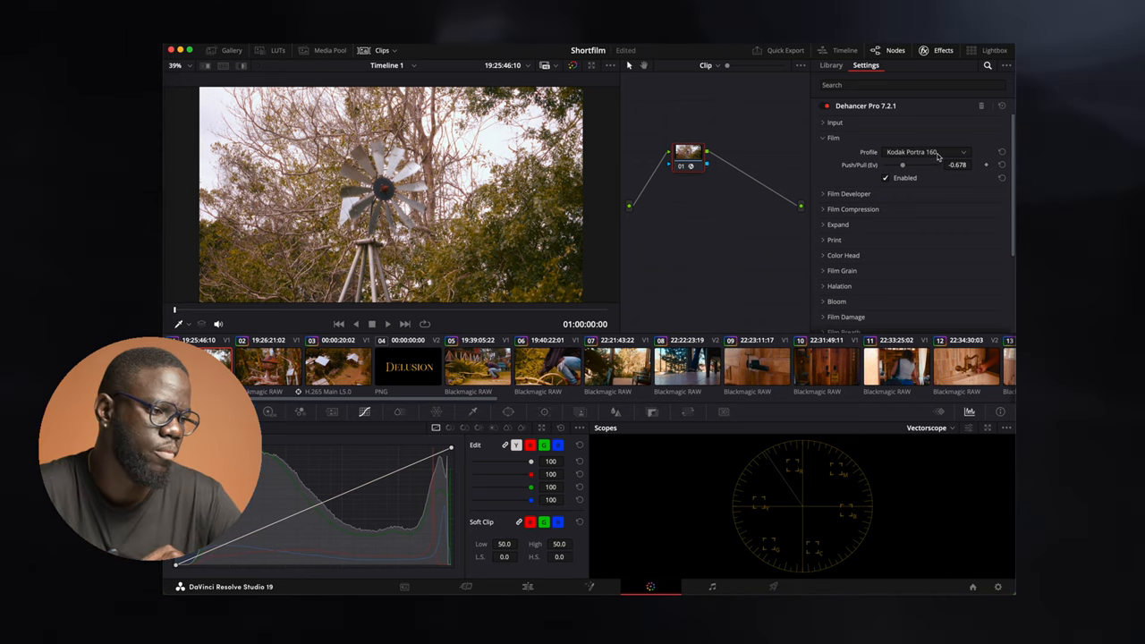
{"action": "mouse_move", "coordinate": [905, 163]}
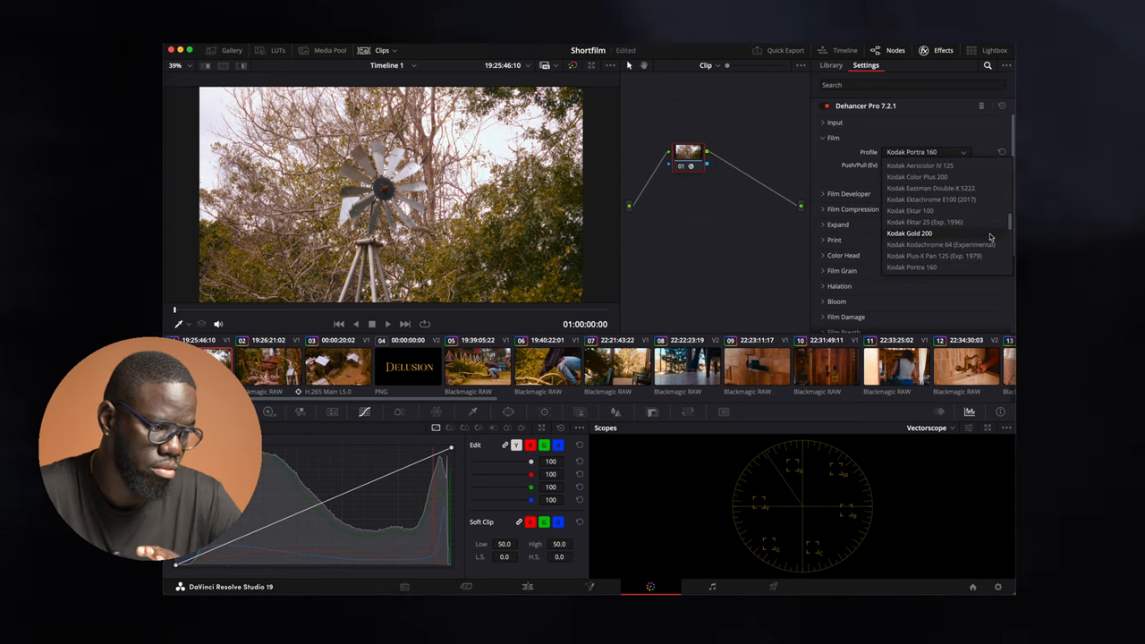
{"action": "scroll", "scroll_direction": "up", "scroll_amount": 3}
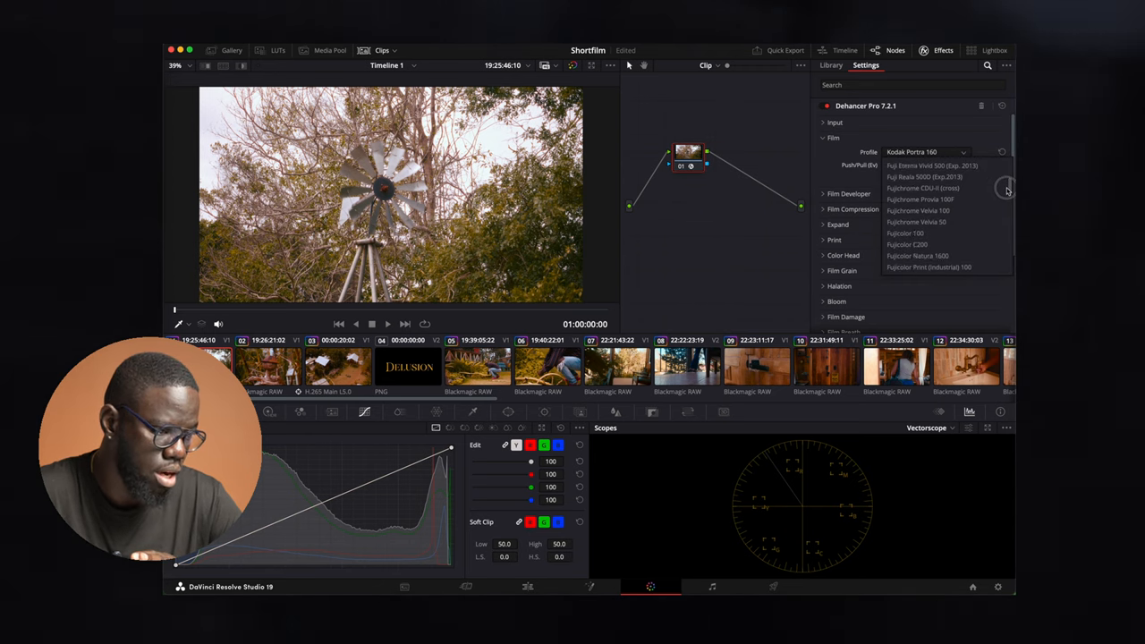
{"action": "scroll", "scroll_direction": "up", "scroll_amount": 3}
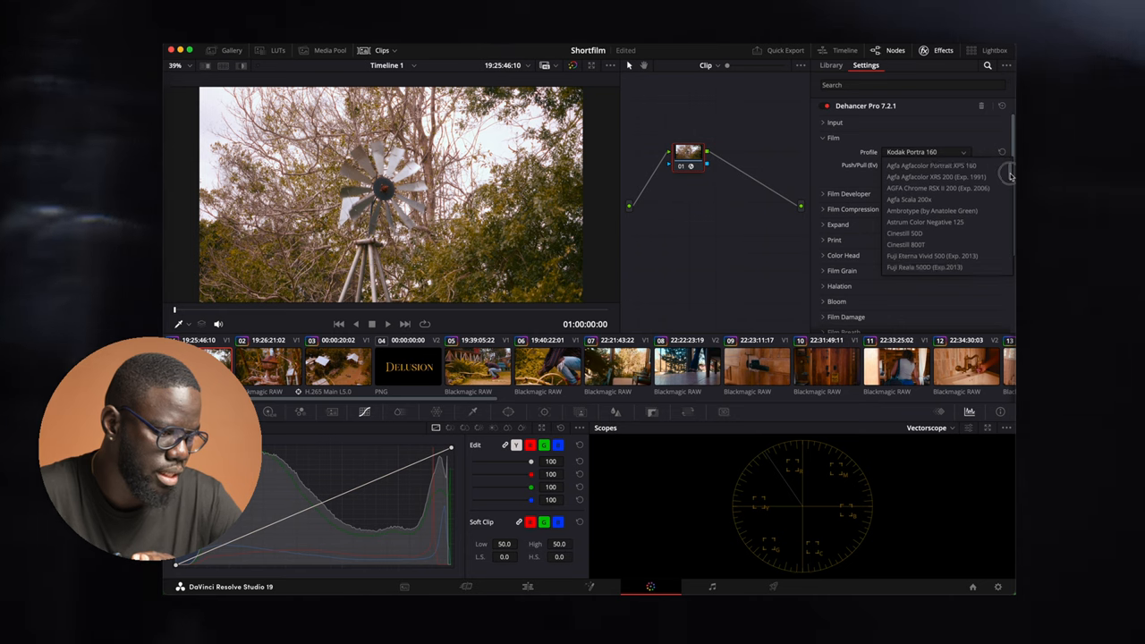
{"action": "scroll", "scroll_direction": "down", "scroll_amount": 3}
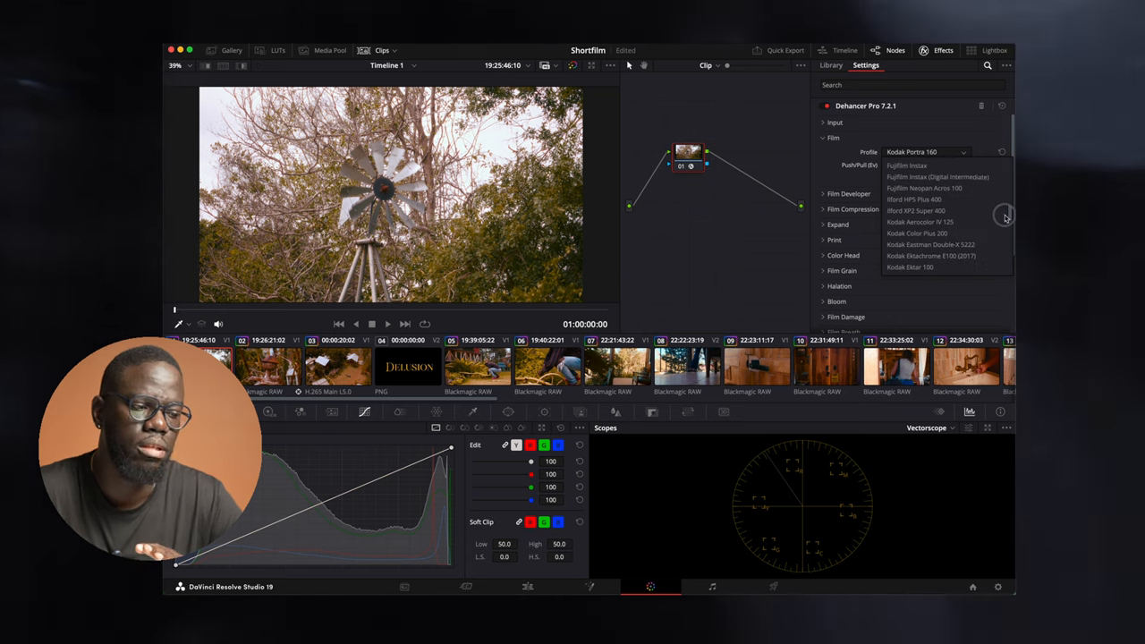
{"action": "scroll", "scroll_direction": "down", "scroll_amount": 3}
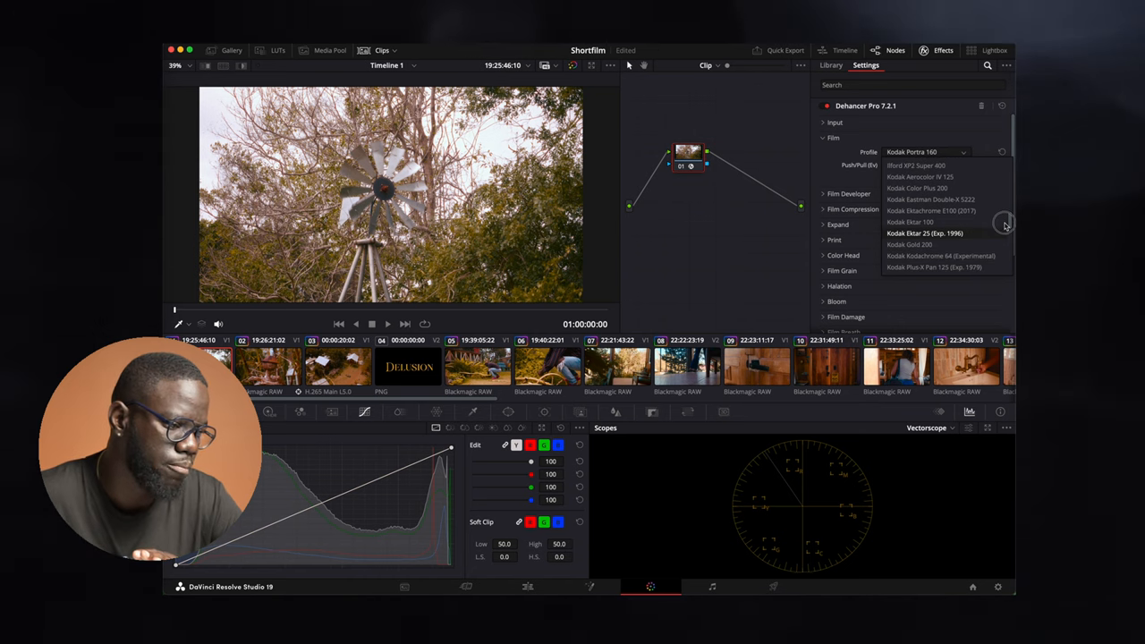
{"action": "scroll", "scroll_direction": "down", "scroll_amount": 3}
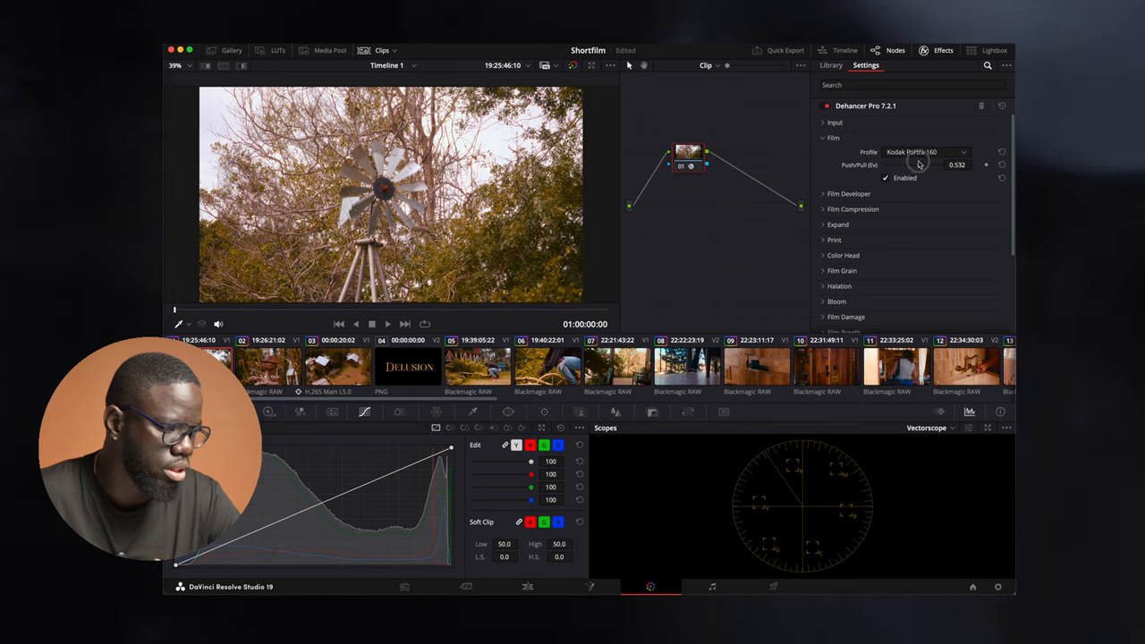
- Set Kodak Portra 160 push/pull to -0.532 and toggle film emulation to compare
{"action": "left_click_drag", "start_coordinate": [918, 164], "coordinate": [906, 165]}
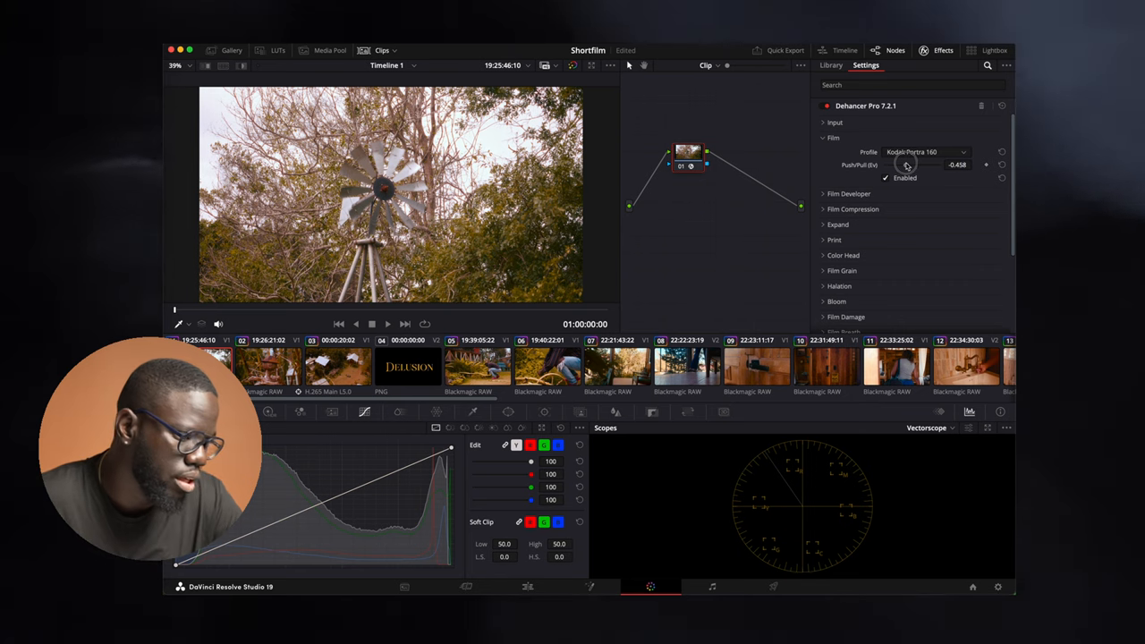
{"action": "left_click_drag", "start_coordinate": [905, 165], "coordinate": [912, 165]}
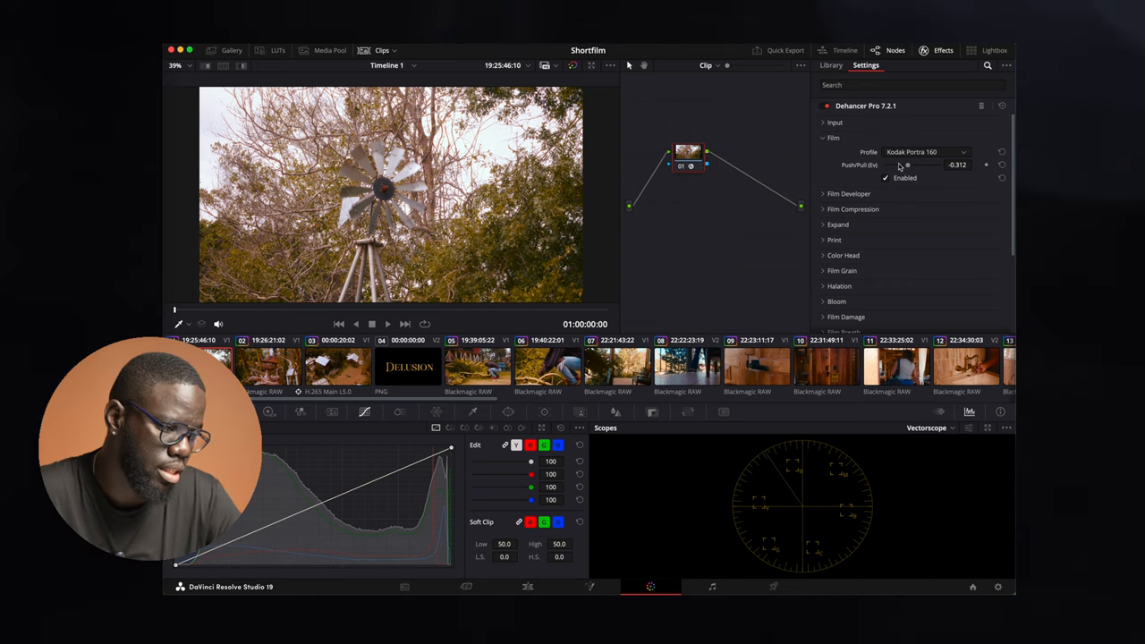
{"action": "left_click_drag", "start_coordinate": [912, 164], "coordinate": [902, 165]}
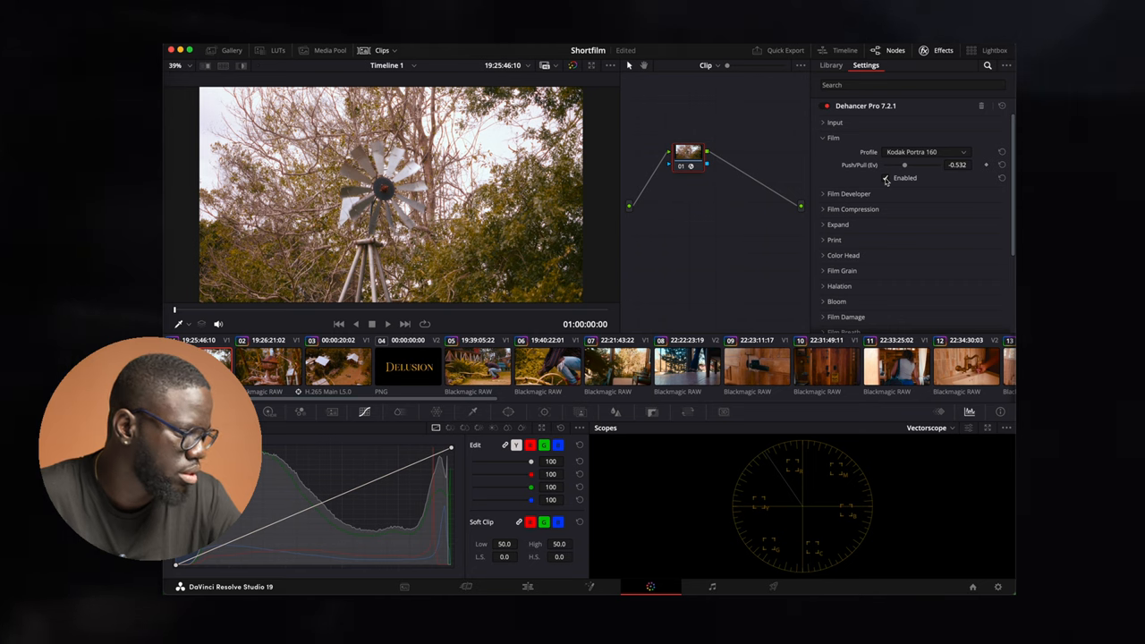
{"action": "left_click", "coordinate": [886, 178]}
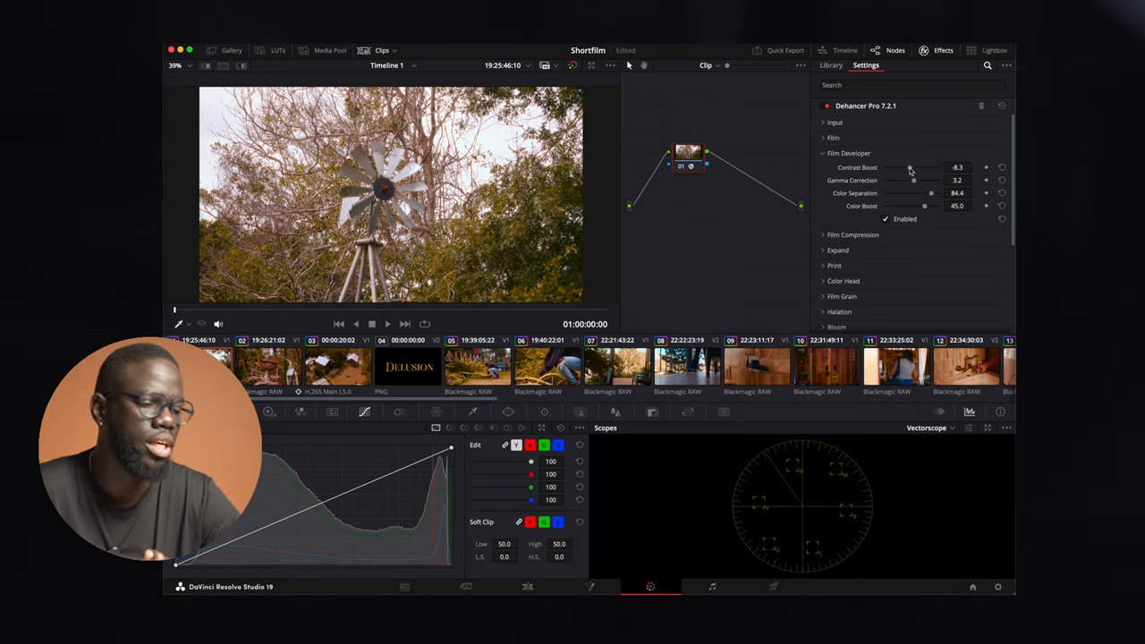
{"action": "mouse_move", "coordinate": [924, 211]}
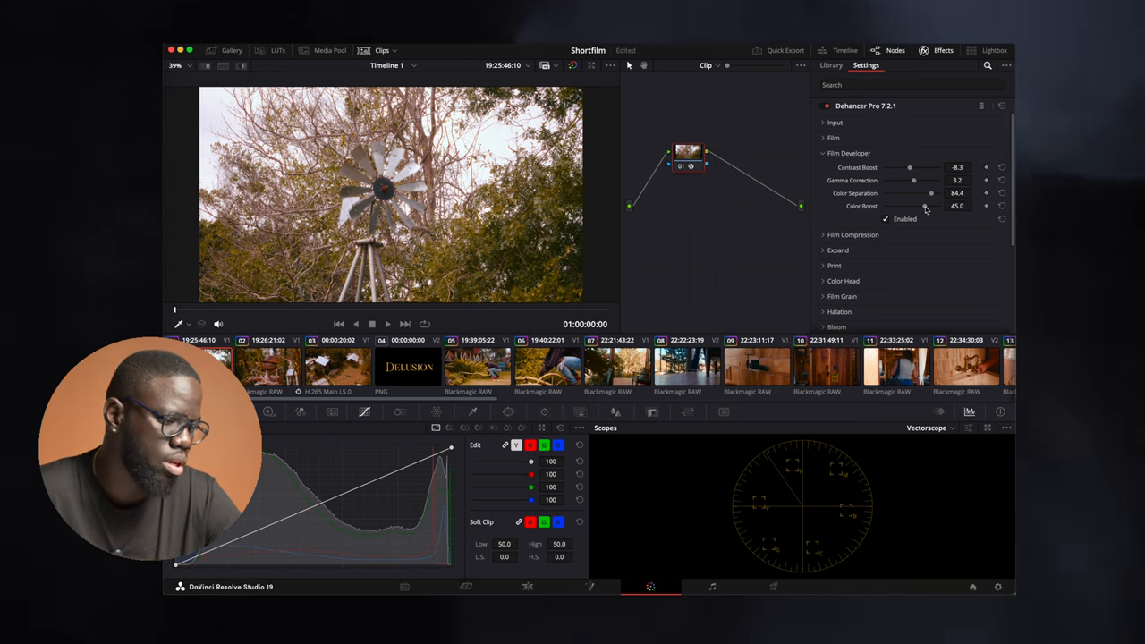
- Try other Film Developer color boost amounts, then return it to 56
{"action": "left_click_drag", "start_coordinate": [905, 205], "coordinate": [929, 206]}
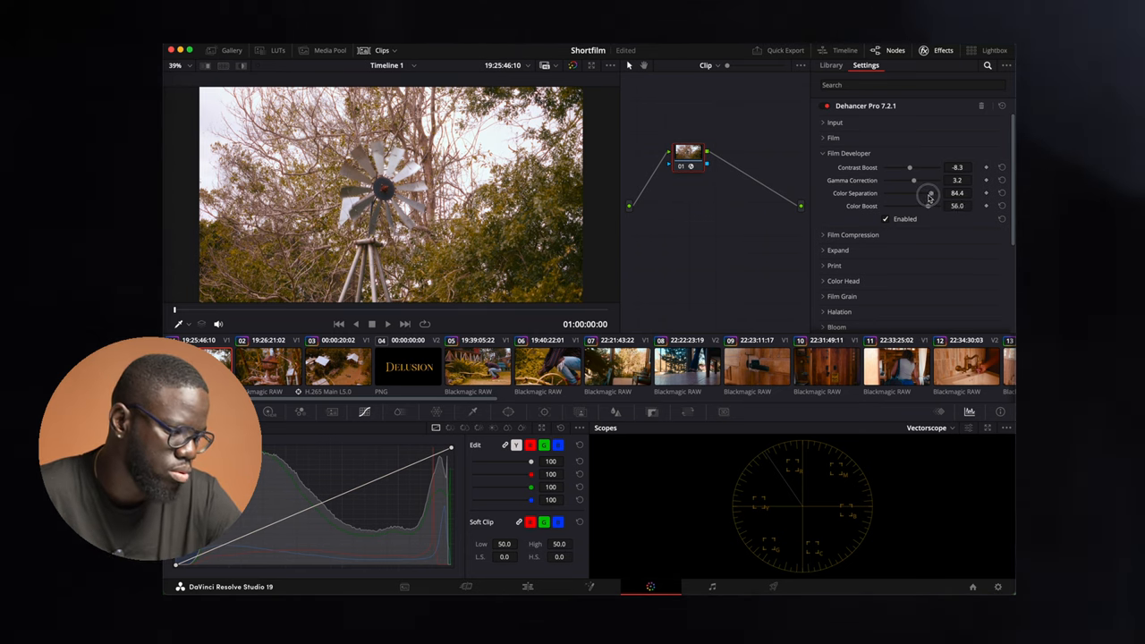
{"action": "left_click_drag", "start_coordinate": [930, 205], "coordinate": [903, 205]}
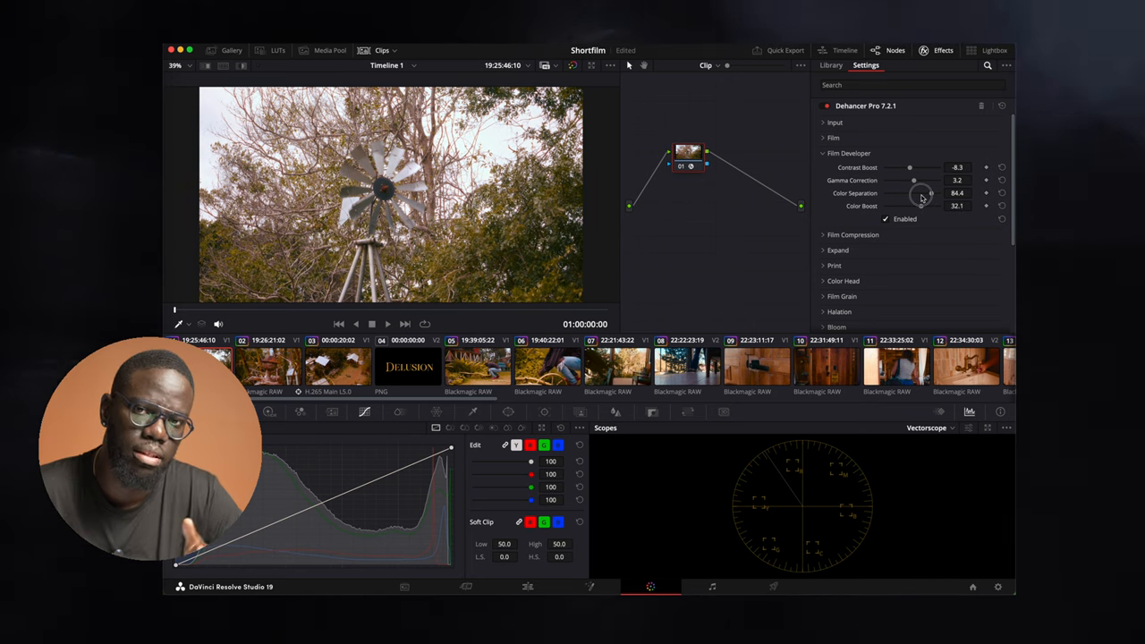
{"action": "left_click_drag", "start_coordinate": [921, 197], "coordinate": [930, 205]}
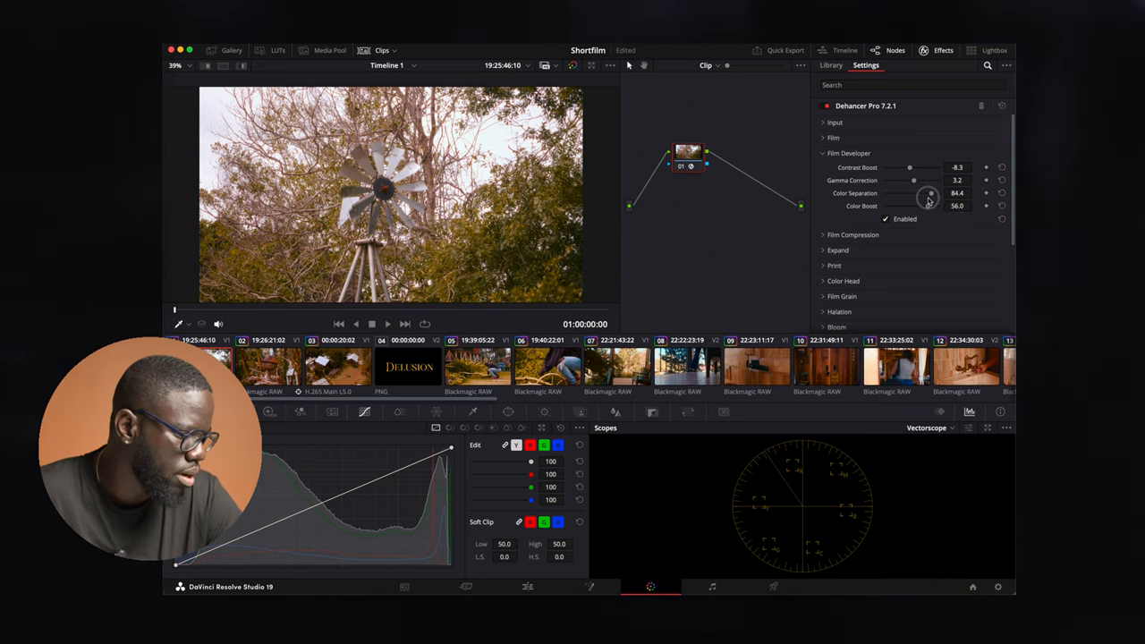
{"action": "mouse_move", "coordinate": [910, 170]}
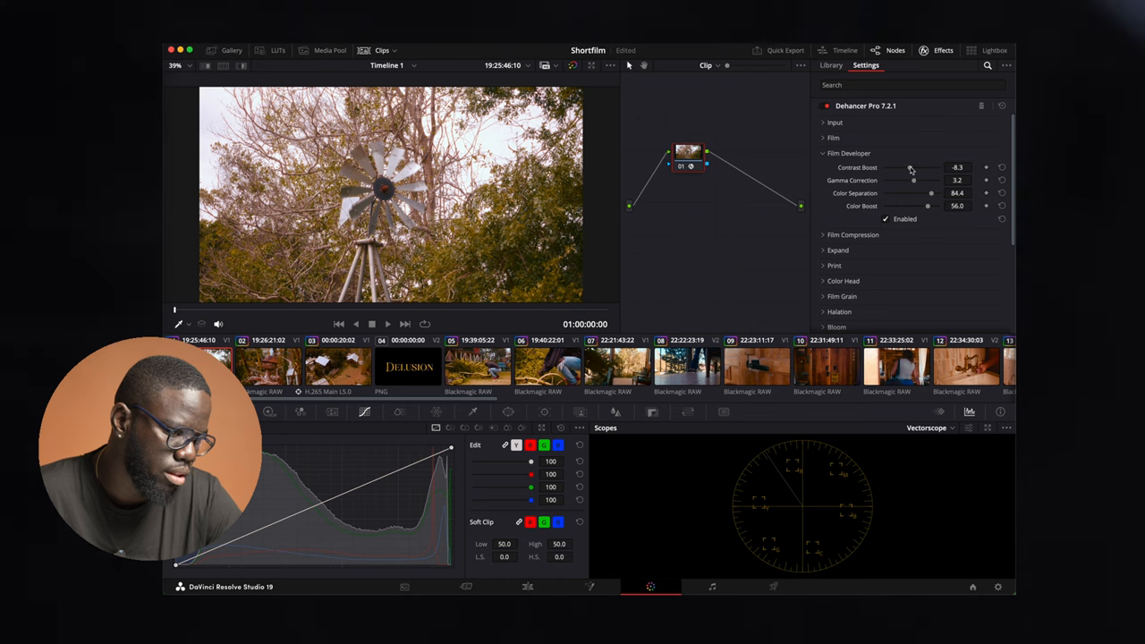
- Raise Film Developer contrast boost from -6.3 to near zero
{"action": "left_click_drag", "start_coordinate": [912, 167], "coordinate": [915, 168]}
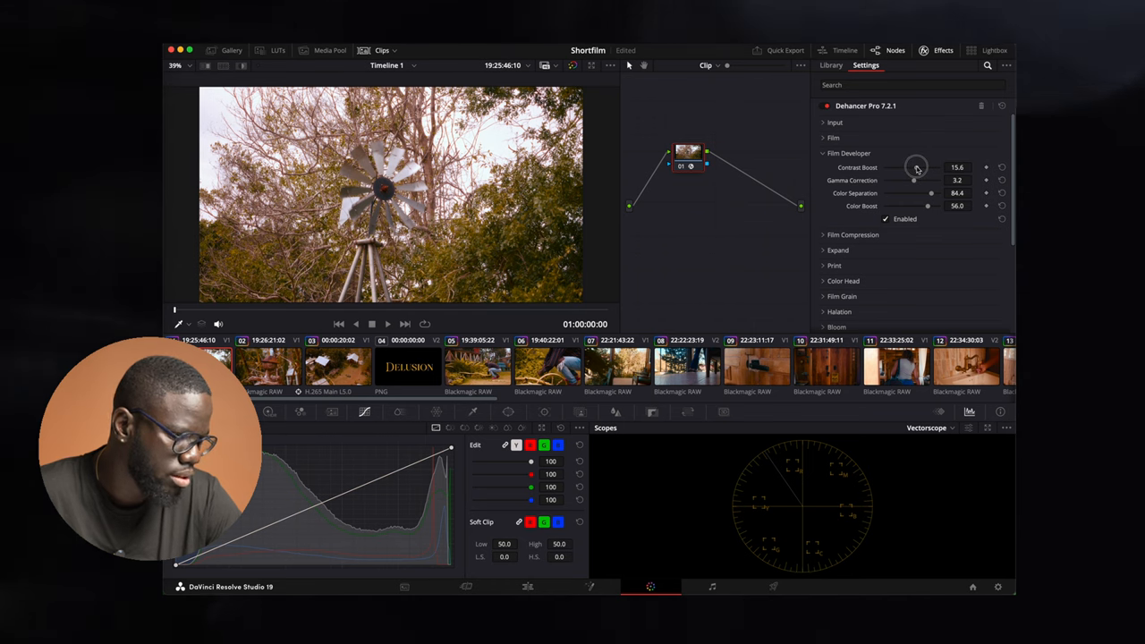
{"action": "left_click_drag", "start_coordinate": [916, 167], "coordinate": [913, 167]}
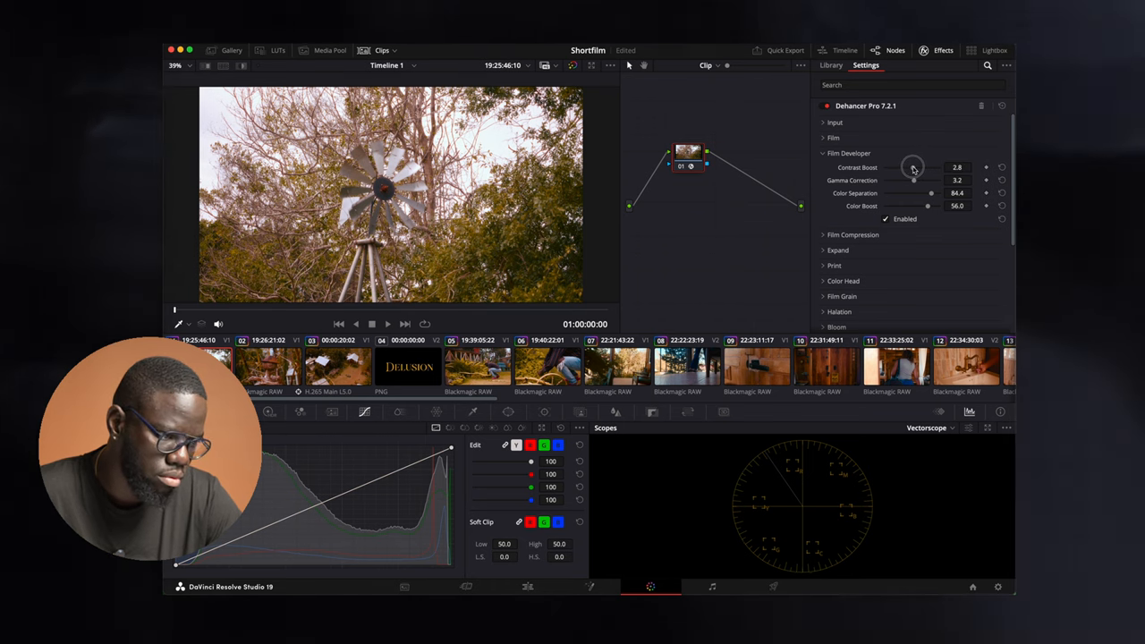
{"action": "left_click_drag", "start_coordinate": [912, 167], "coordinate": [895, 167]}
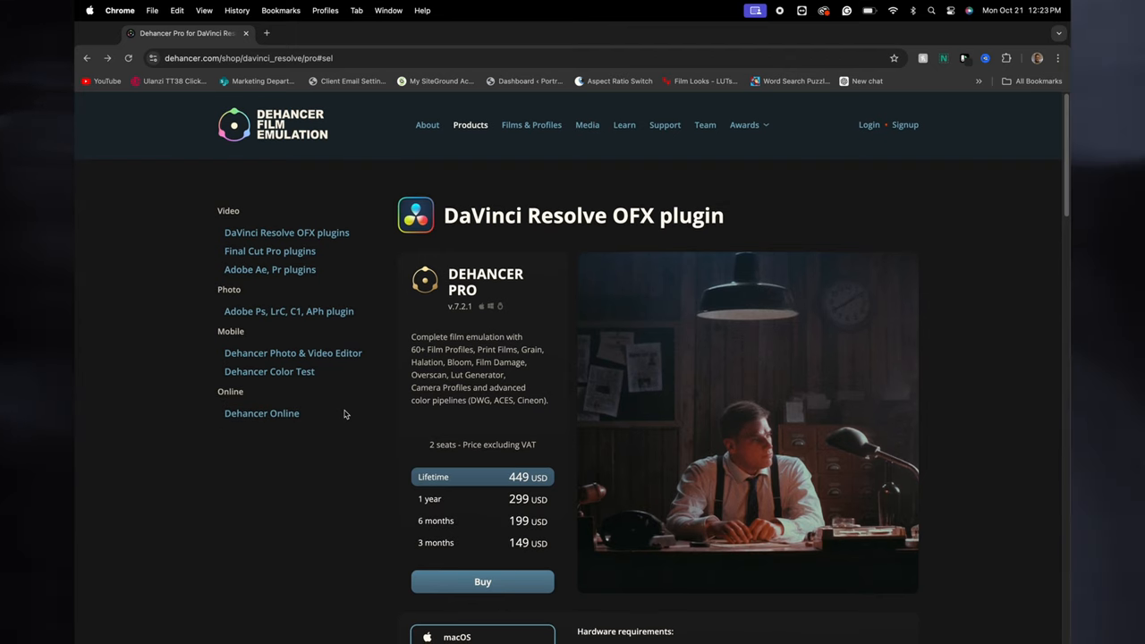
- Scroll the Dehancer Pro plugin page down to pricing, Download and free trial buttons
{"action": "scroll", "scroll_direction": "down", "scroll_amount": 3}
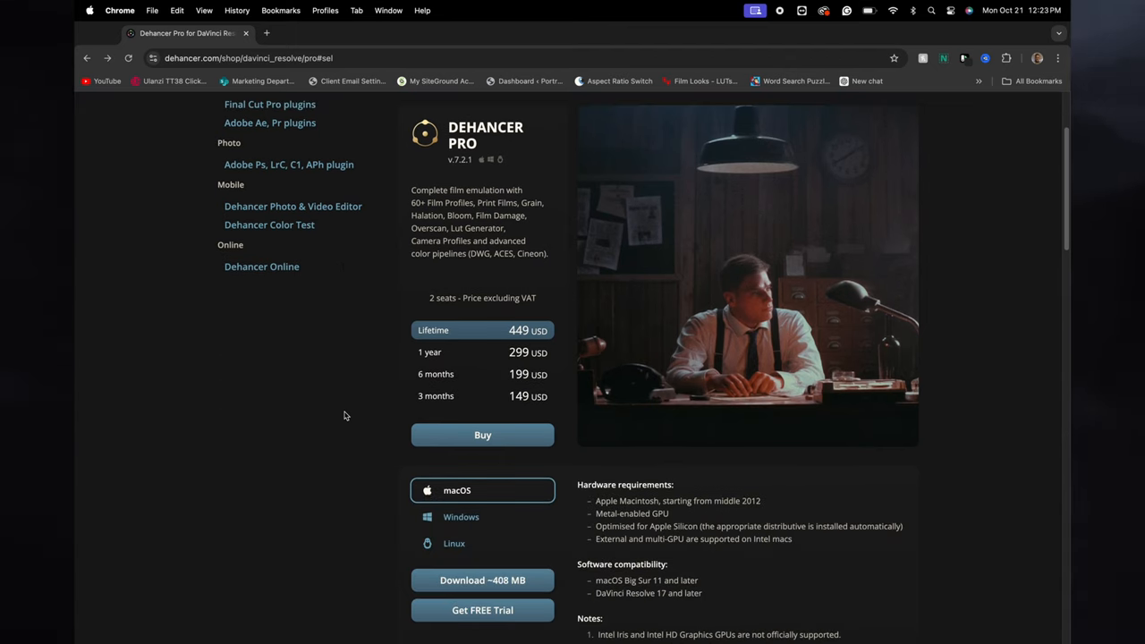
{"action": "scroll", "scroll_direction": "down", "scroll_amount": 3}
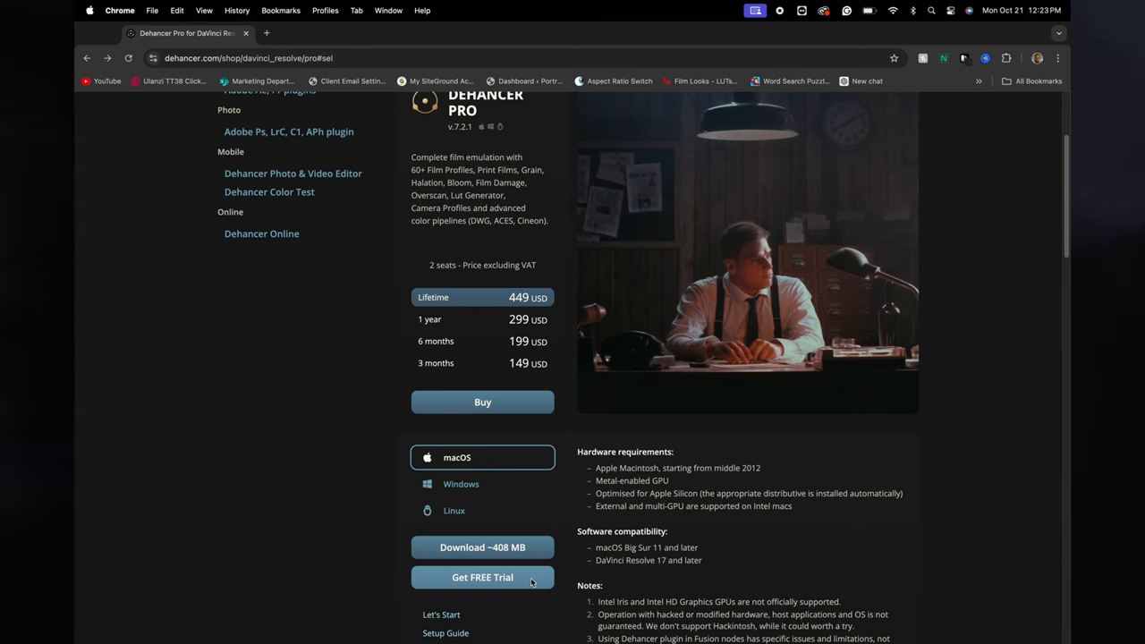
{"action": "mouse_move", "coordinate": [551, 586]}
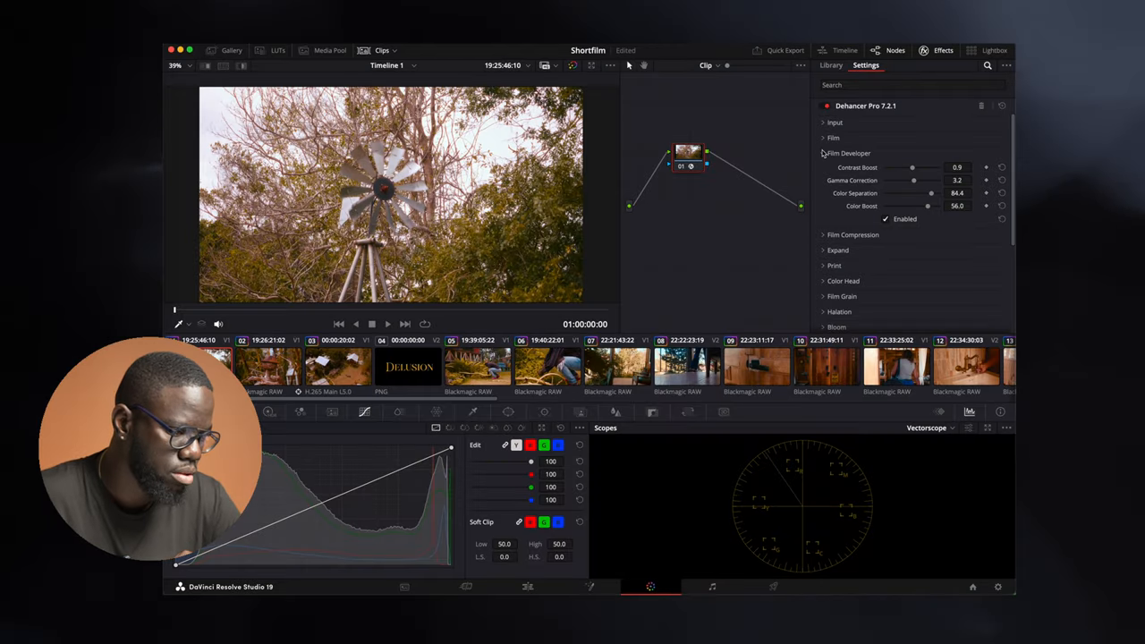
- Expand Film Compression, showing impact 60, white point 107.8, tonal range 30
{"action": "left_click", "coordinate": [848, 153]}
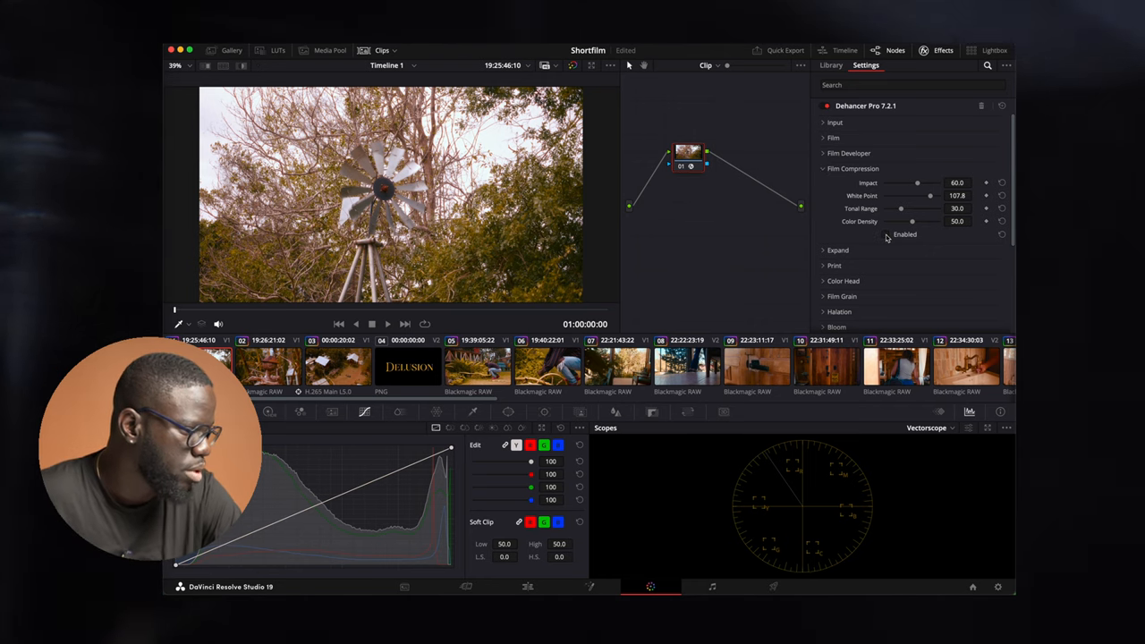
{"action": "mouse_move", "coordinate": [885, 237]}
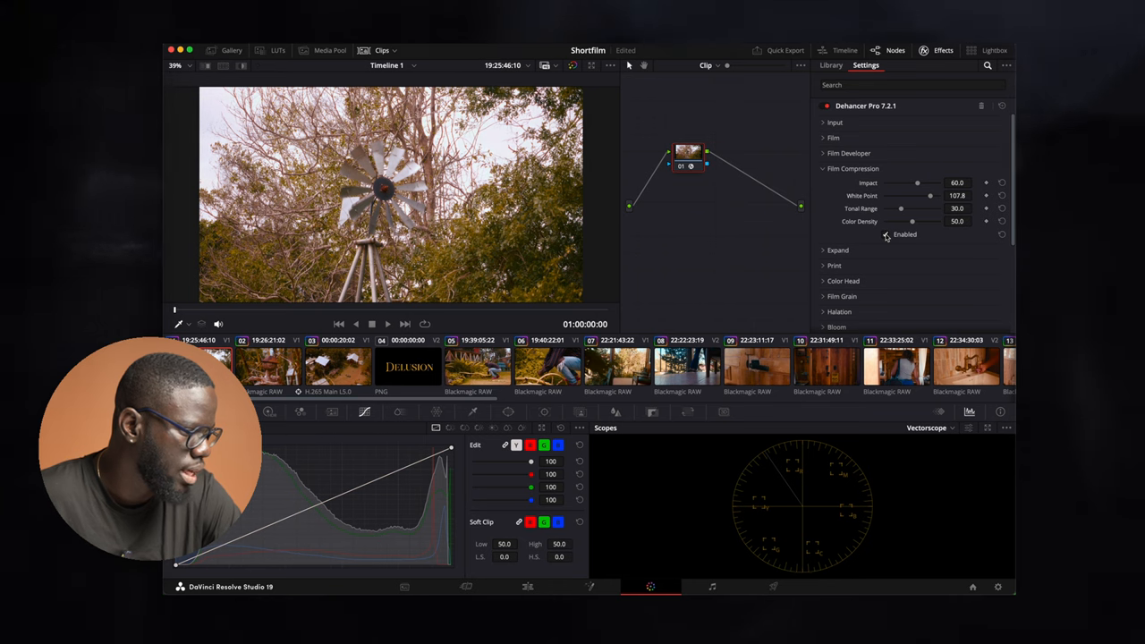
{"action": "mouse_move", "coordinate": [883, 239]}
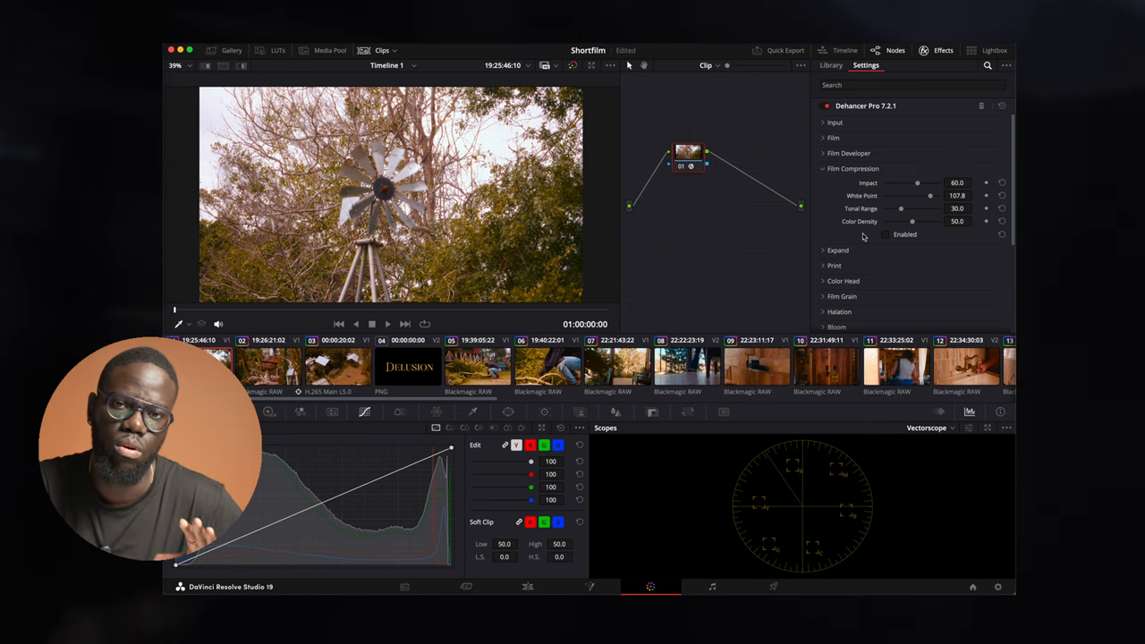
{"action": "mouse_move", "coordinate": [872, 236]}
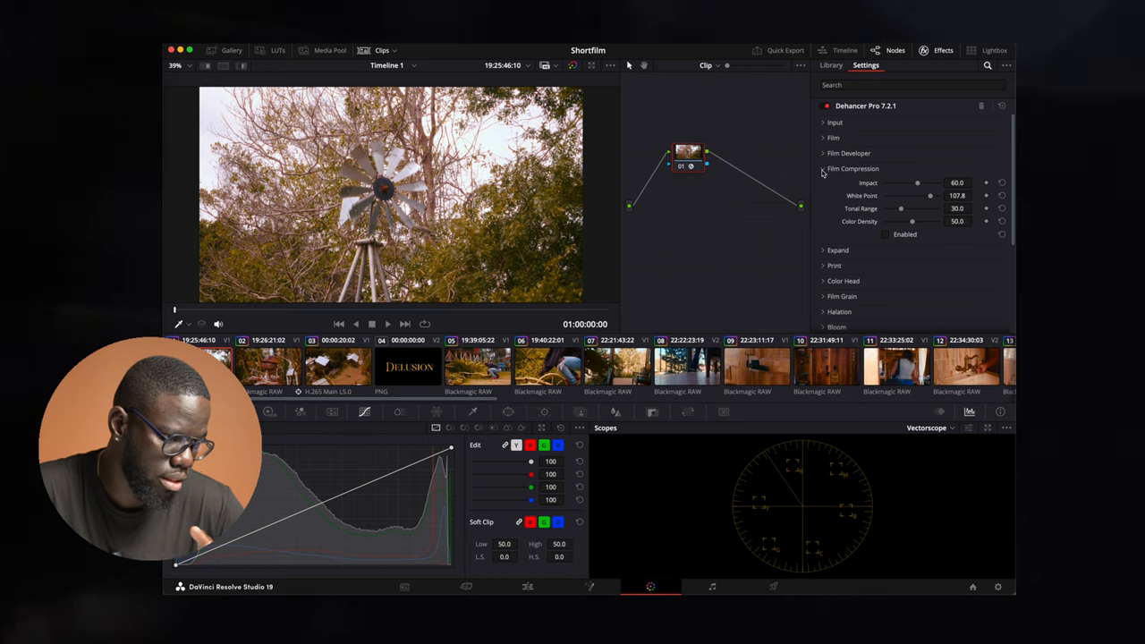
- Open Expand, compare it on and off, then enable it on garden clip 05
{"action": "left_click", "coordinate": [824, 184]}
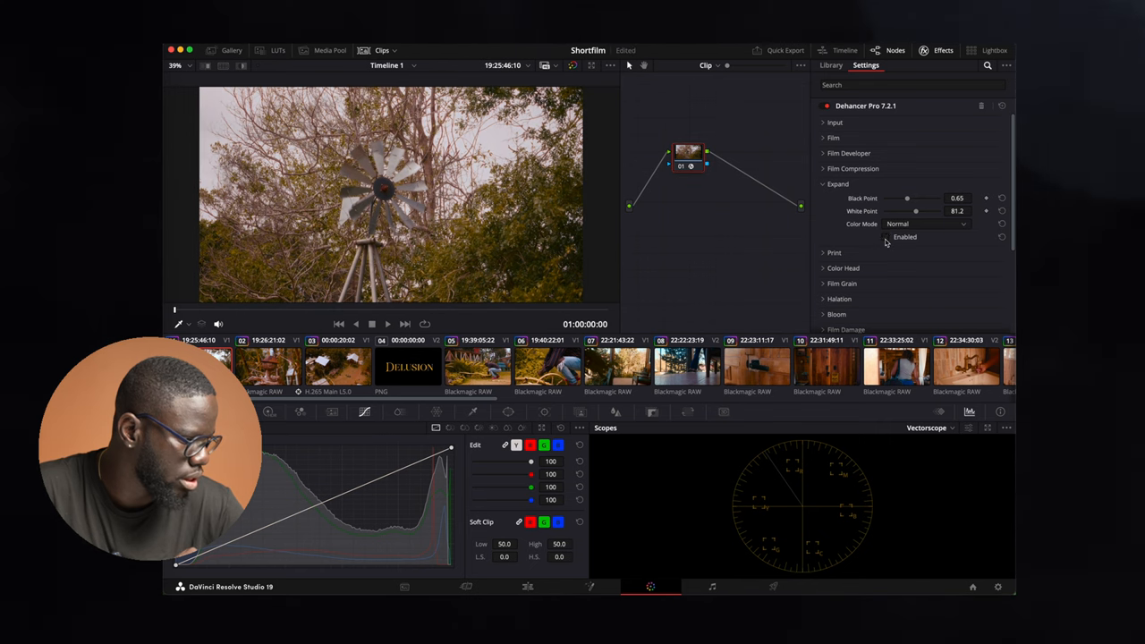
{"action": "left_click", "coordinate": [885, 236]}
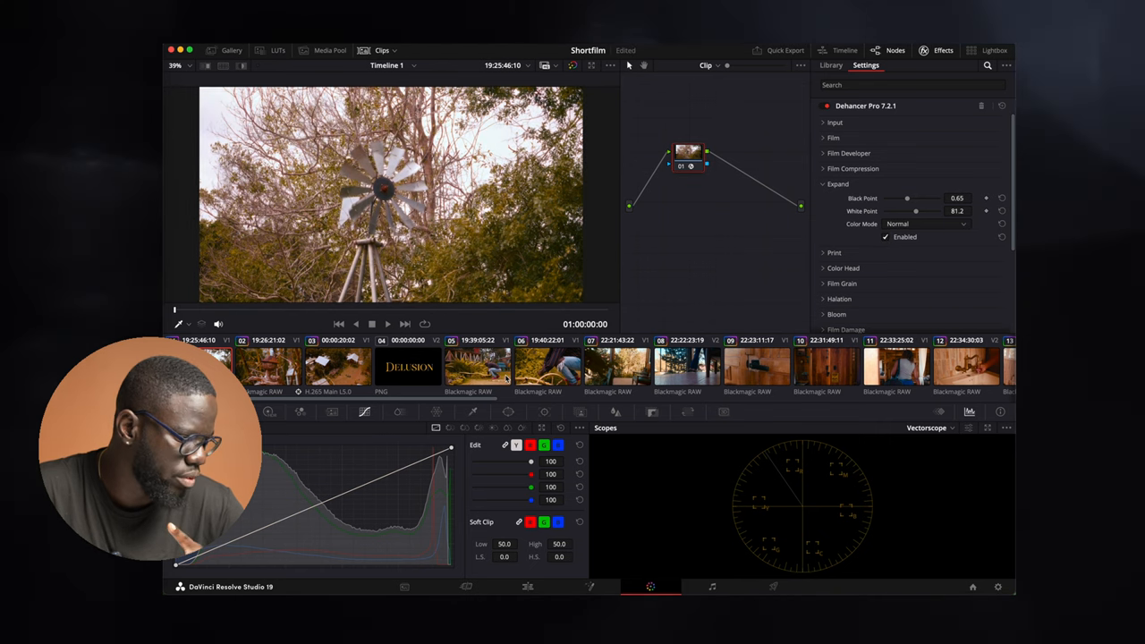
{"action": "left_click", "coordinate": [475, 367]}
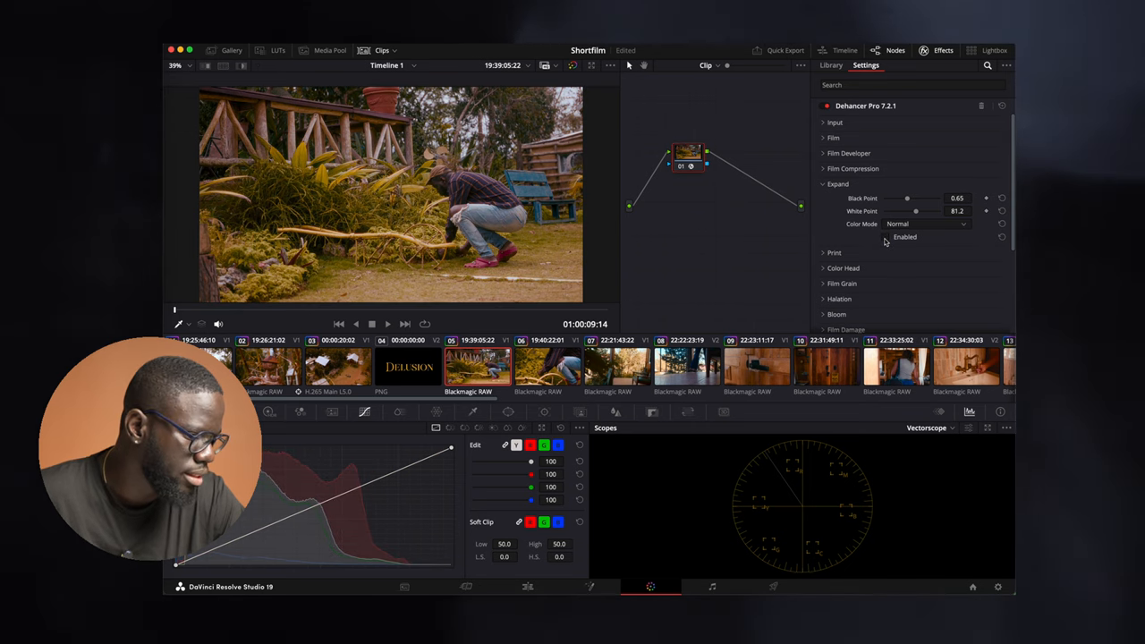
{"action": "left_click", "coordinate": [885, 236]}
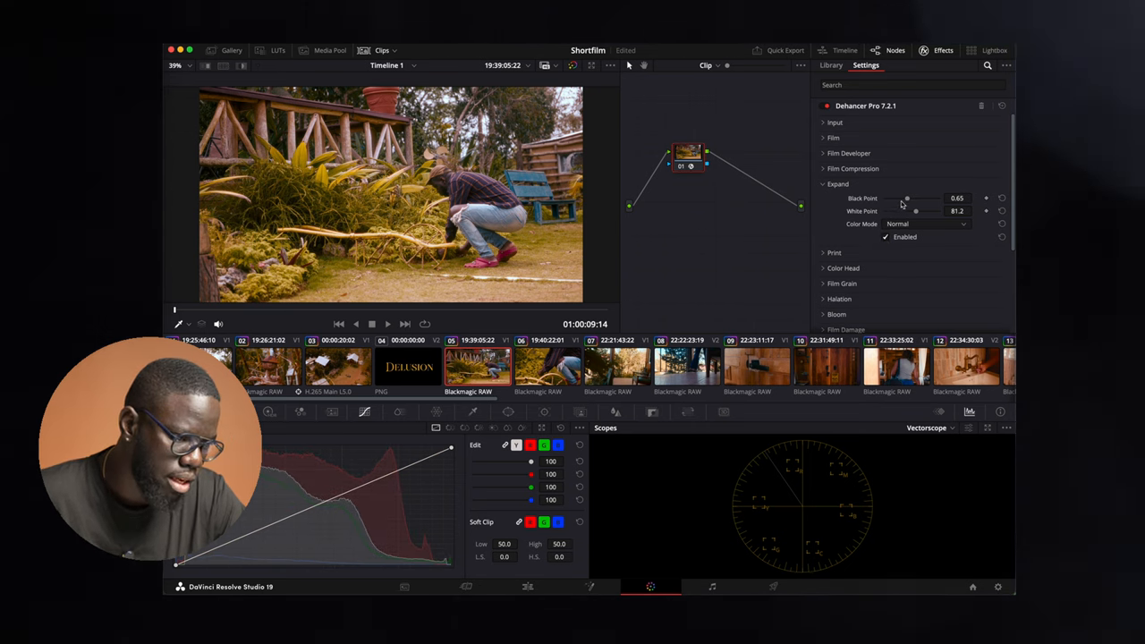
{"action": "left_click_drag", "start_coordinate": [906, 197], "coordinate": [904, 198]}
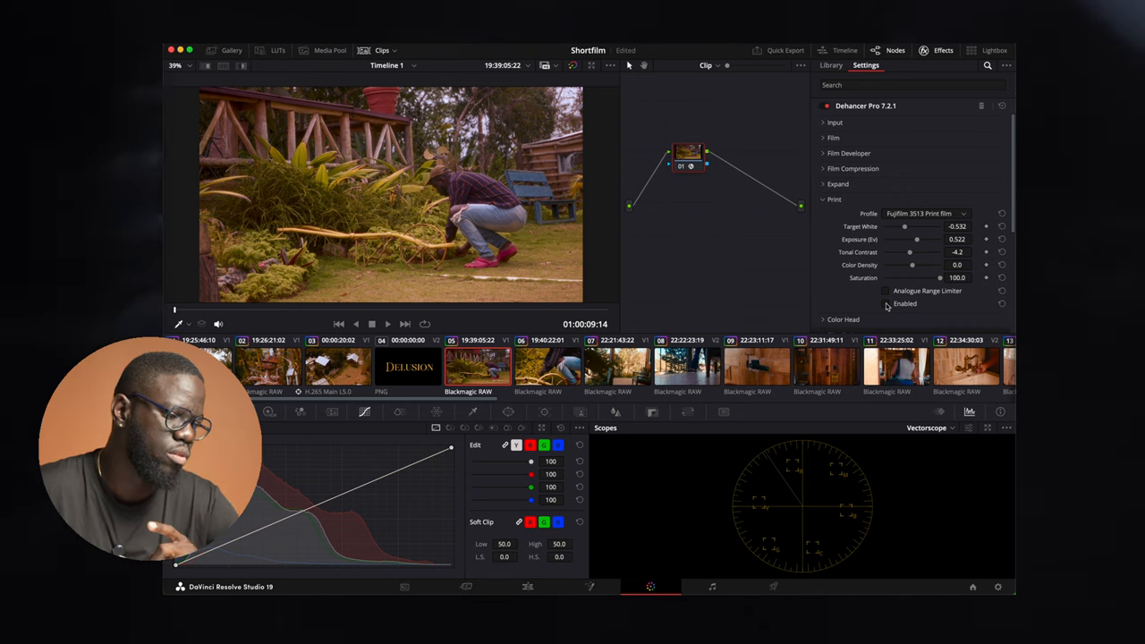
- Enable Fujifilm 3513 Print with color density 17.4, tonal contrast -1.4, exposure 0.687
{"action": "left_click", "coordinate": [886, 303]}
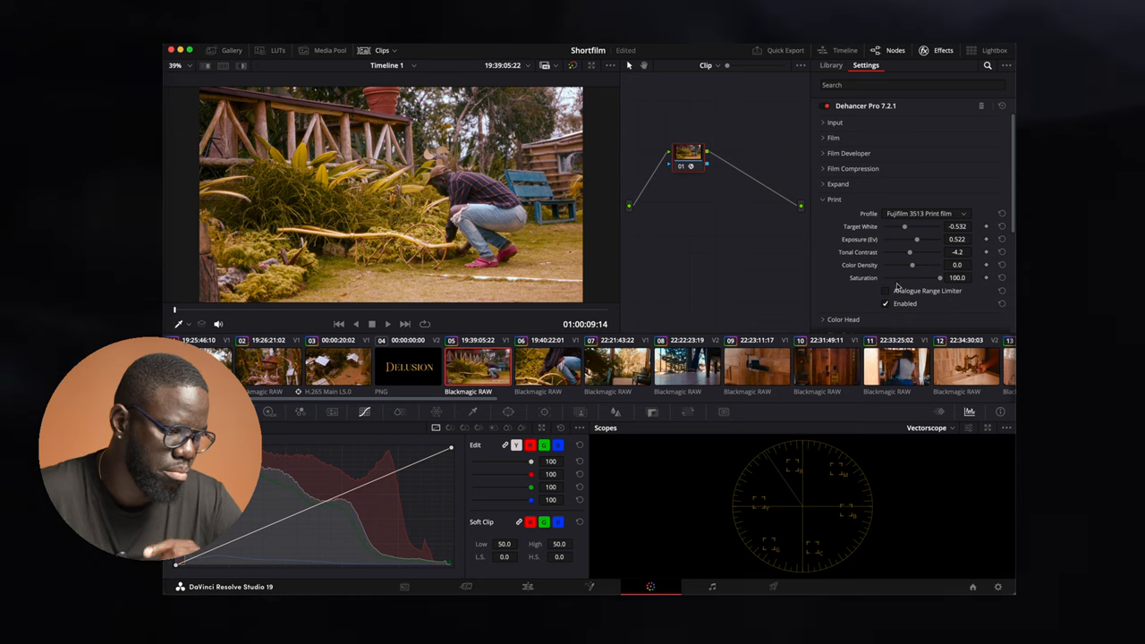
{"action": "left_click_drag", "start_coordinate": [912, 265], "coordinate": [915, 264]}
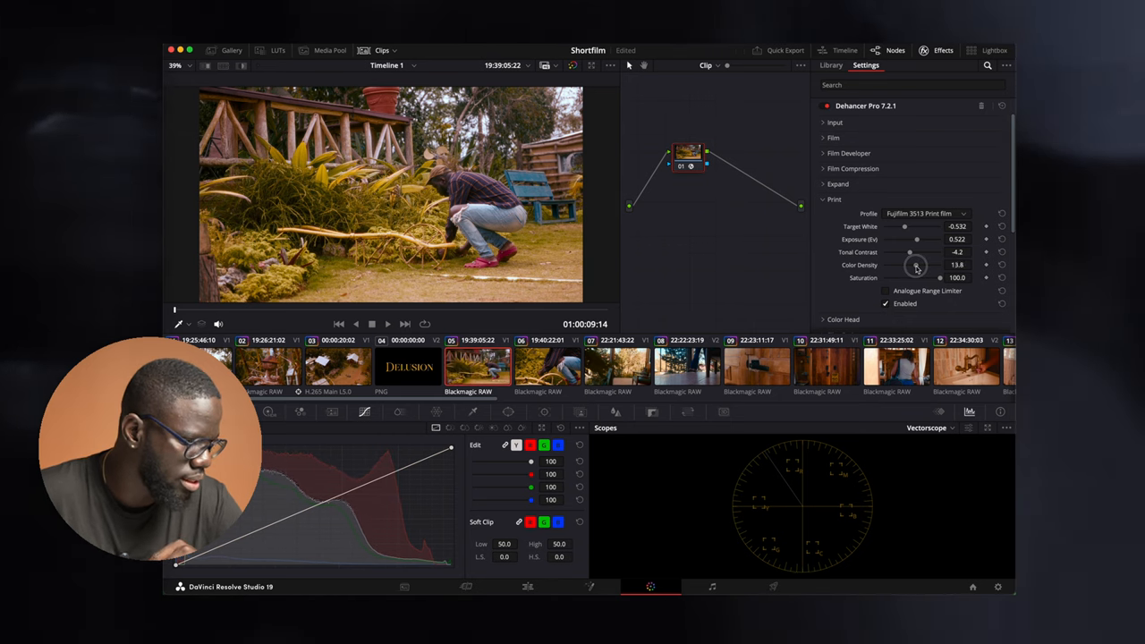
{"action": "left_click_drag", "start_coordinate": [915, 278], "coordinate": [928, 277]}
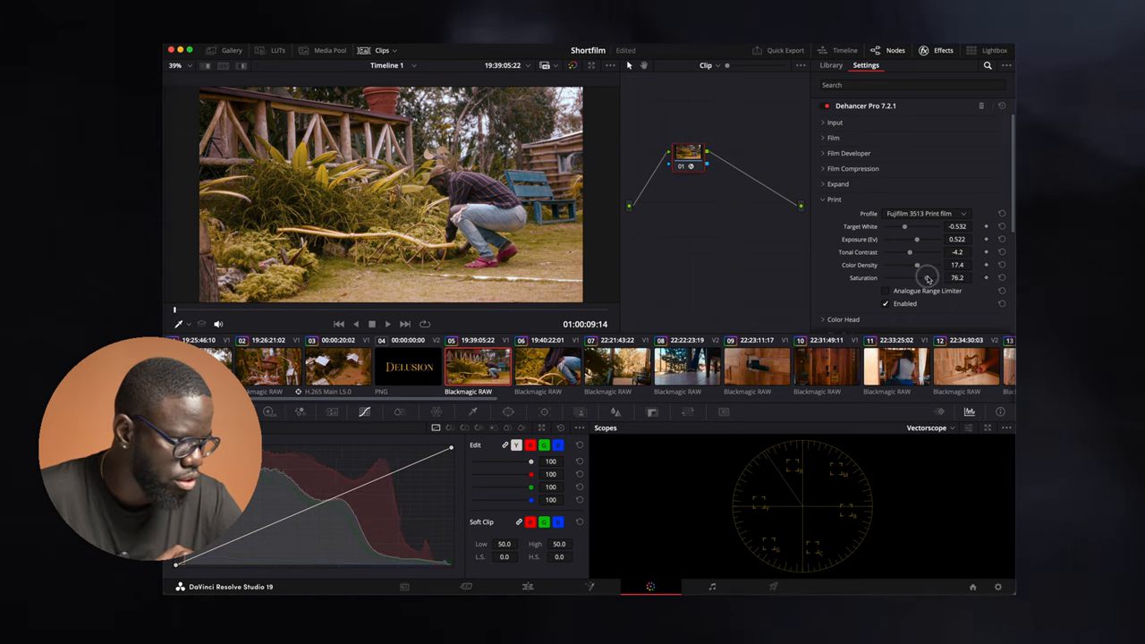
{"action": "left_click_drag", "start_coordinate": [915, 277], "coordinate": [939, 277]}
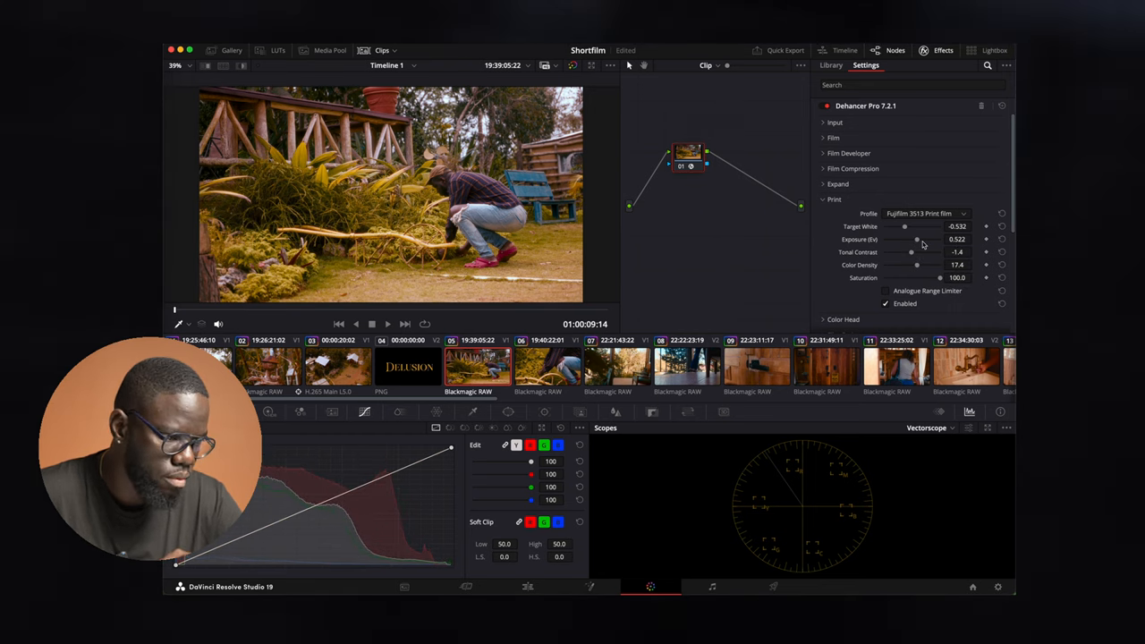
{"action": "left_click_drag", "start_coordinate": [915, 239], "coordinate": [921, 239]}
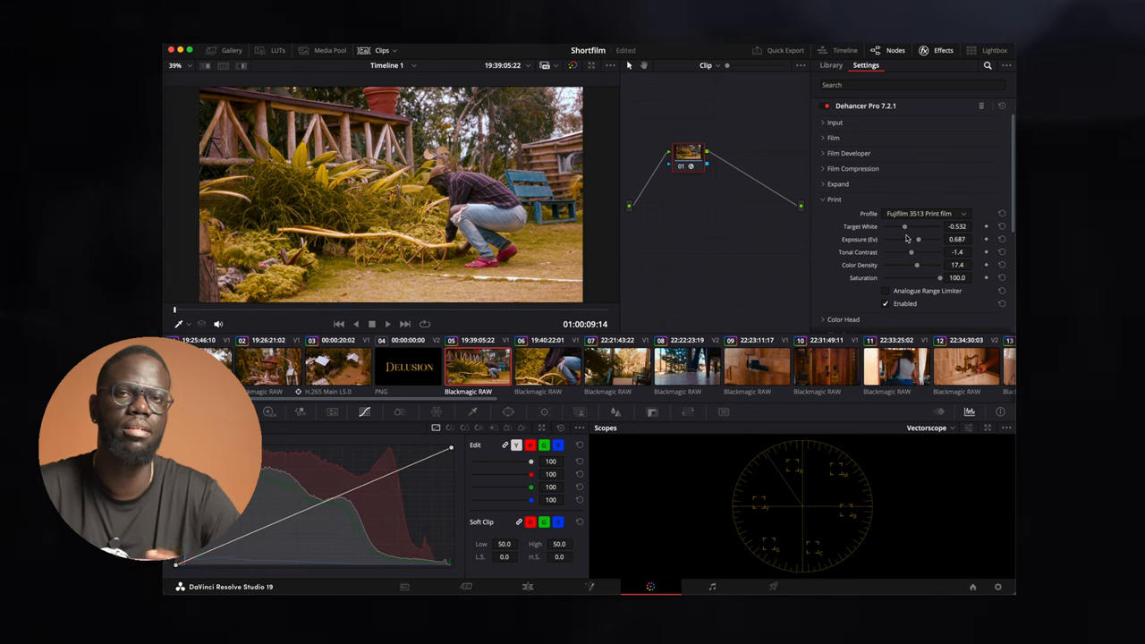
{"action": "mouse_move", "coordinate": [883, 244]}
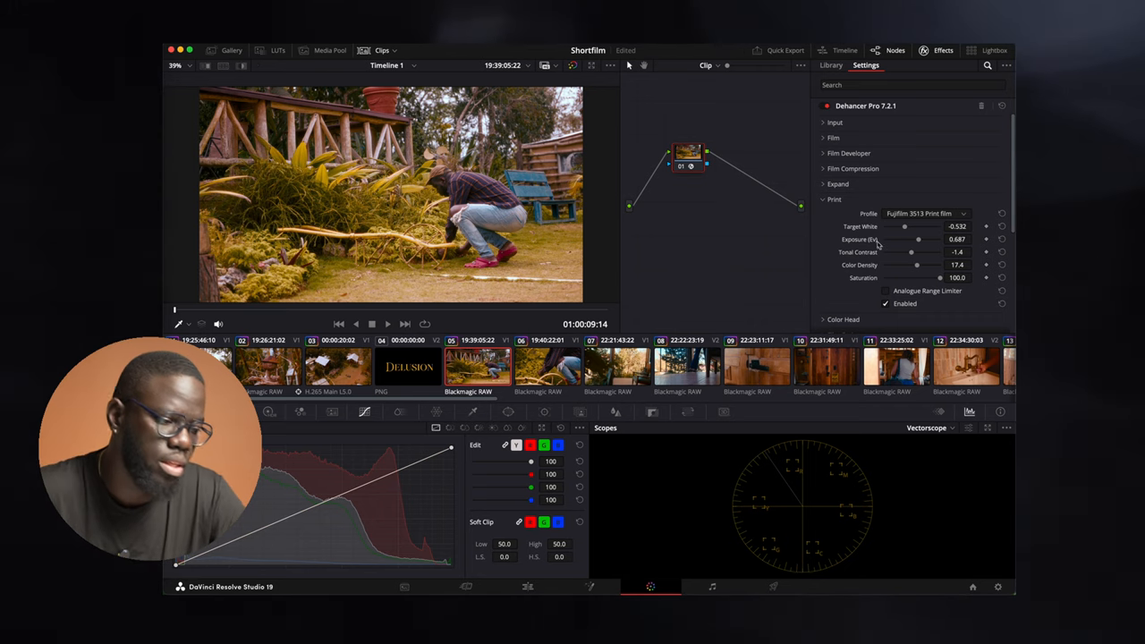
- Collapse Print, open Color Head, and set Yellow-Blue to -10.6
{"action": "left_click", "coordinate": [834, 198]}
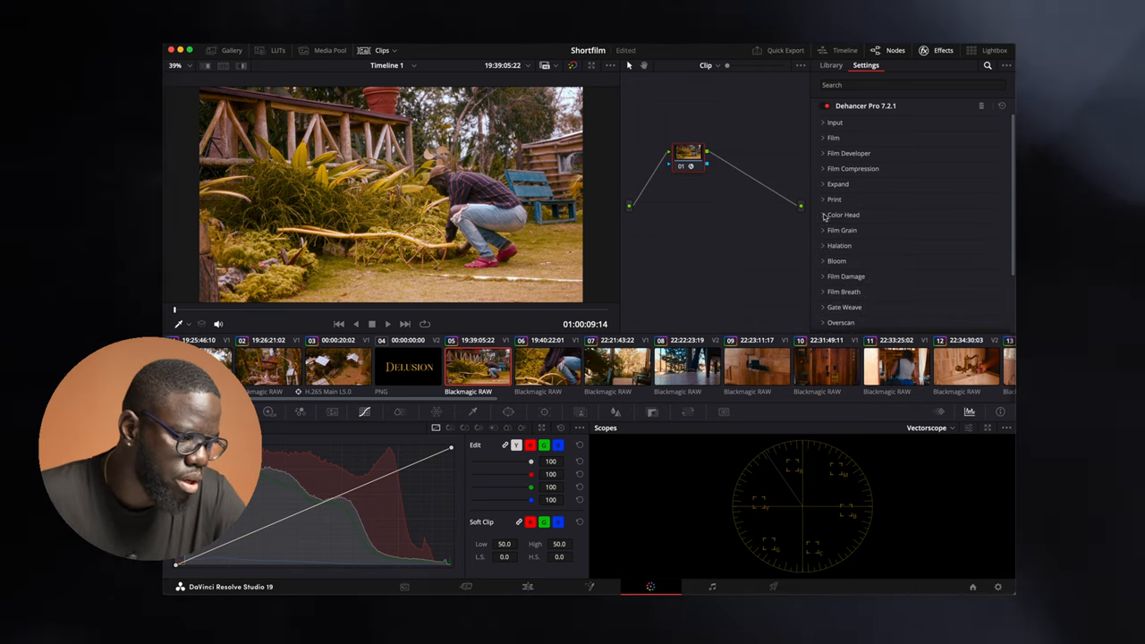
{"action": "left_click", "coordinate": [842, 214]}
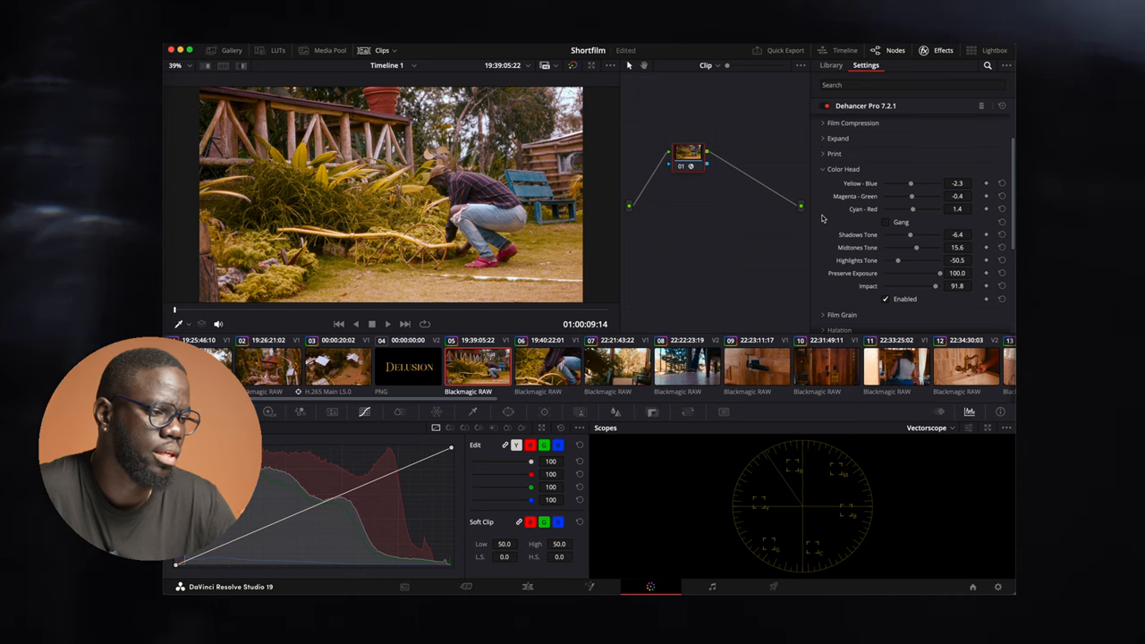
{"action": "mouse_move", "coordinate": [823, 214]}
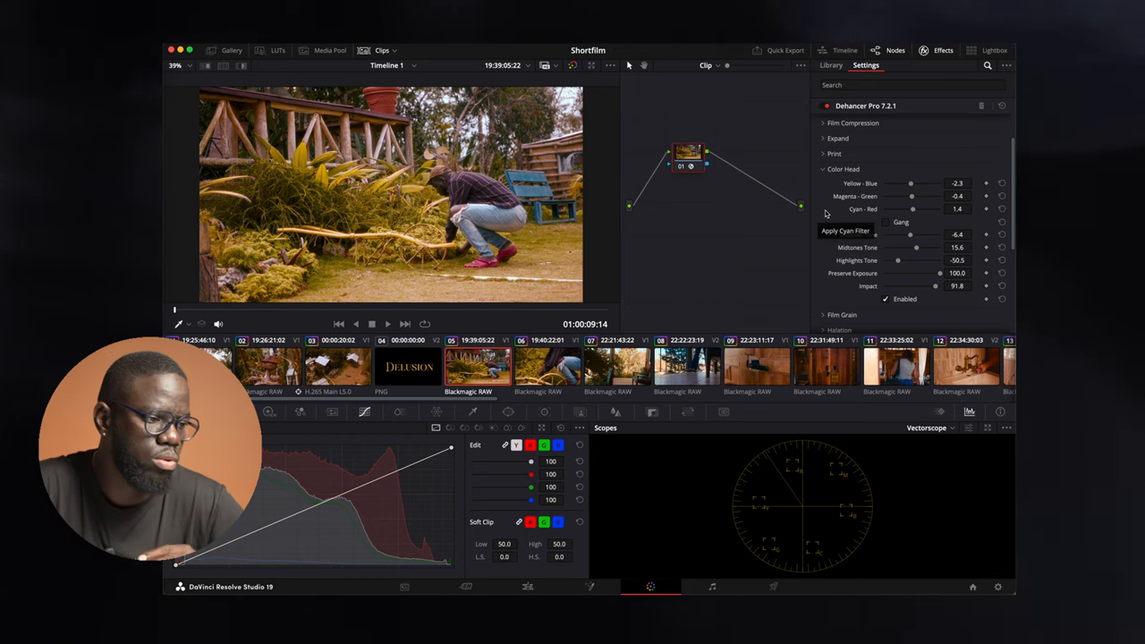
{"action": "mouse_move", "coordinate": [858, 246]}
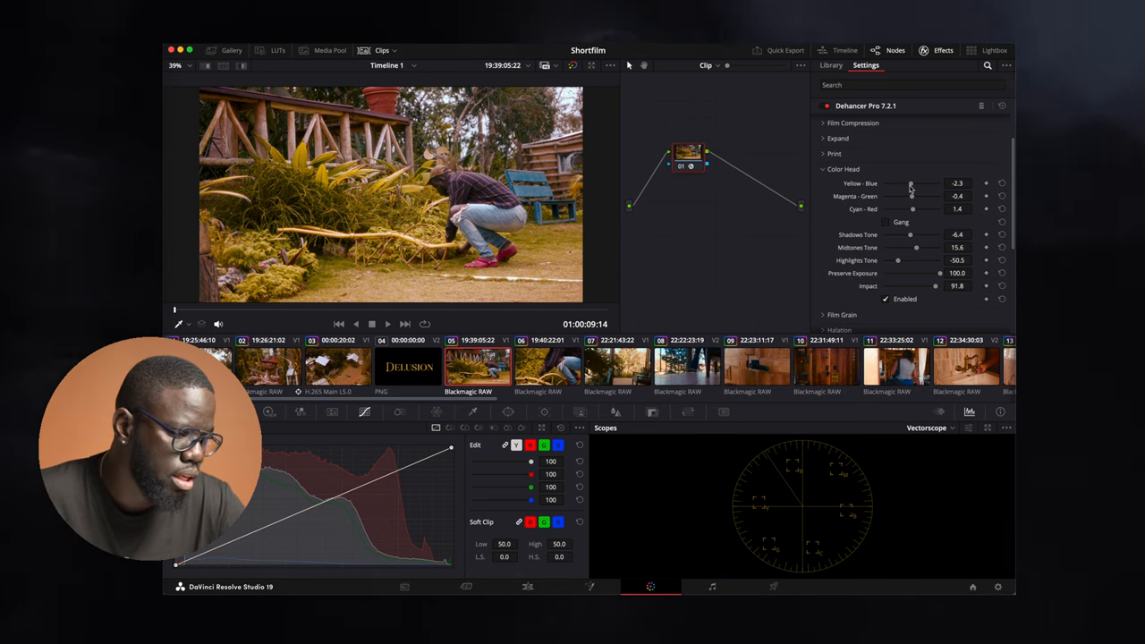
{"action": "left_click_drag", "start_coordinate": [910, 183], "coordinate": [905, 184]}
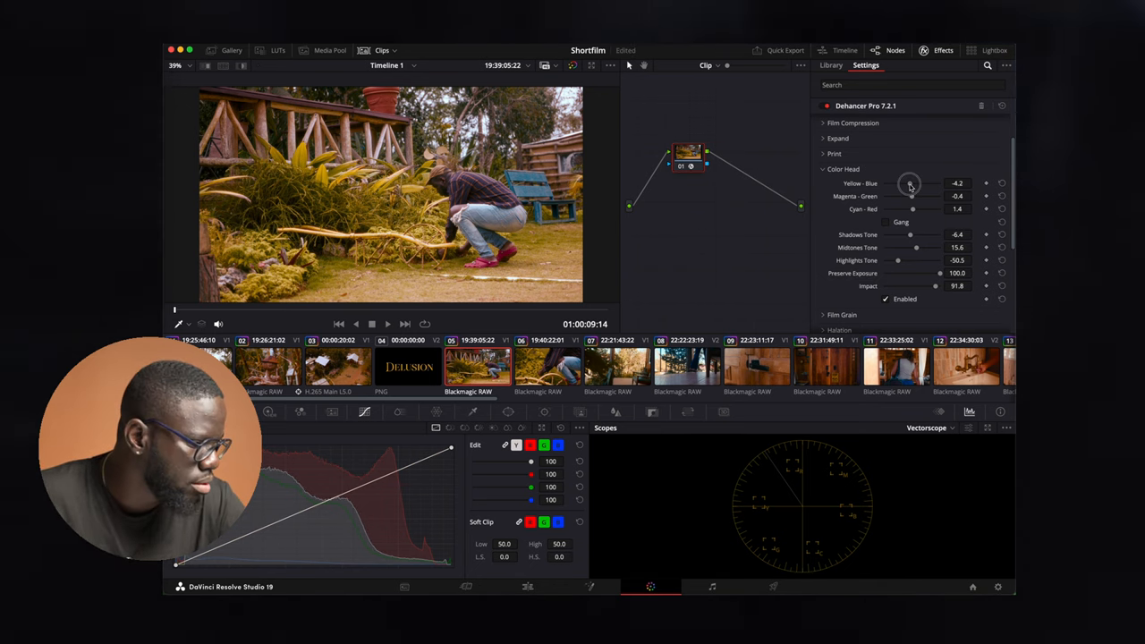
{"action": "left_click_drag", "start_coordinate": [910, 183], "coordinate": [895, 184]}
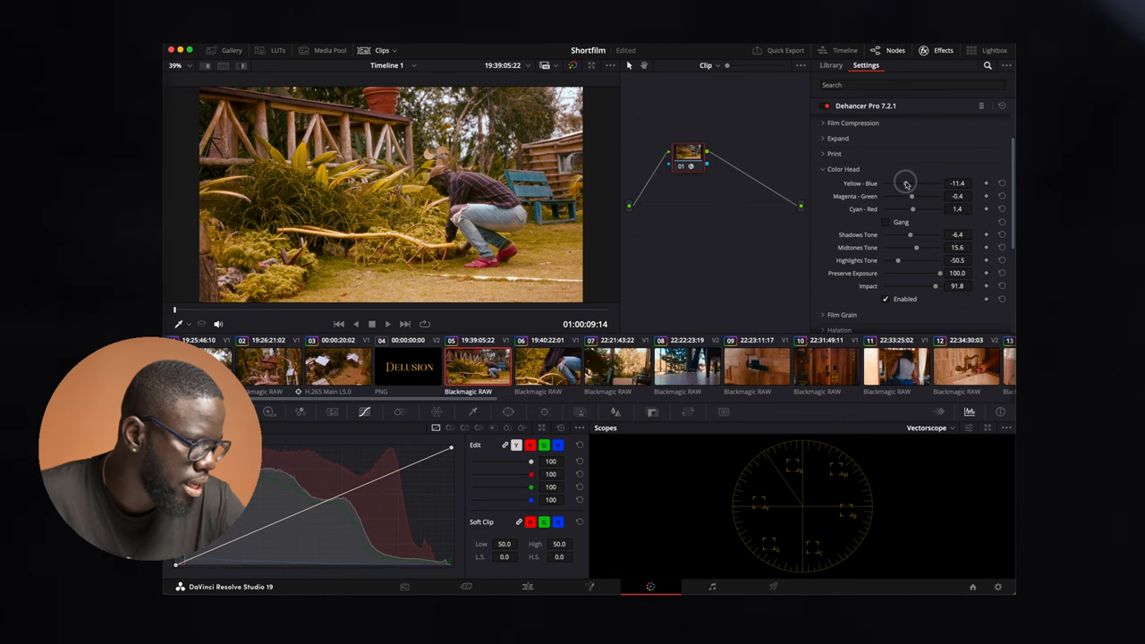
{"action": "left_click_drag", "start_coordinate": [905, 183], "coordinate": [912, 182]}
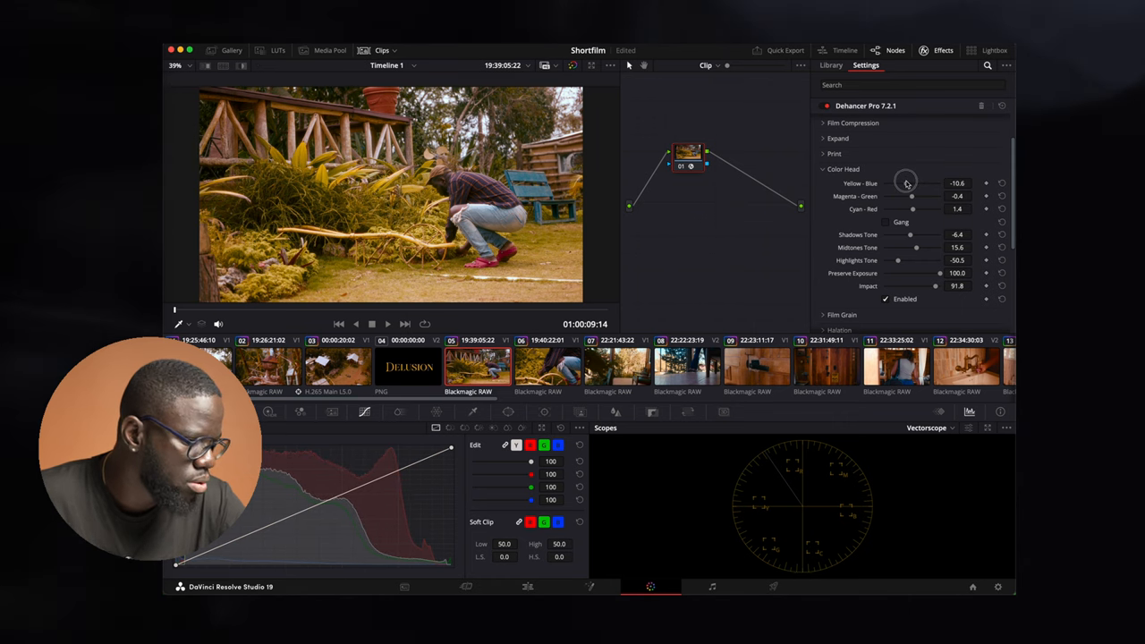
- Try Magenta-Green at several values, then settle it at -2.3
{"action": "left_click_drag", "start_coordinate": [911, 196], "coordinate": [917, 196]}
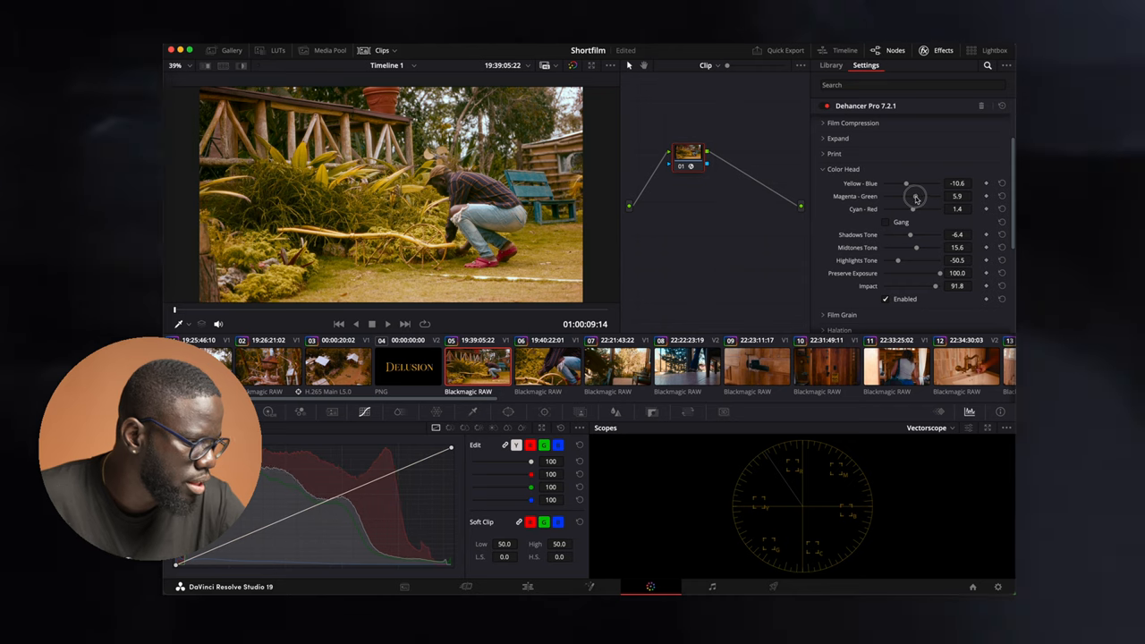
{"action": "left_click_drag", "start_coordinate": [914, 196], "coordinate": [927, 196]}
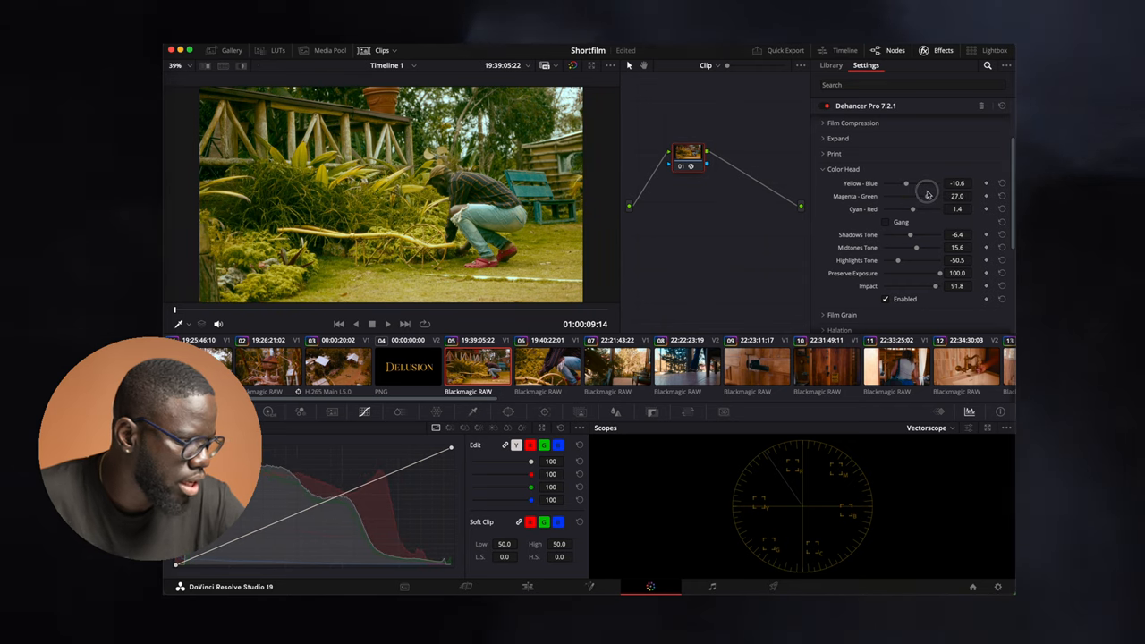
{"action": "left_click_drag", "start_coordinate": [912, 196], "coordinate": [912, 196]}
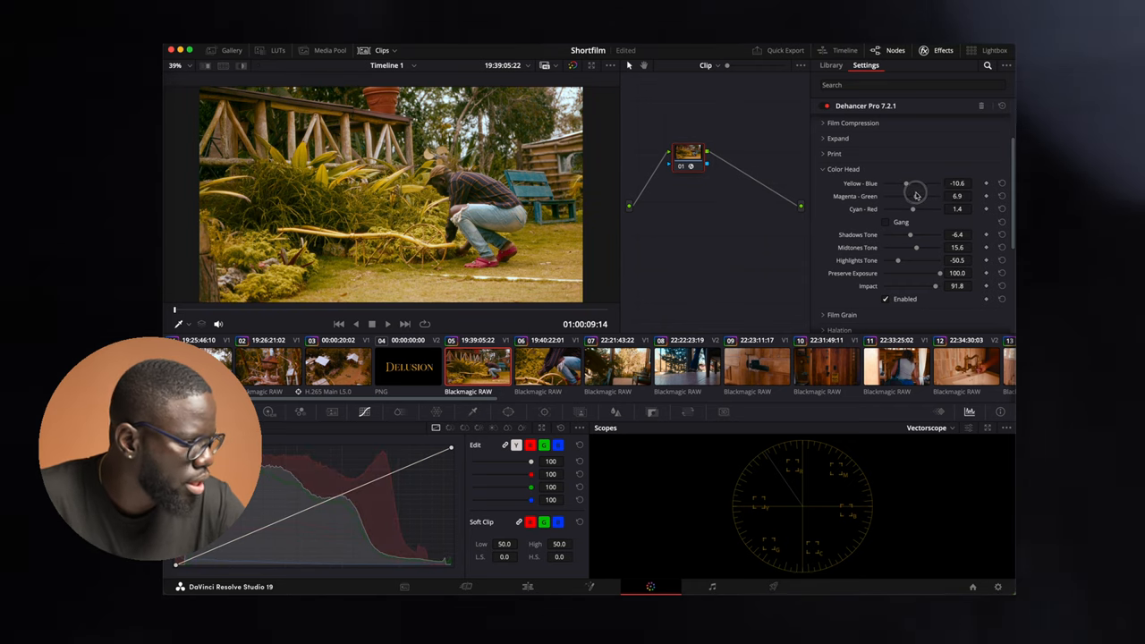
{"action": "left_click_drag", "start_coordinate": [910, 195], "coordinate": [907, 195]}
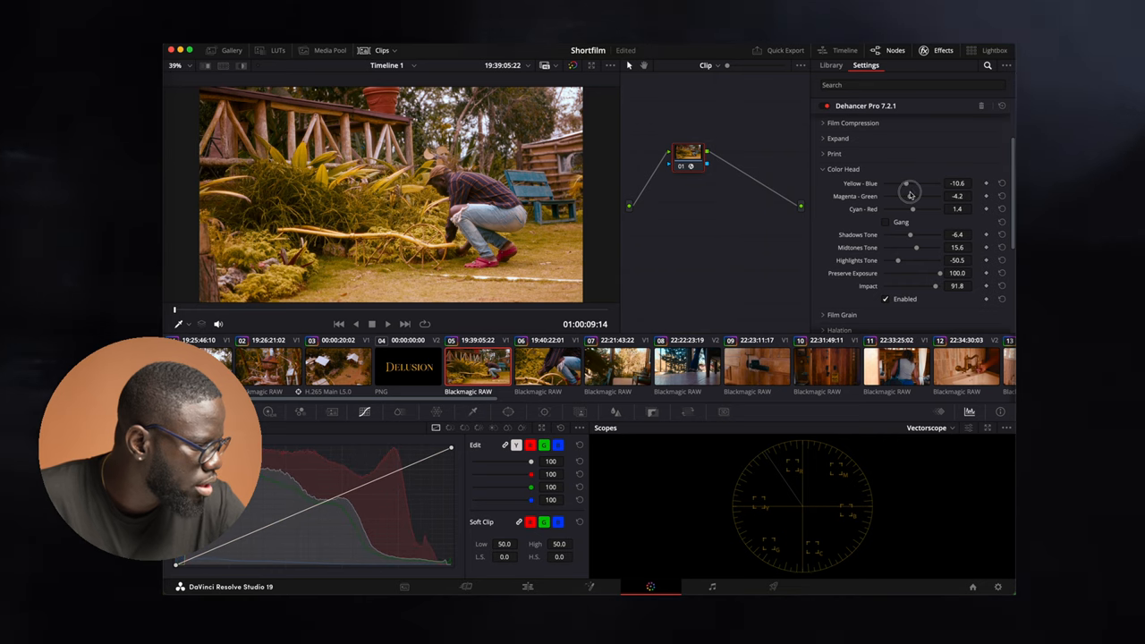
{"action": "left_click_drag", "start_coordinate": [909, 196], "coordinate": [912, 196]}
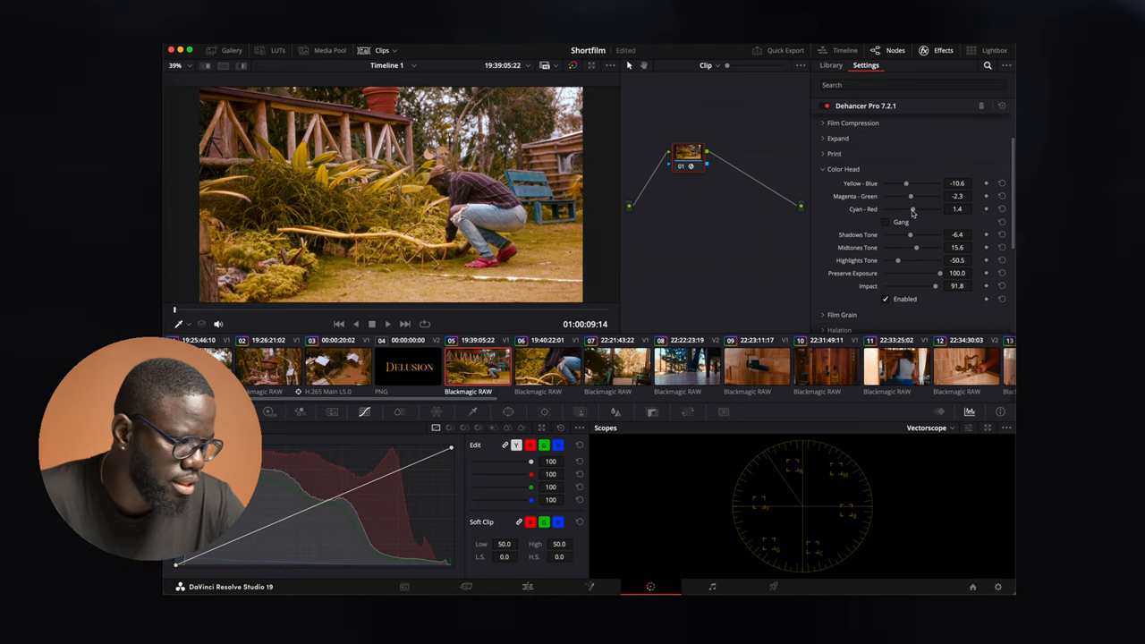
- Set Color Head Cyan-Red to 2.3 and Impact to 100
{"action": "left_click_drag", "start_coordinate": [913, 208], "coordinate": [930, 208]}
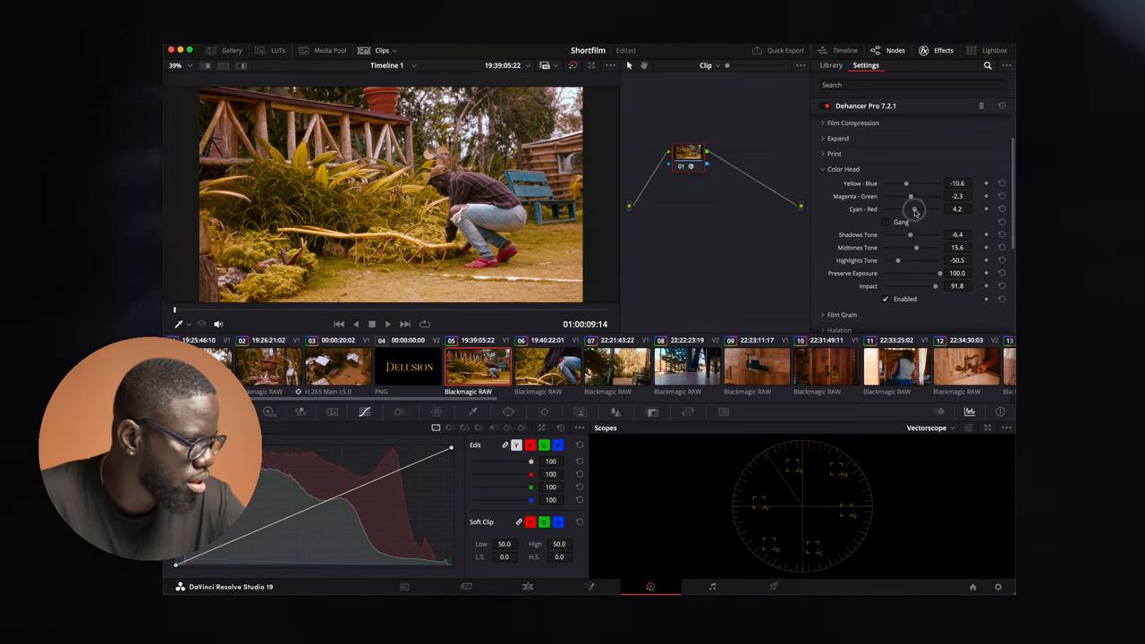
{"action": "left_click_drag", "start_coordinate": [912, 208], "coordinate": [910, 209]}
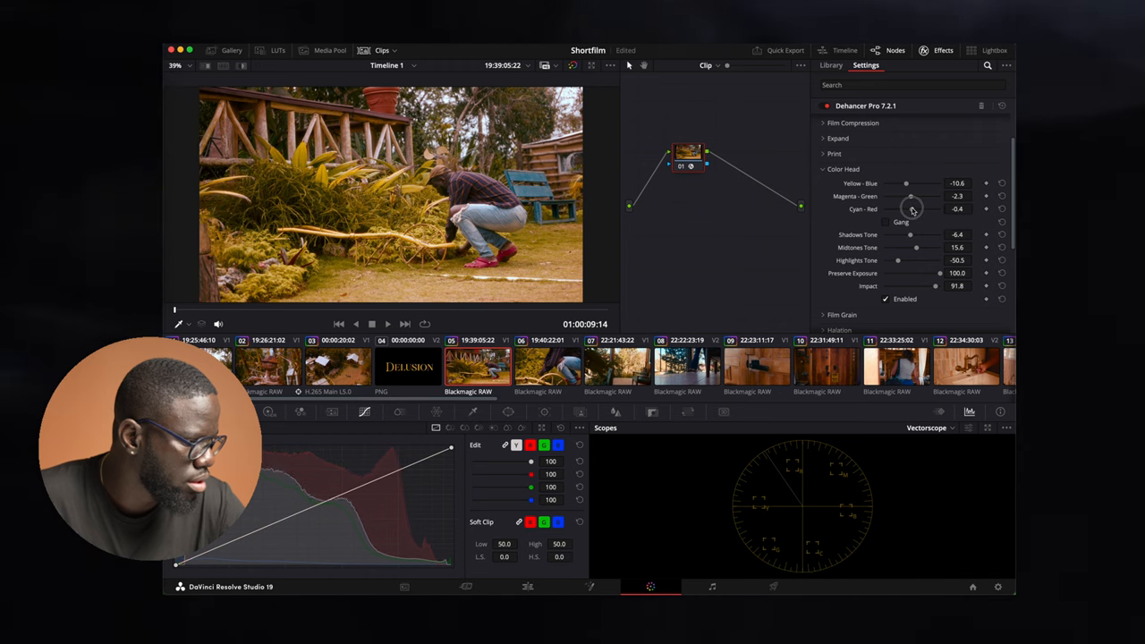
{"action": "left_click_drag", "start_coordinate": [912, 209], "coordinate": [920, 208]}
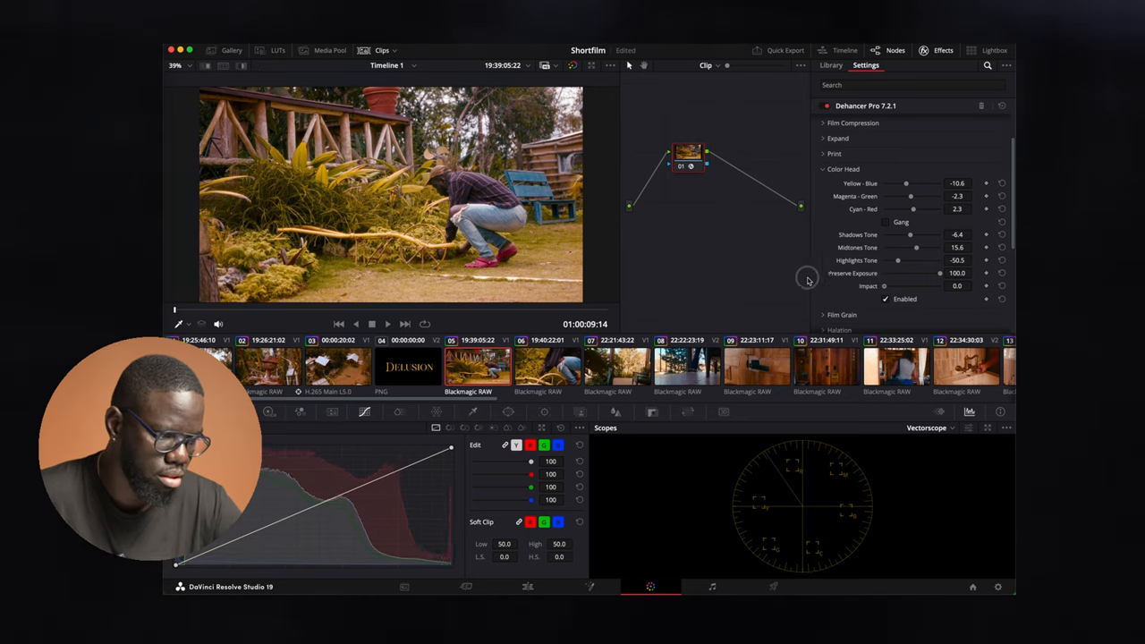
{"action": "left_click_drag", "start_coordinate": [884, 286], "coordinate": [914, 286]}
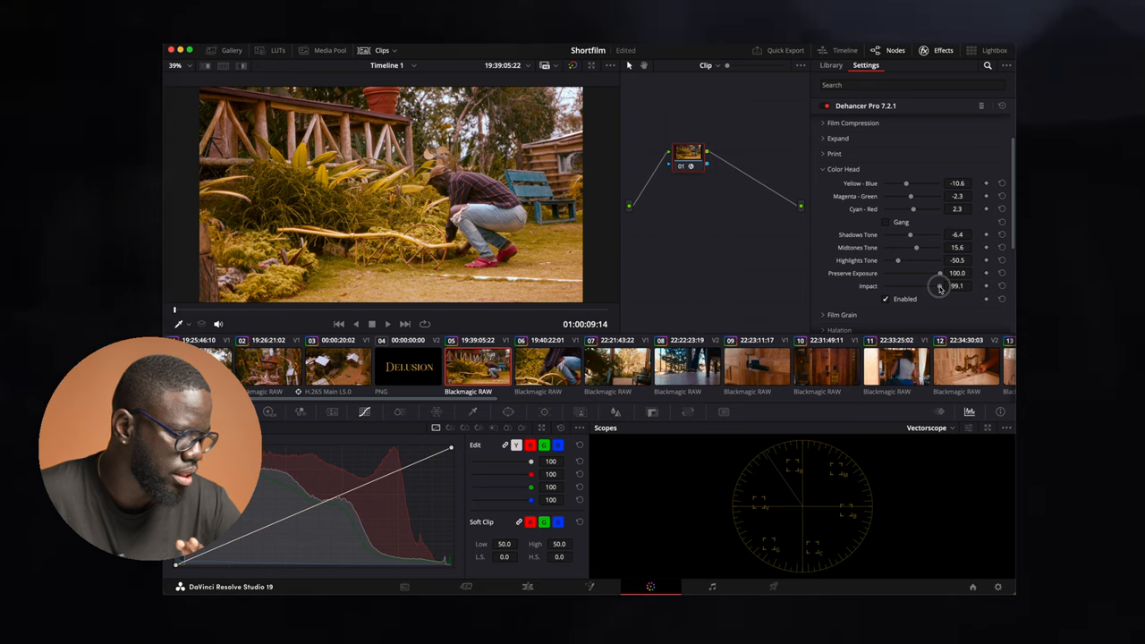
{"action": "left_click_drag", "start_coordinate": [940, 286], "coordinate": [938, 286]}
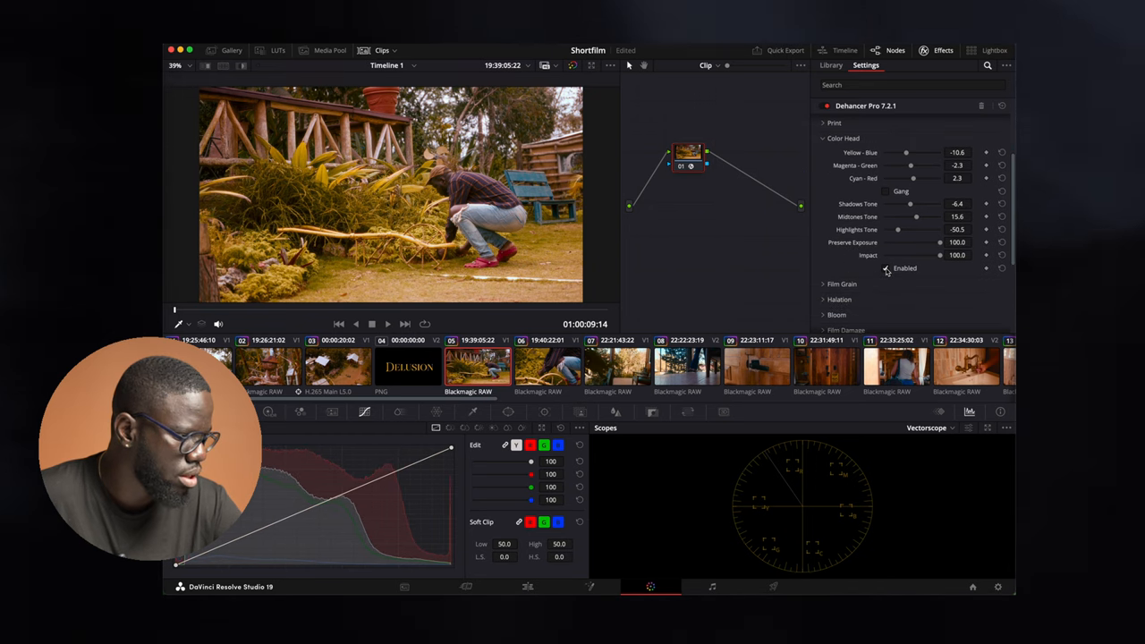
- Expand Film Grain and browse the film stock profiles, leaving the profile on Custom
{"action": "scroll", "scroll_direction": "down", "scroll_amount": 3}
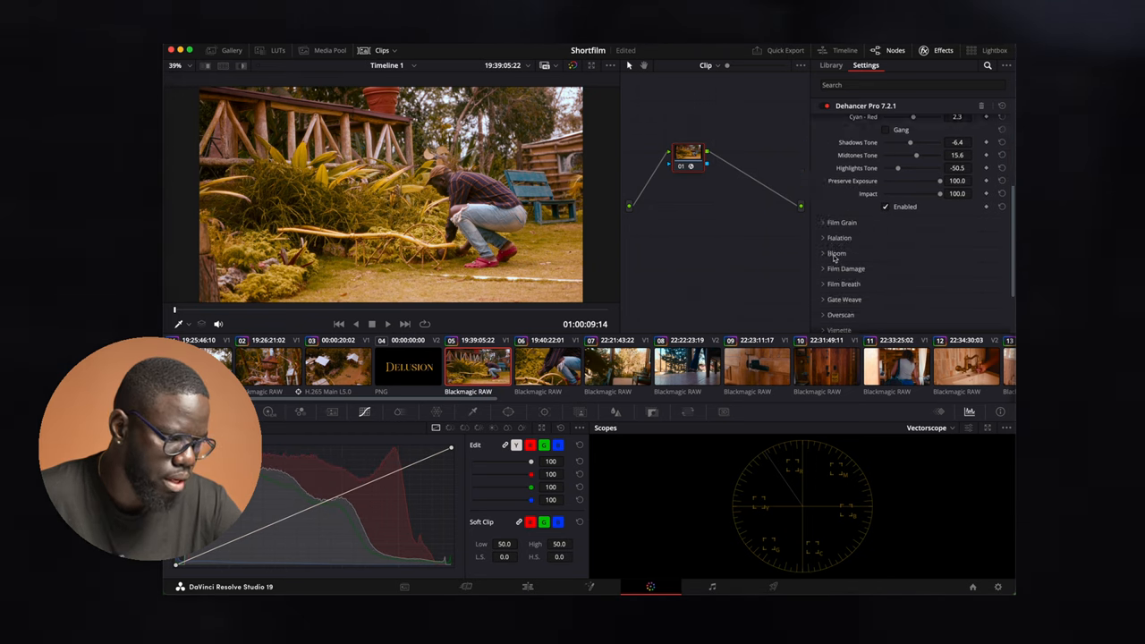
{"action": "left_click", "coordinate": [842, 221]}
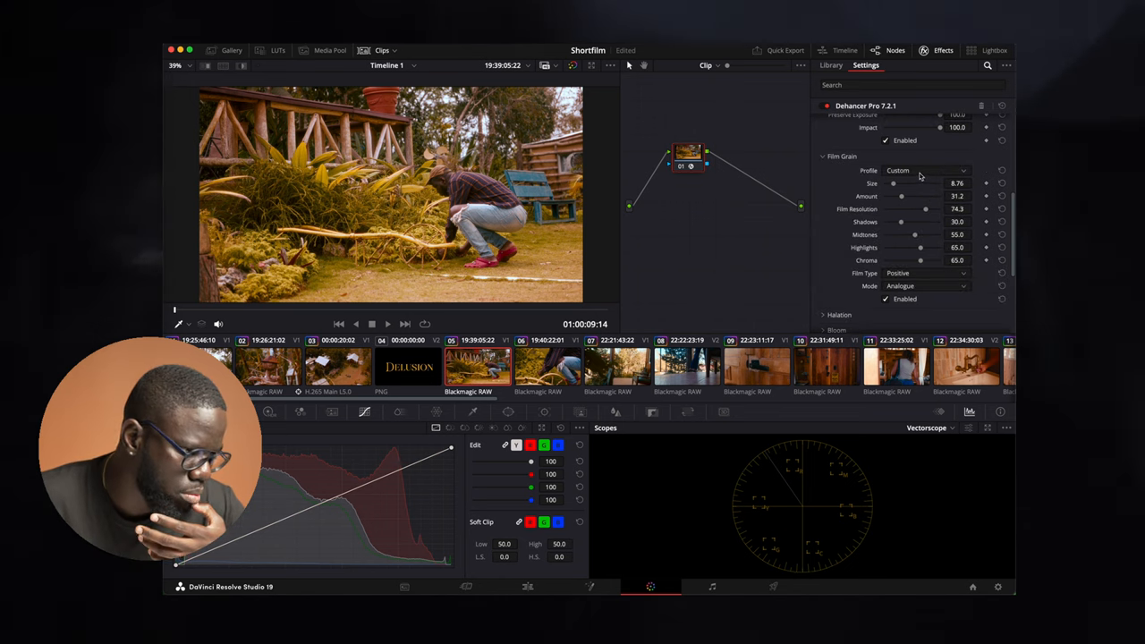
{"action": "left_click", "coordinate": [925, 170]}
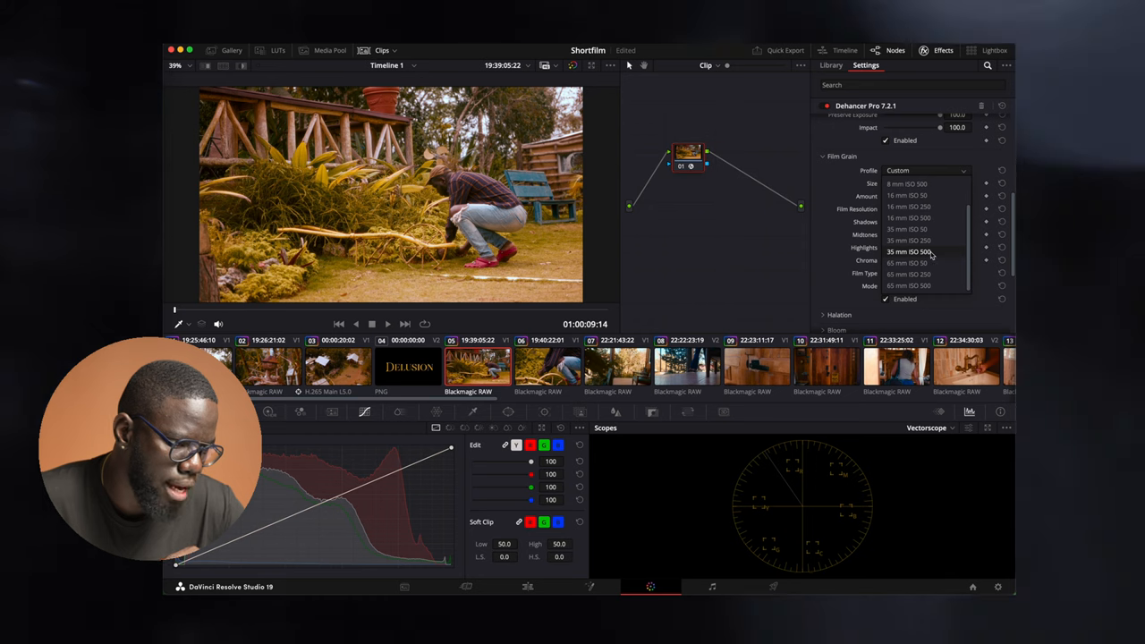
{"action": "mouse_move", "coordinate": [927, 231]}
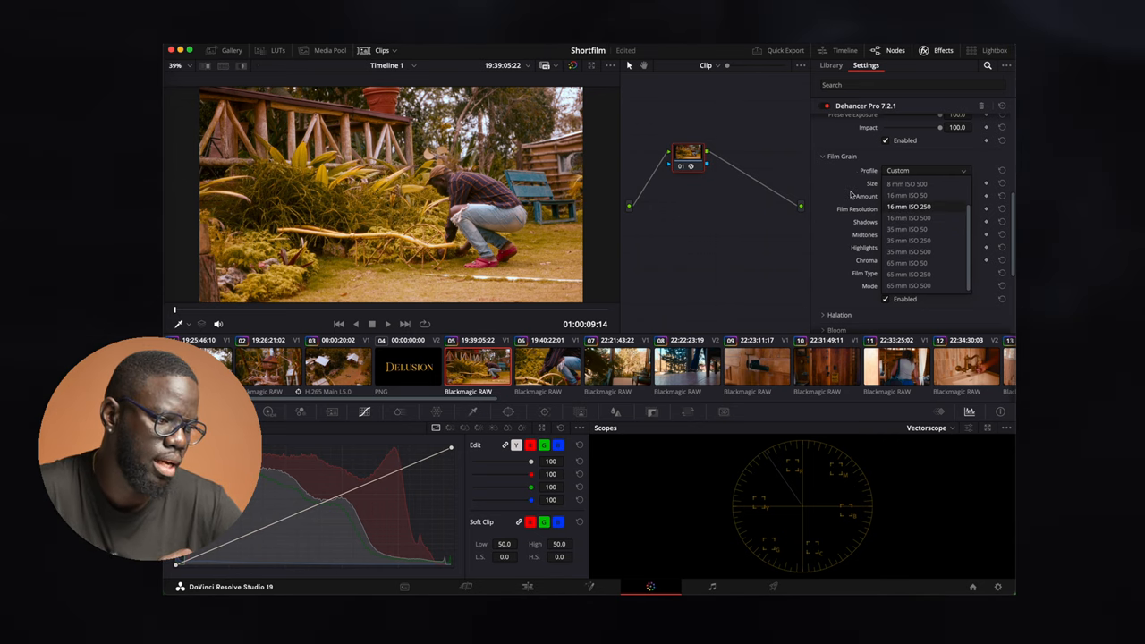
{"action": "left_click", "coordinate": [907, 207]}
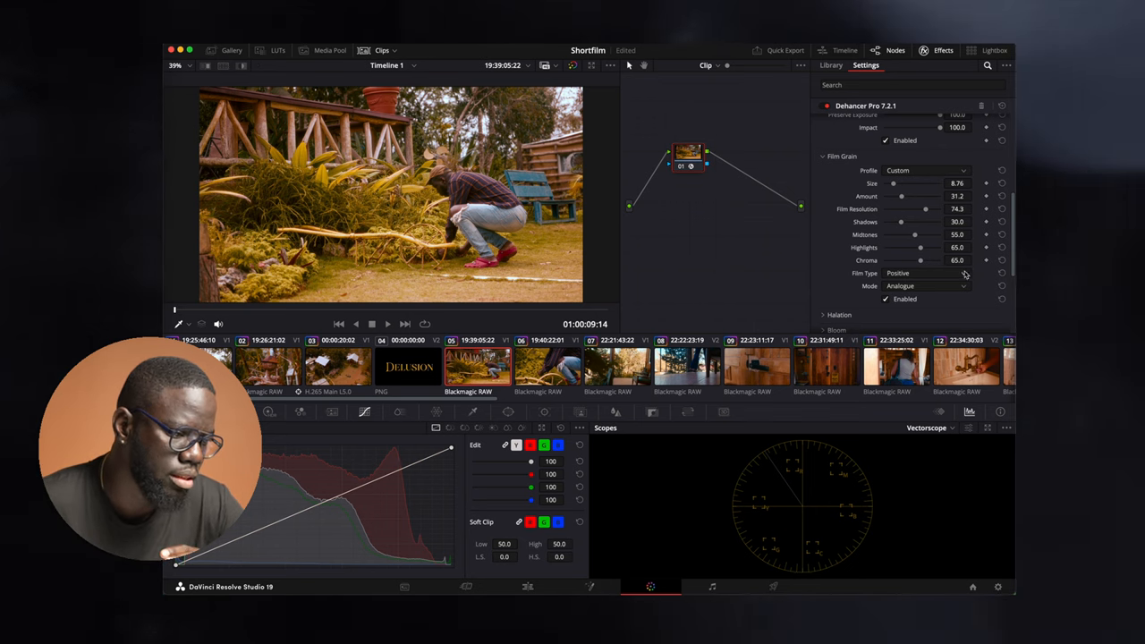
{"action": "mouse_move", "coordinate": [941, 273]}
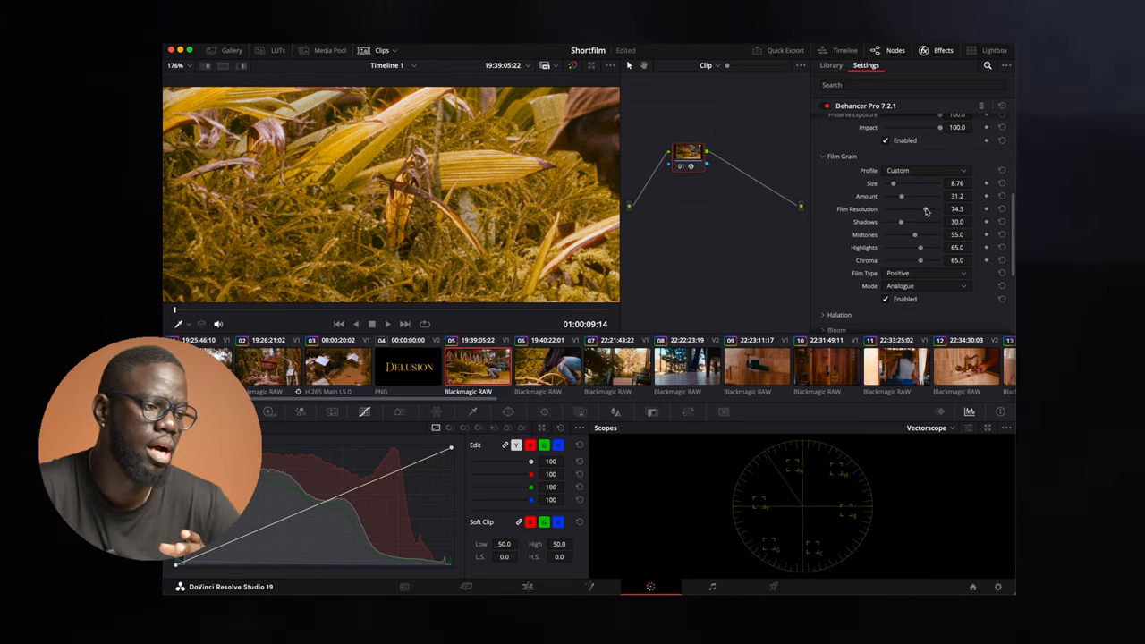
{"action": "mouse_move", "coordinate": [928, 213]}
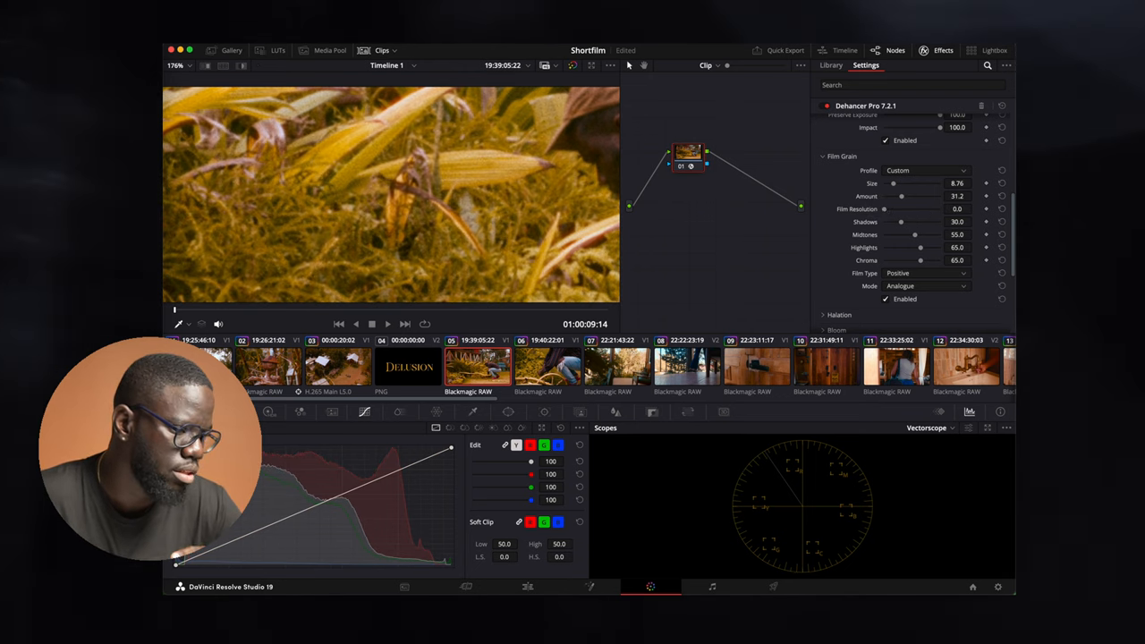
- Drop Film Grain's Film Resolution near zero to compare, then settle it at 75.3
{"action": "left_click_drag", "start_coordinate": [884, 208], "coordinate": [901, 209]}
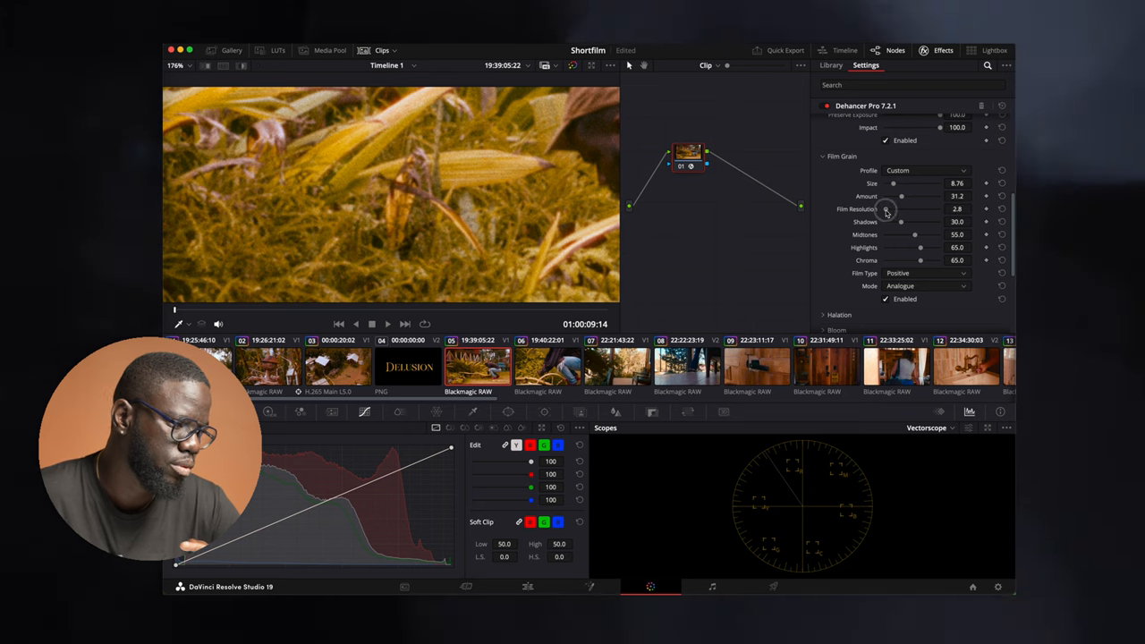
{"action": "left_click_drag", "start_coordinate": [887, 210], "coordinate": [926, 209]}
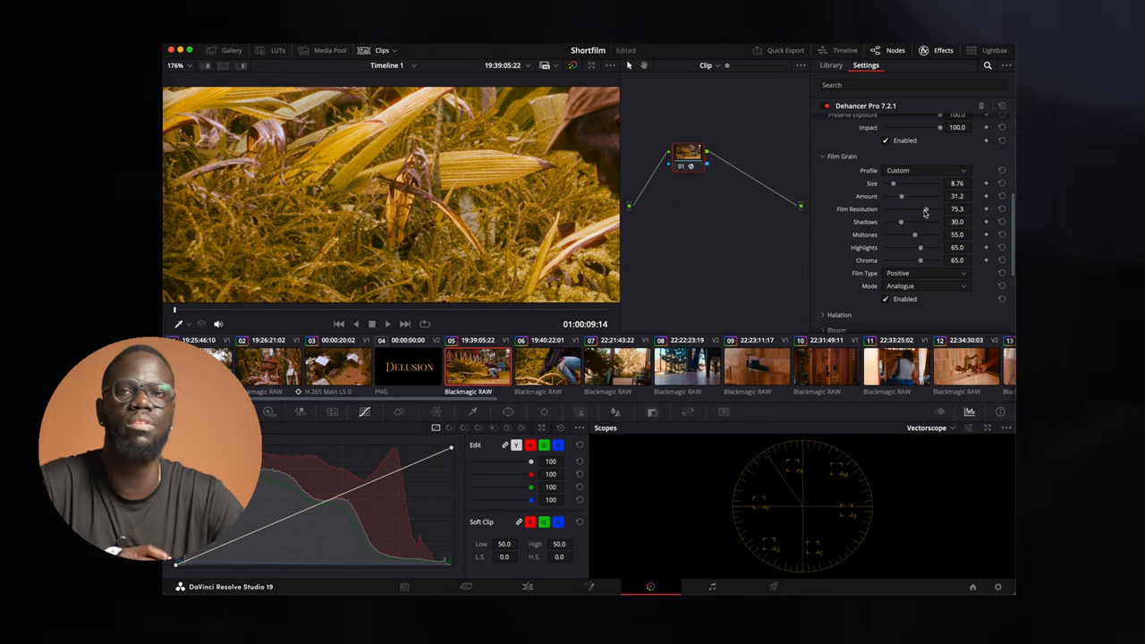
{"action": "scroll", "scroll_direction": "up", "scroll_amount": 3}
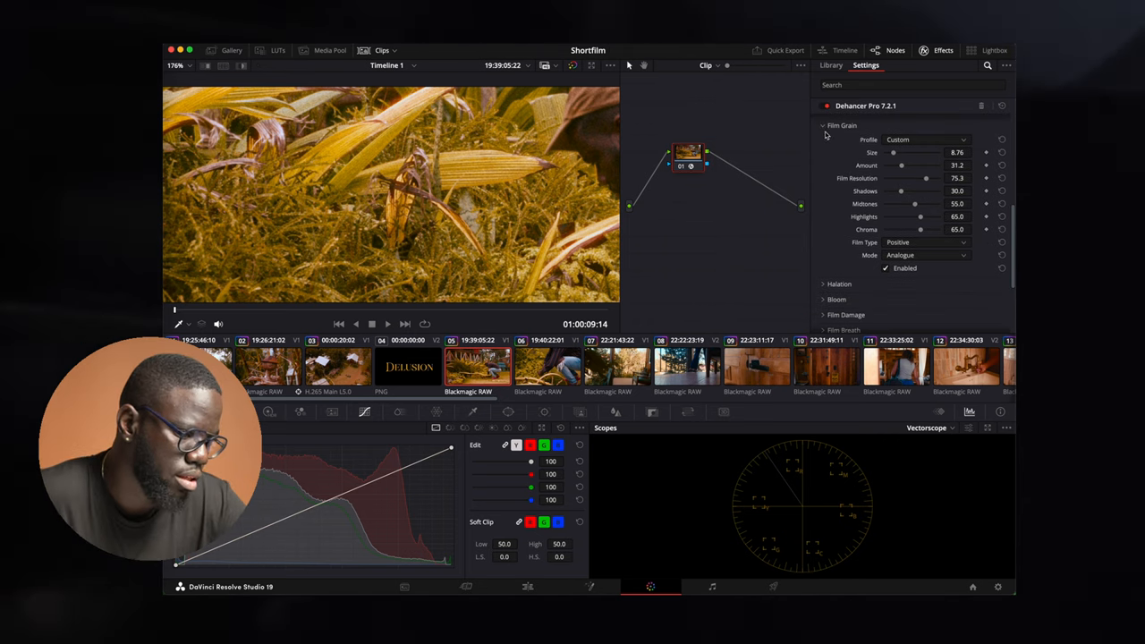
- Expand Halation, set Amplify to 25.7 and keep the 8 mm / Super 8 profile
{"action": "left_click", "coordinate": [823, 125]}
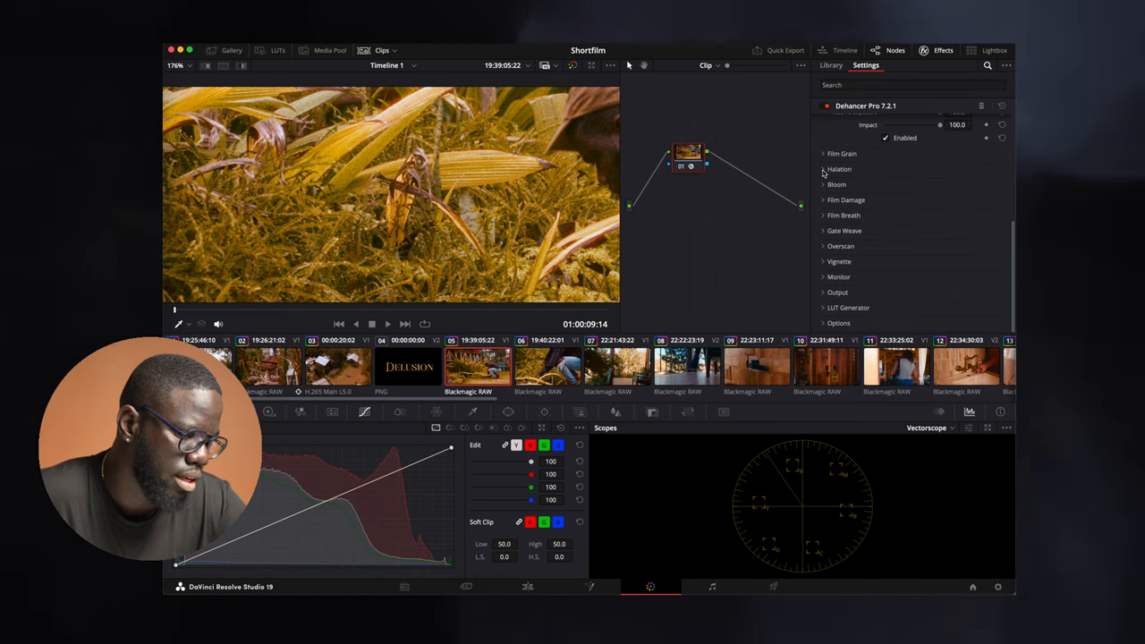
{"action": "left_click", "coordinate": [838, 169]}
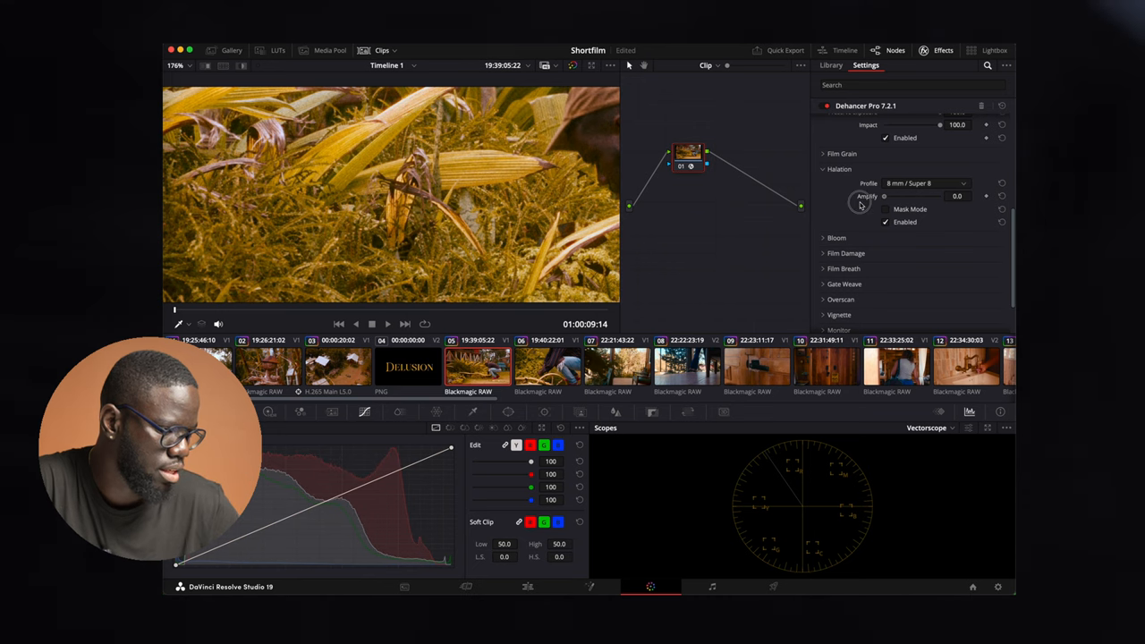
{"action": "left_click_drag", "start_coordinate": [884, 196], "coordinate": [962, 196]}
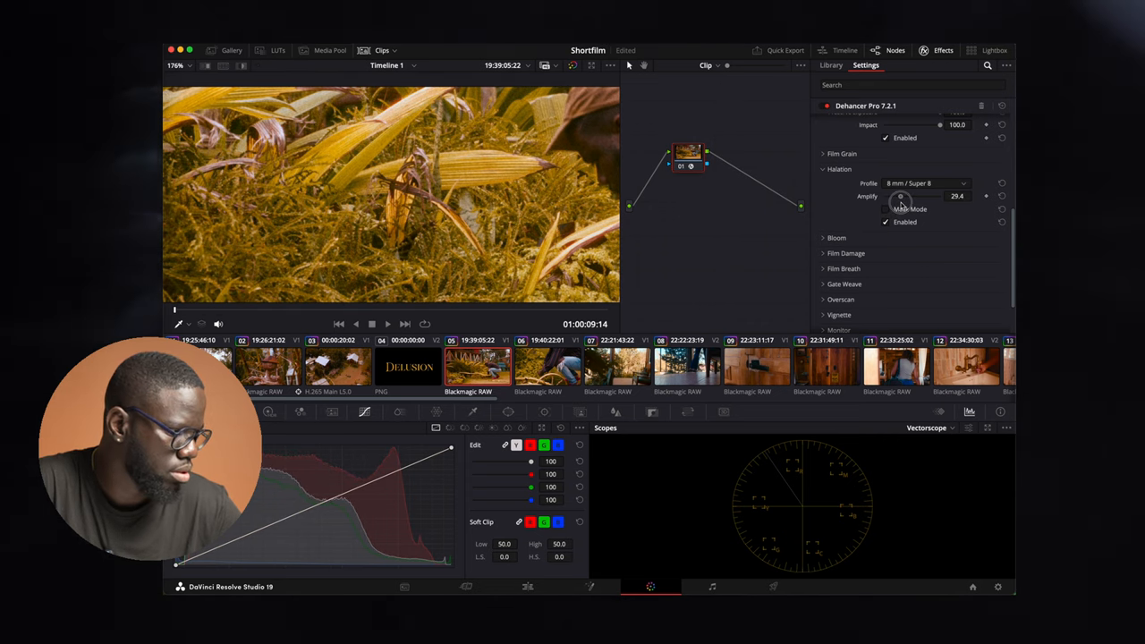
{"action": "left_click_drag", "start_coordinate": [903, 196], "coordinate": [898, 196]}
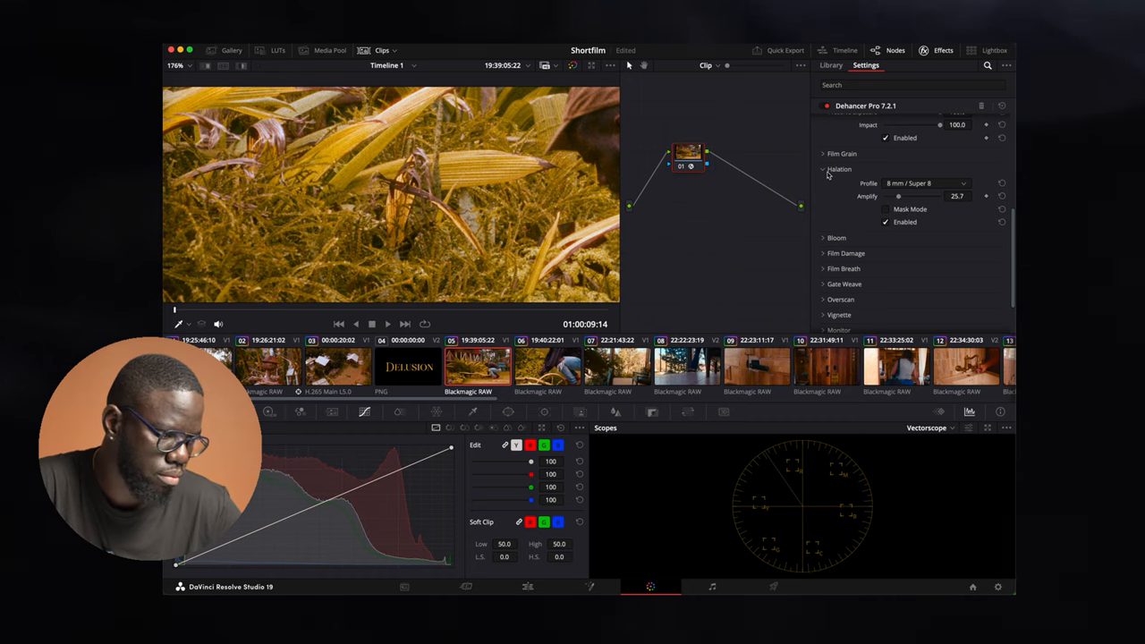
{"action": "mouse_move", "coordinate": [823, 174]}
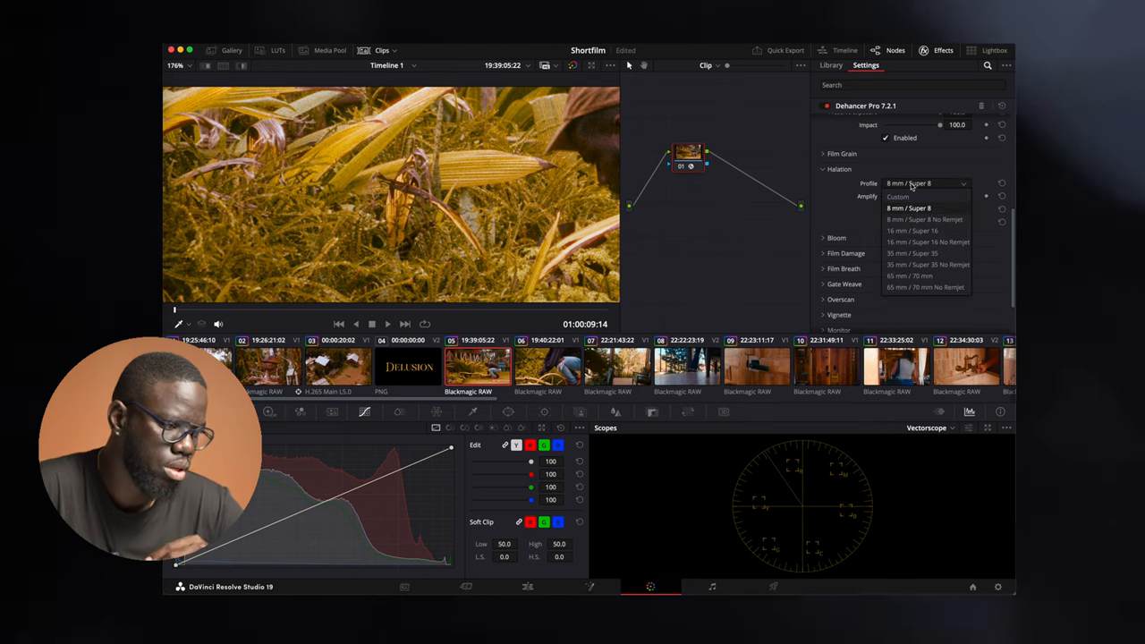
{"action": "left_click", "coordinate": [908, 207]}
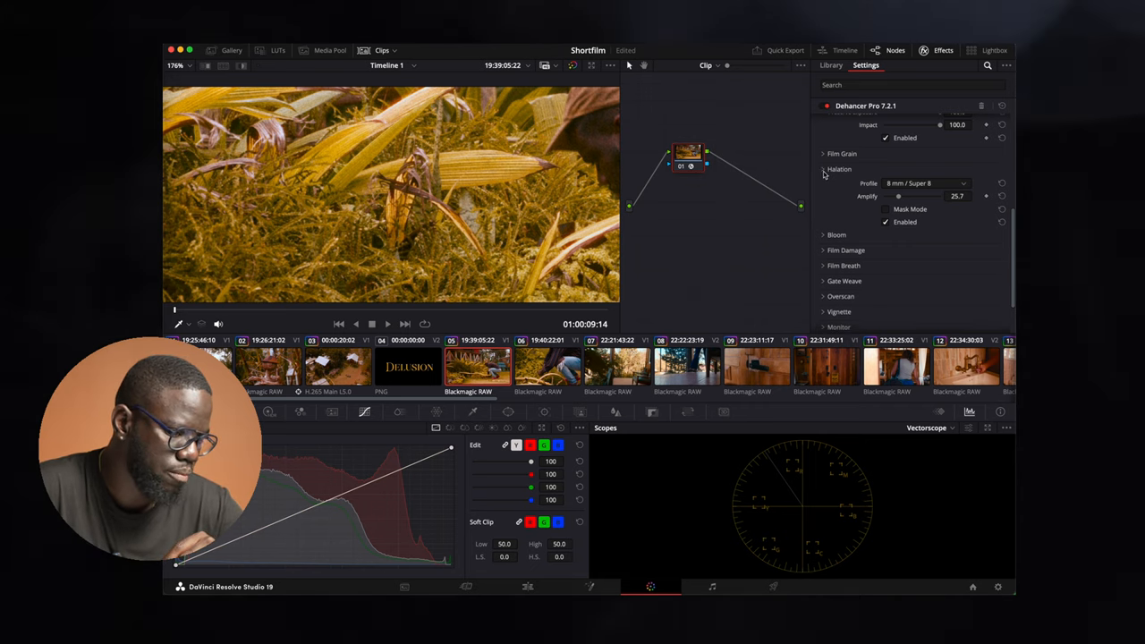
- Collapse Halation, disable Bloom, and inspect the Film Damage settings
{"action": "left_click", "coordinate": [823, 185]}
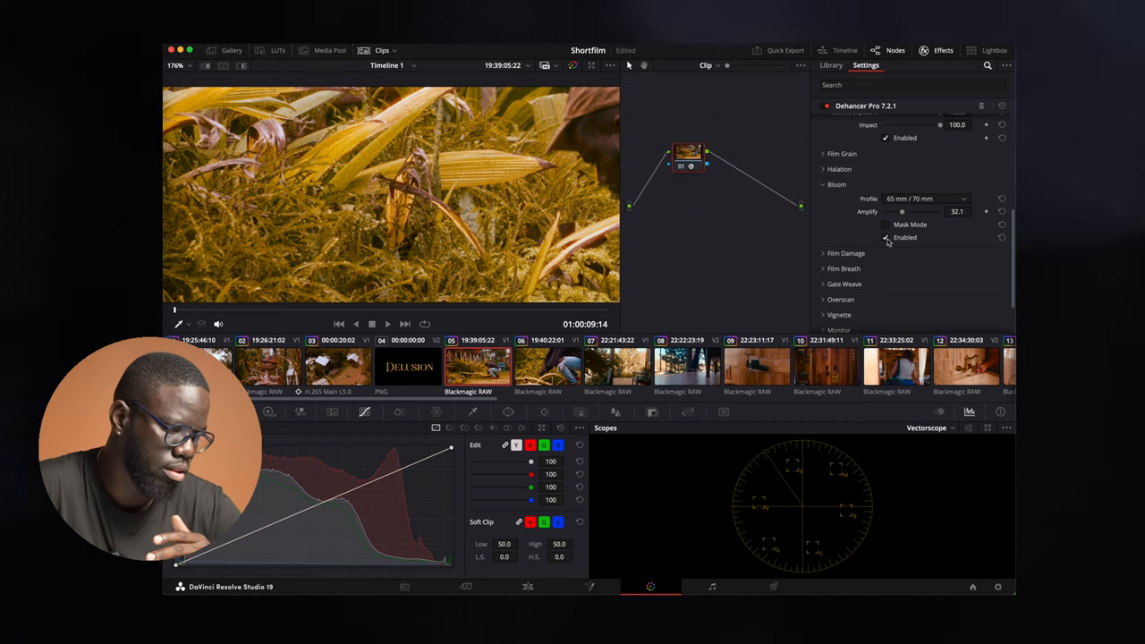
{"action": "left_click", "coordinate": [885, 225]}
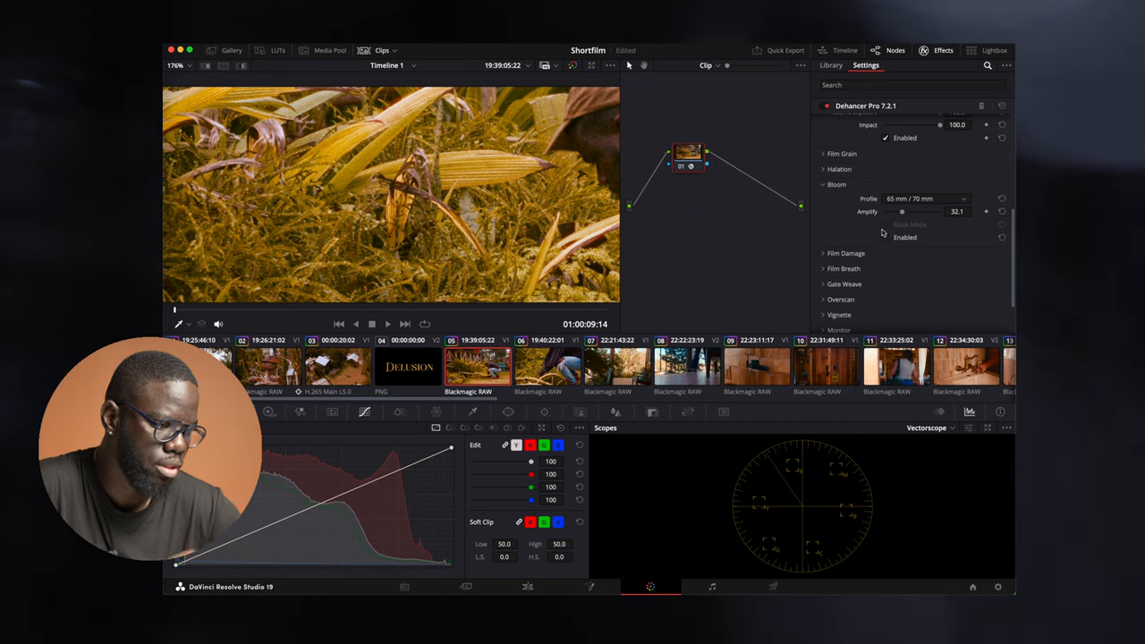
{"action": "left_click", "coordinate": [822, 199]}
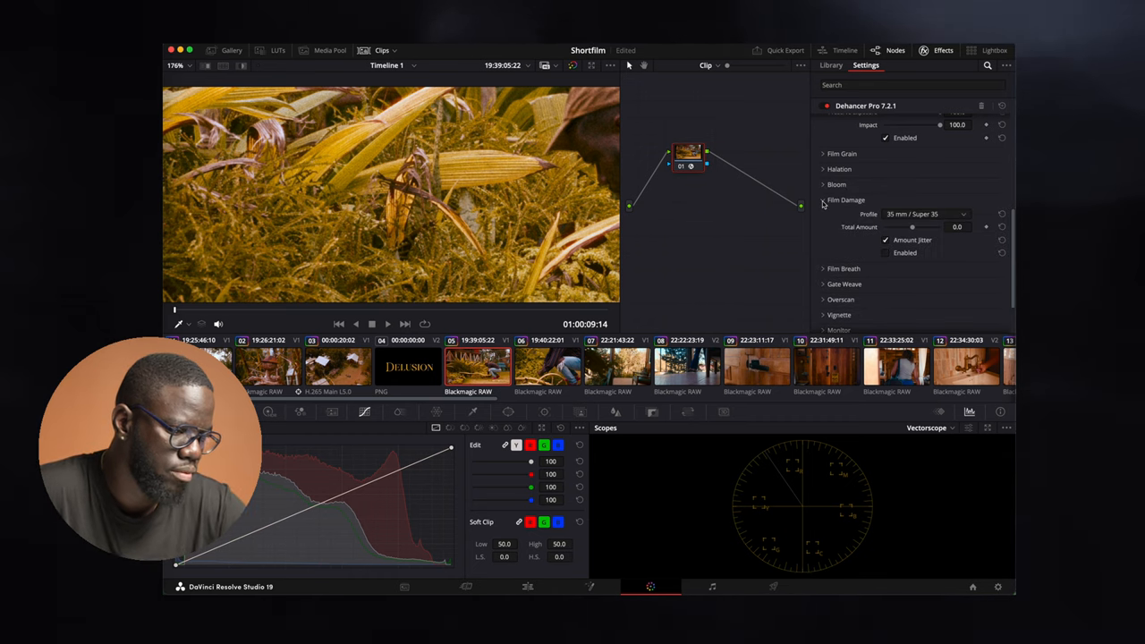
{"action": "left_click", "coordinate": [823, 199]}
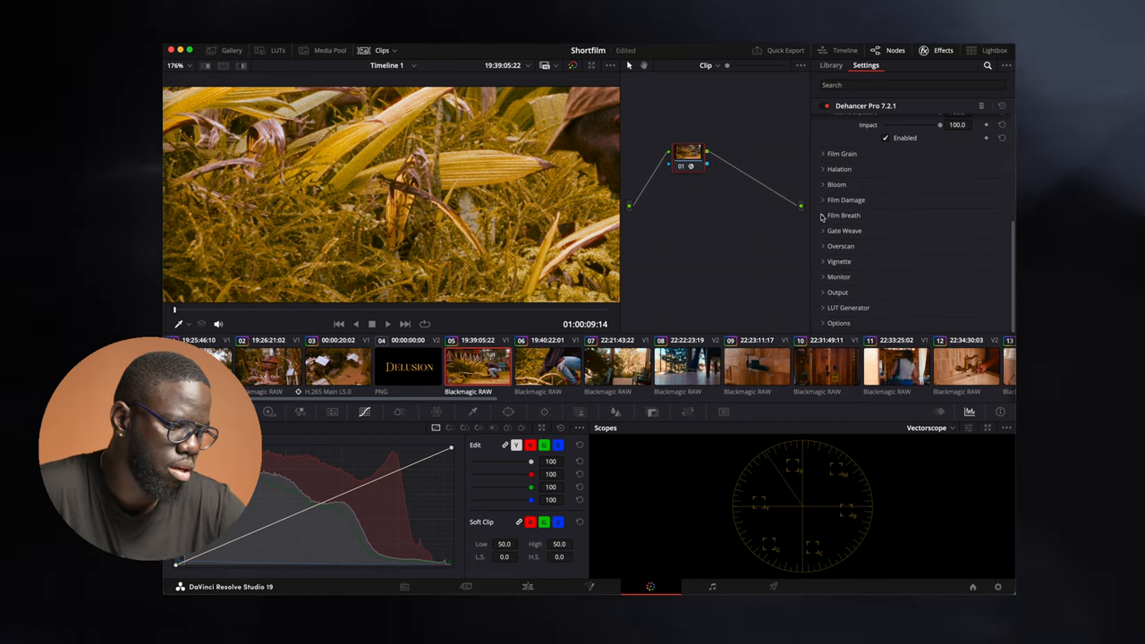
{"action": "left_click", "coordinate": [824, 199]}
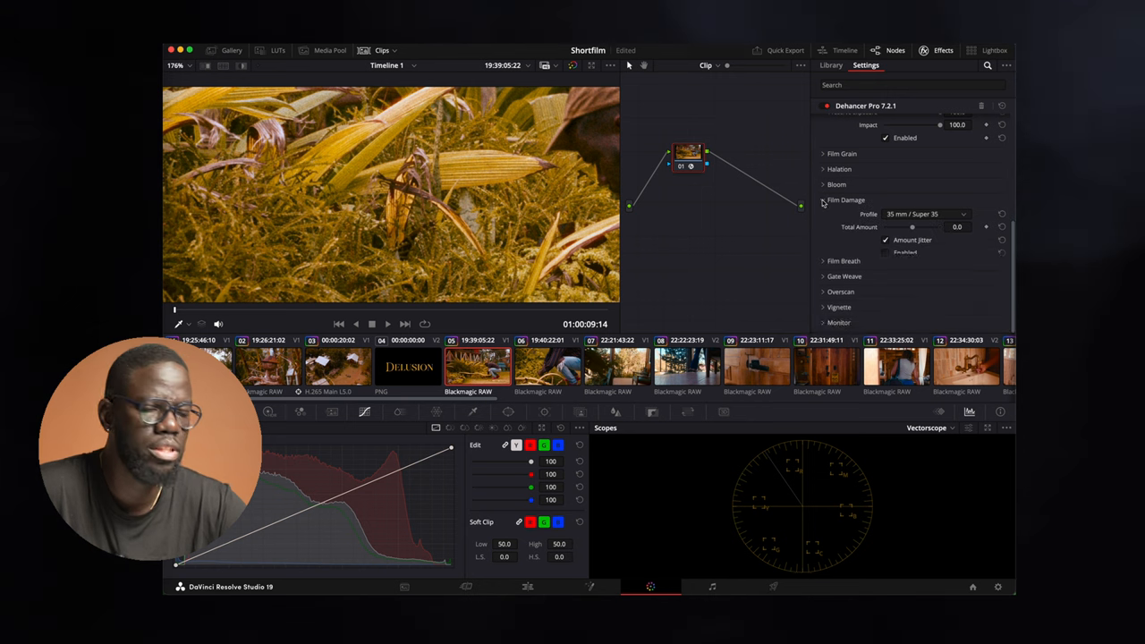
{"action": "left_click", "coordinate": [821, 200]}
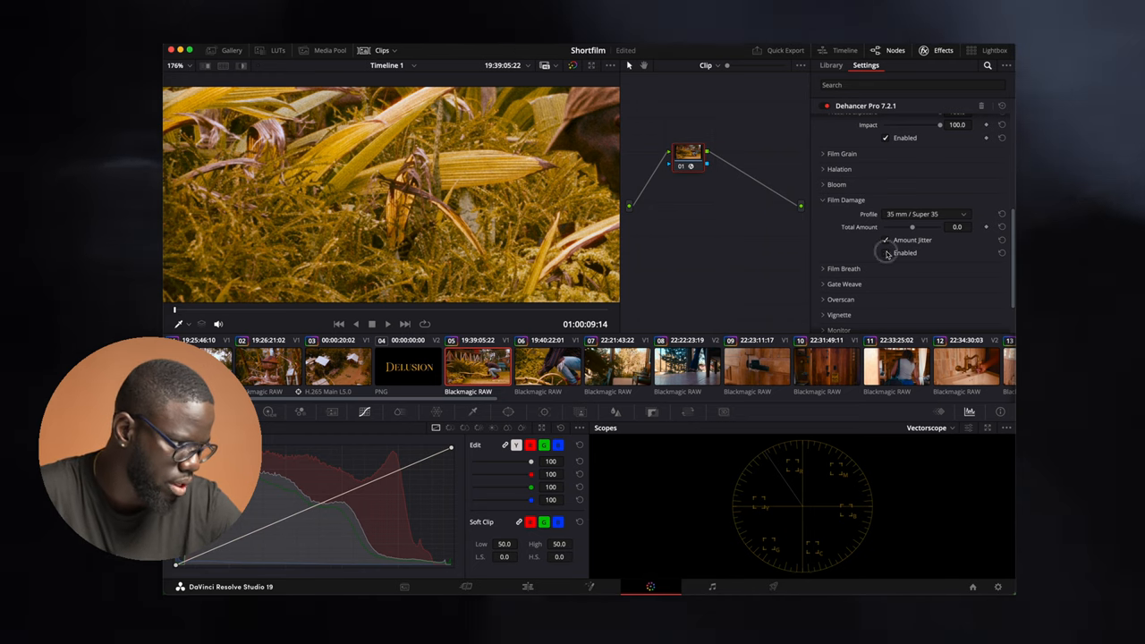
{"action": "left_click", "coordinate": [886, 240]}
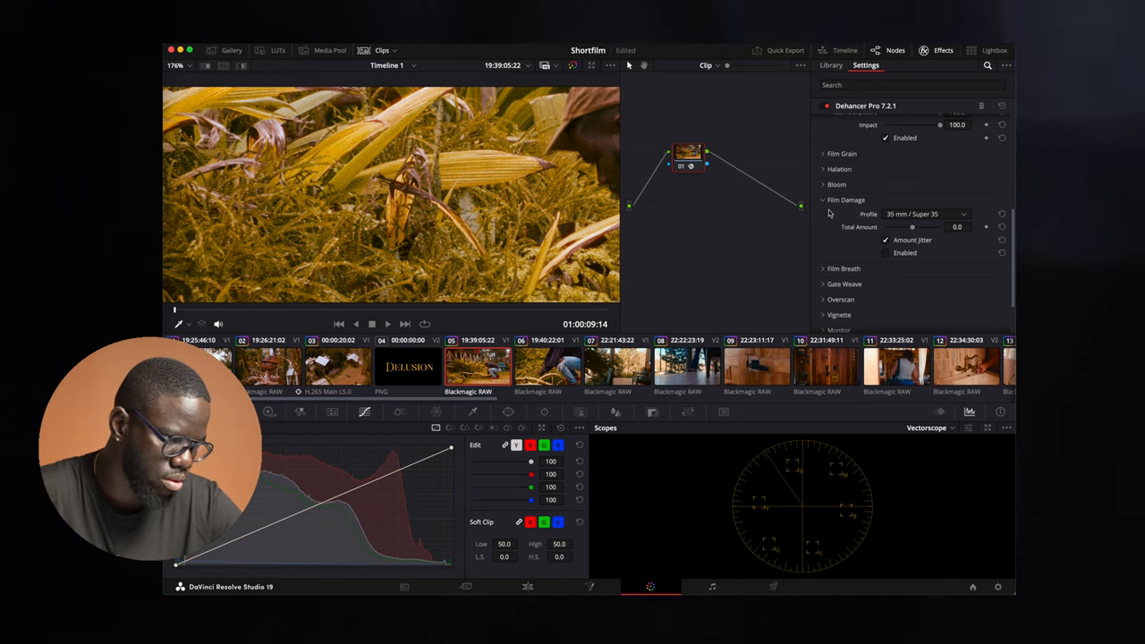
- Expand and collapse the Film Breath and Gate Weave sections
{"action": "left_click", "coordinate": [823, 215]}
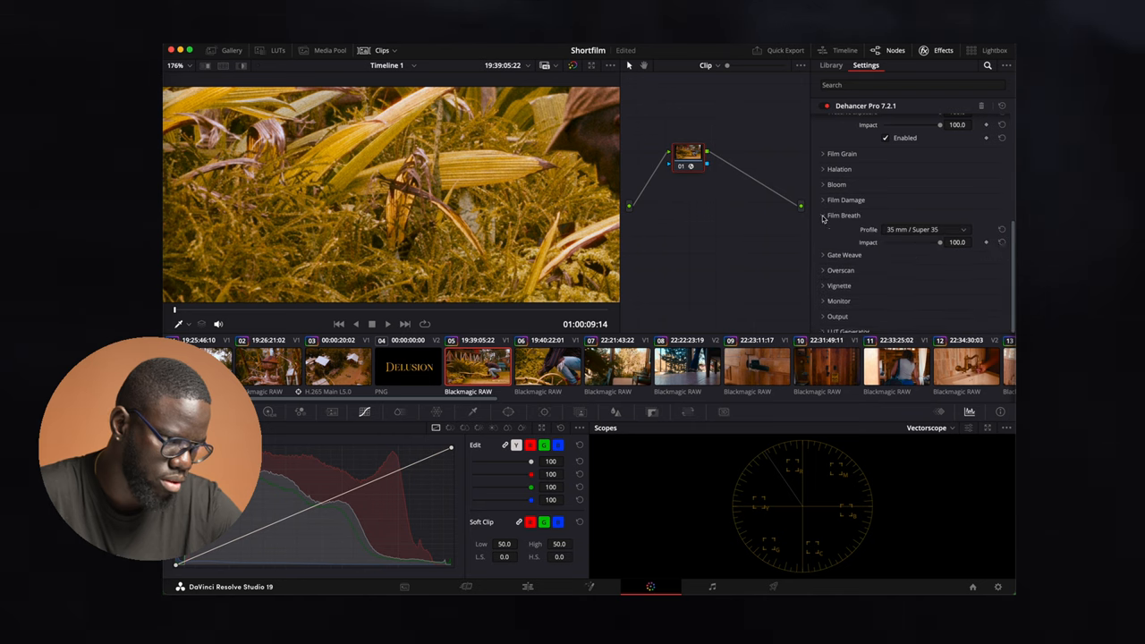
{"action": "left_click", "coordinate": [823, 214]}
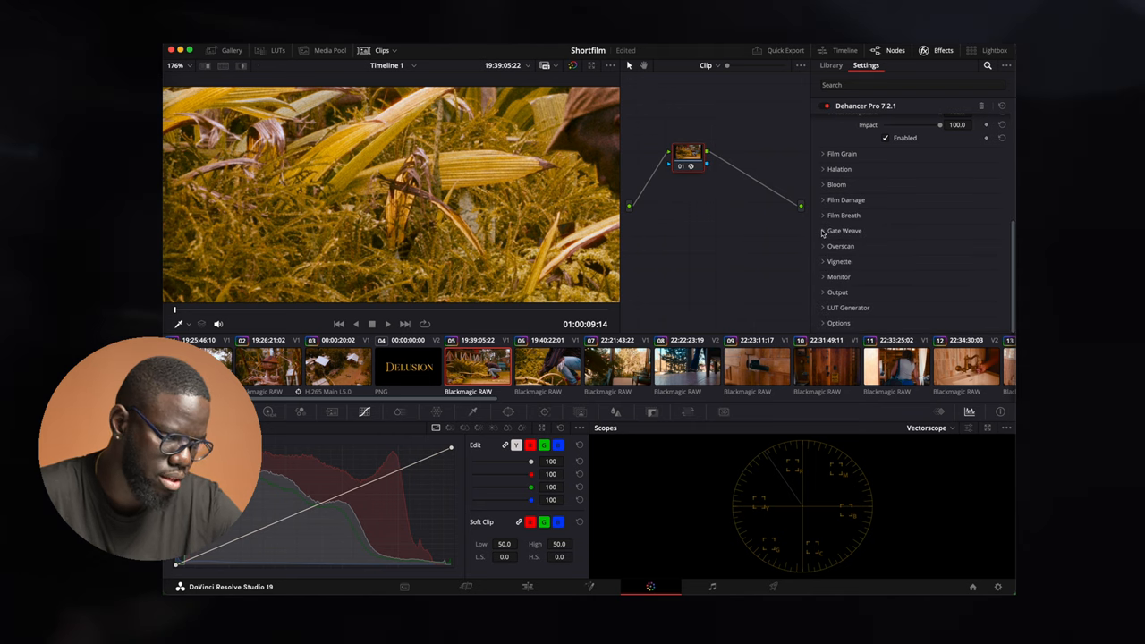
{"action": "left_click", "coordinate": [843, 230]}
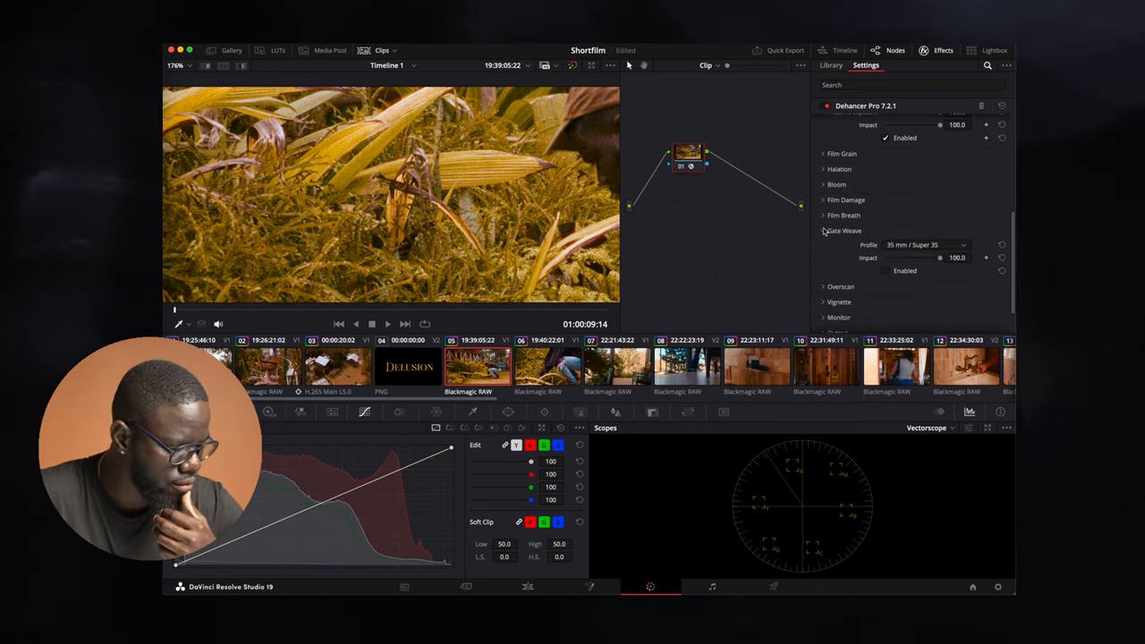
{"action": "left_click", "coordinate": [823, 231]}
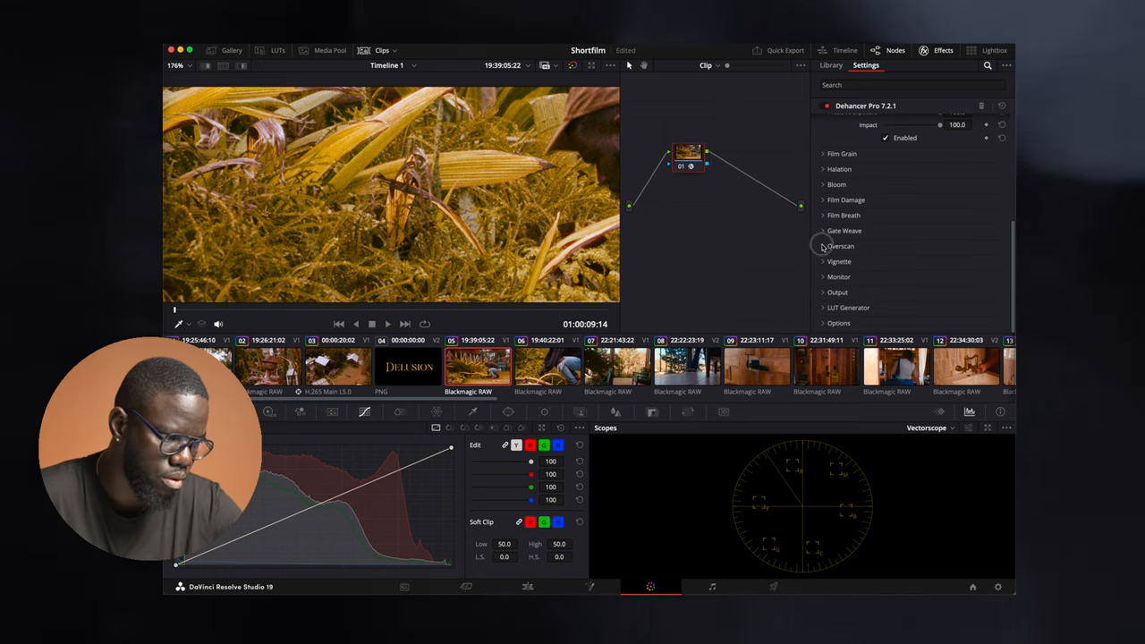
- Enable Overscan and compare Super 8mm, Standard 16mm, Super 16mm and Ultra 16mm gates
{"action": "left_click", "coordinate": [821, 215]}
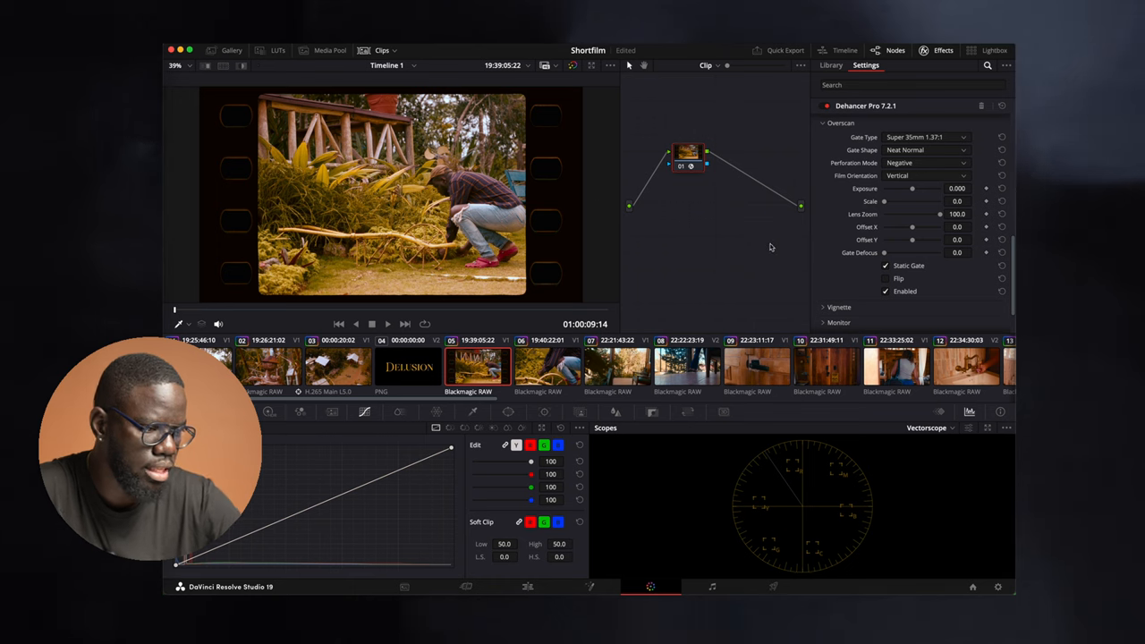
{"action": "mouse_move", "coordinate": [821, 266]}
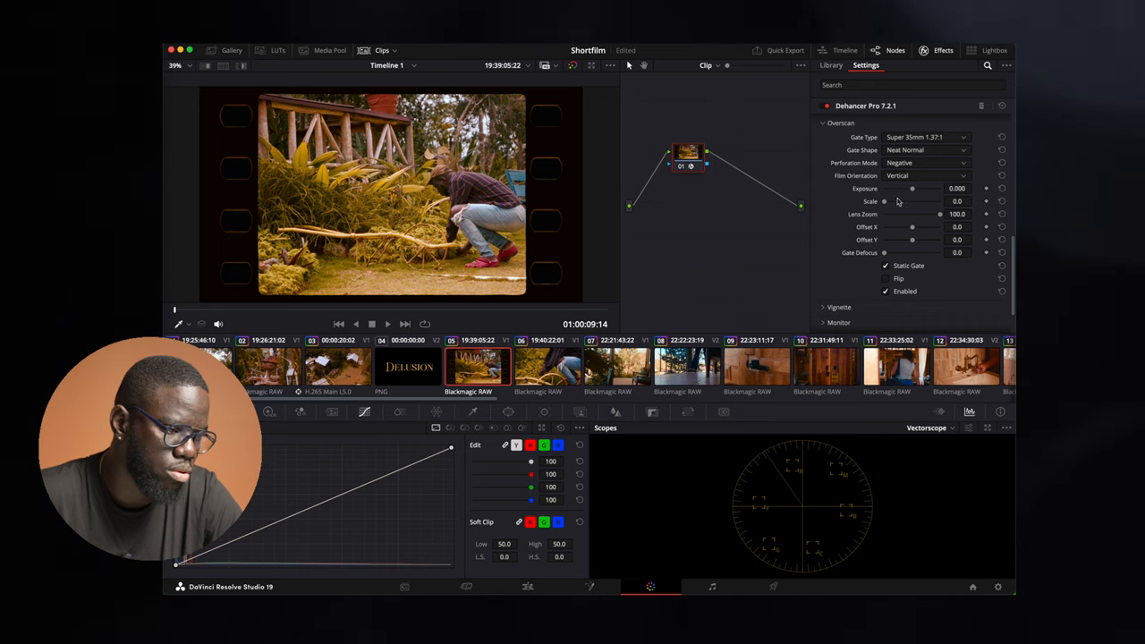
{"action": "left_click_drag", "start_coordinate": [883, 200], "coordinate": [890, 201]}
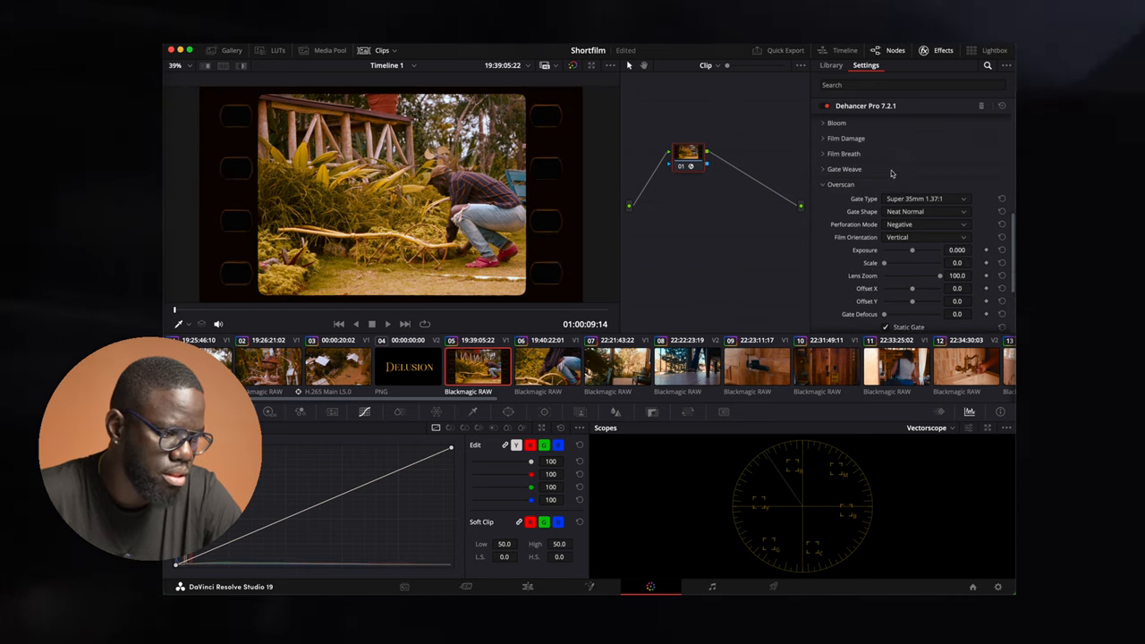
{"action": "left_click", "coordinate": [926, 198]}
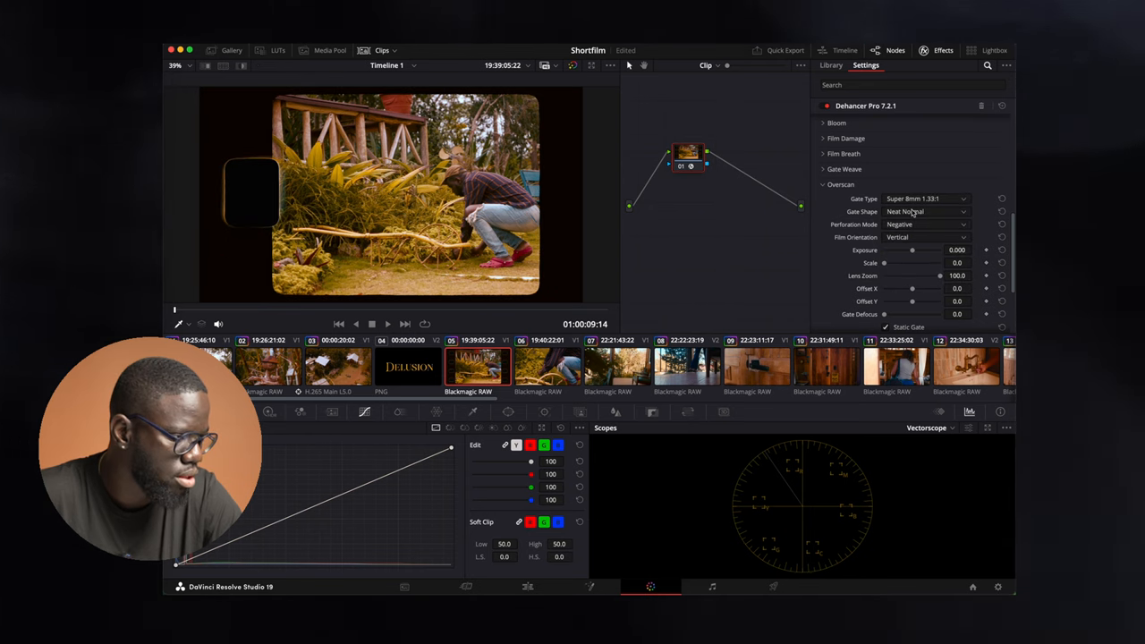
{"action": "left_click", "coordinate": [925, 198]}
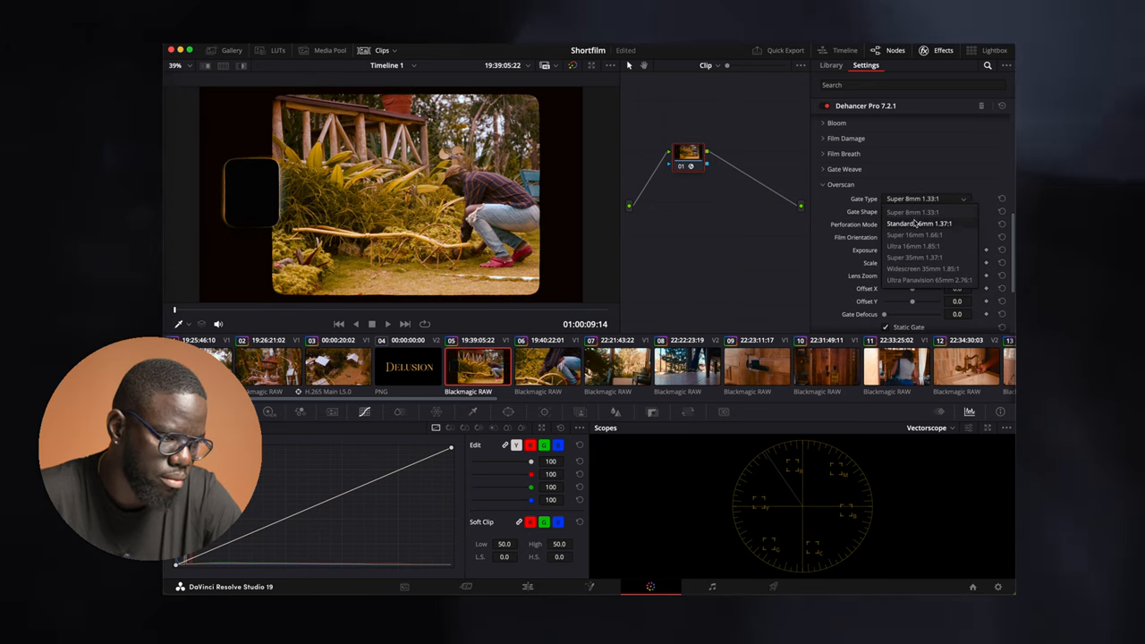
{"action": "left_click", "coordinate": [918, 222]}
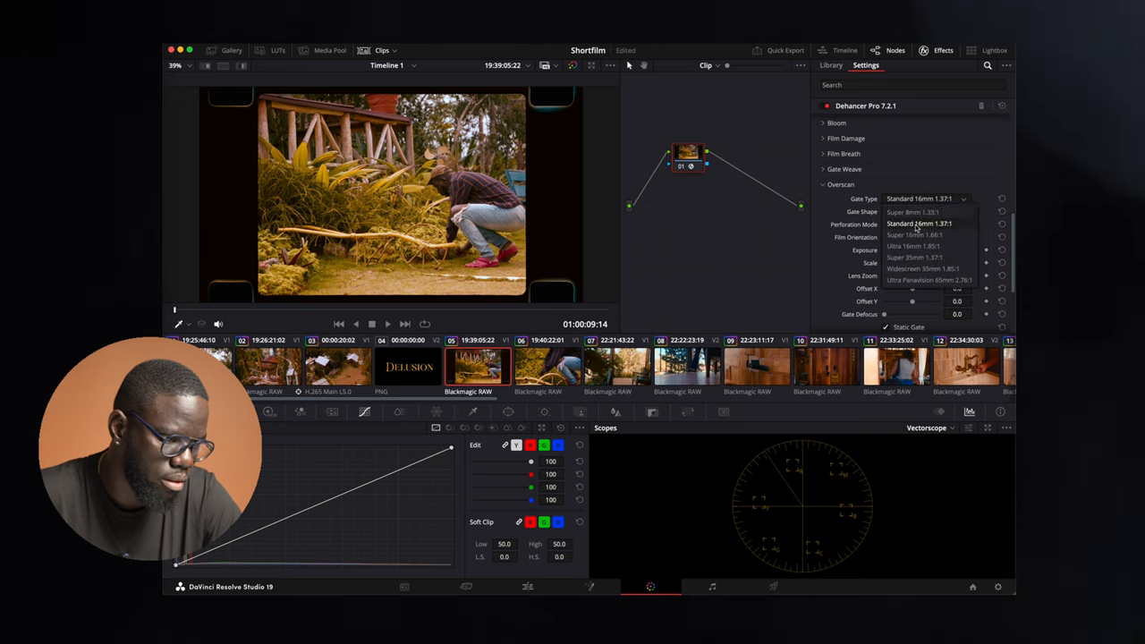
{"action": "left_click", "coordinate": [914, 235]}
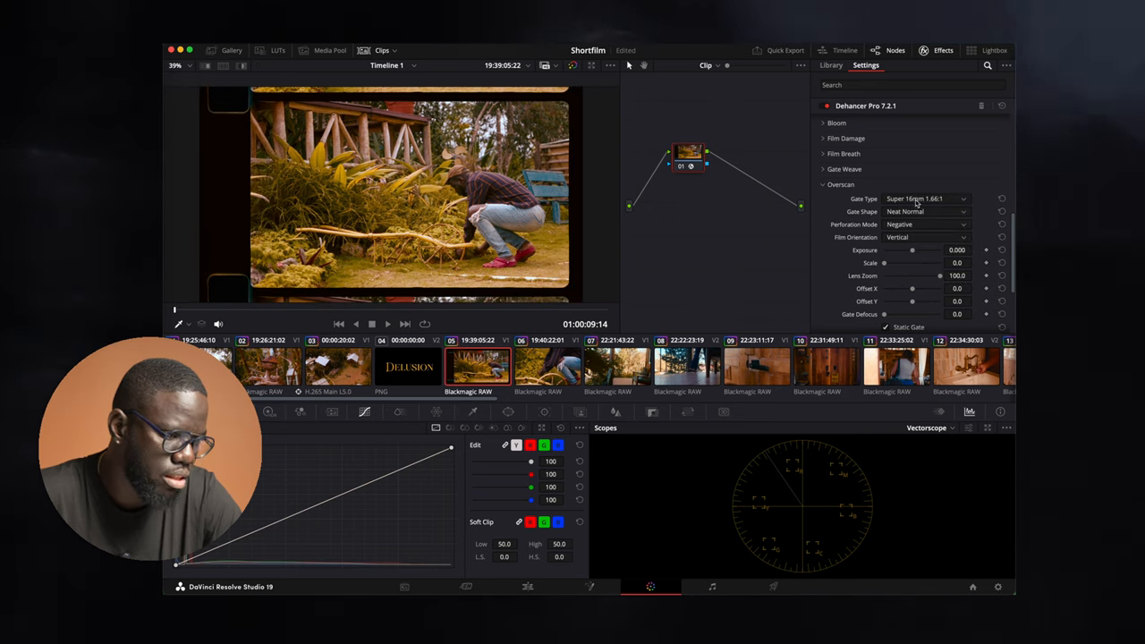
{"action": "left_click", "coordinate": [925, 198]}
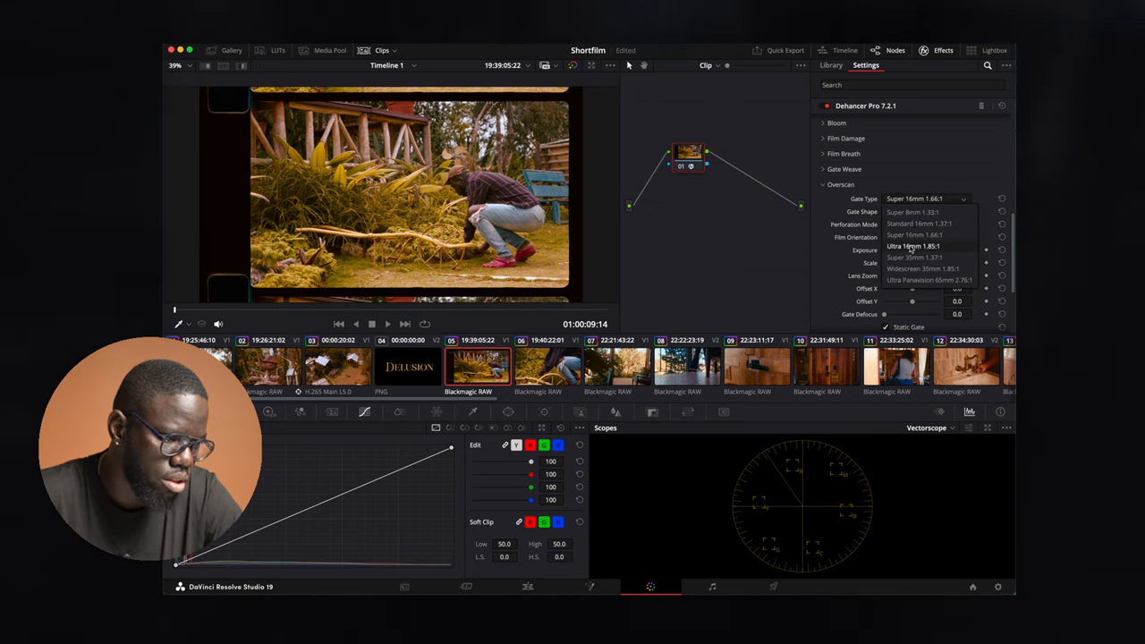
{"action": "left_click", "coordinate": [913, 257]}
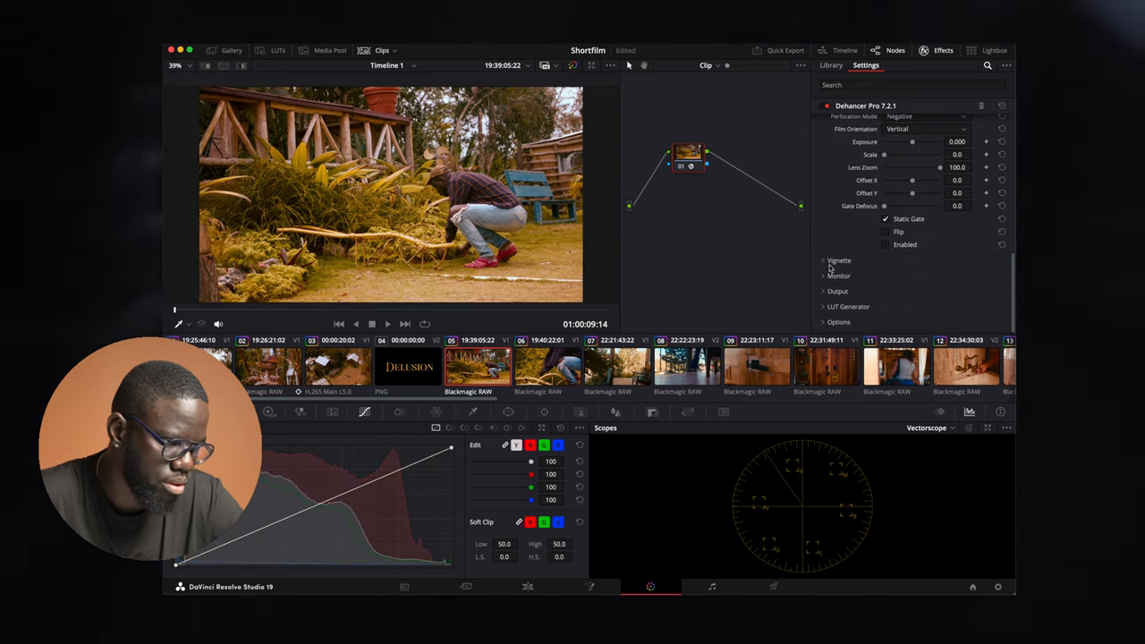
{"action": "left_click", "coordinate": [839, 260]}
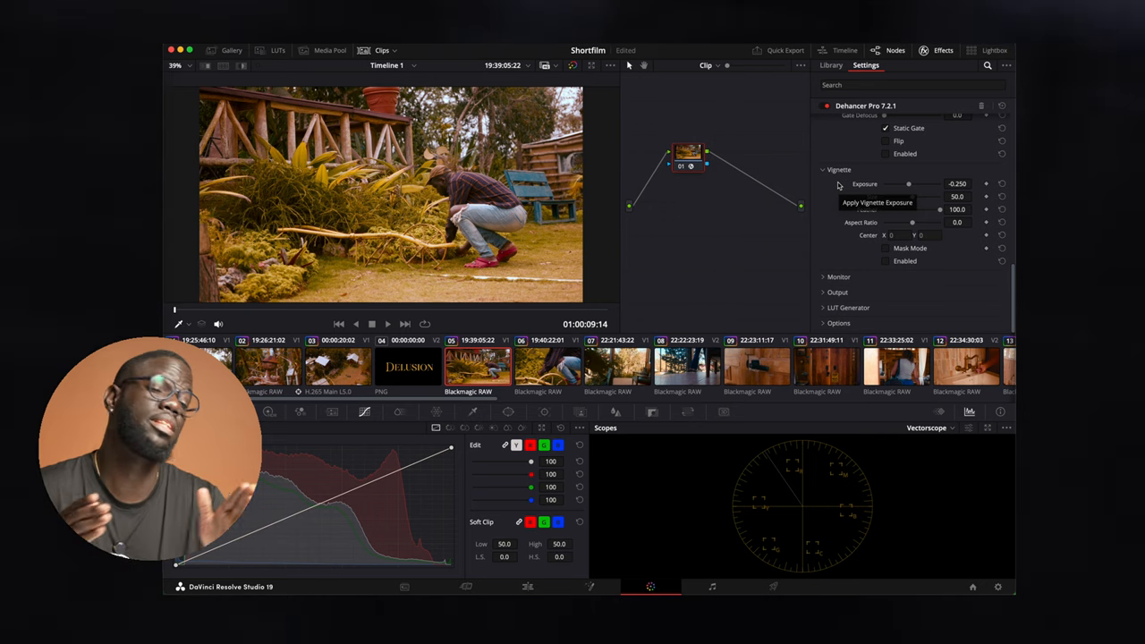
{"action": "mouse_move", "coordinate": [852, 165]}
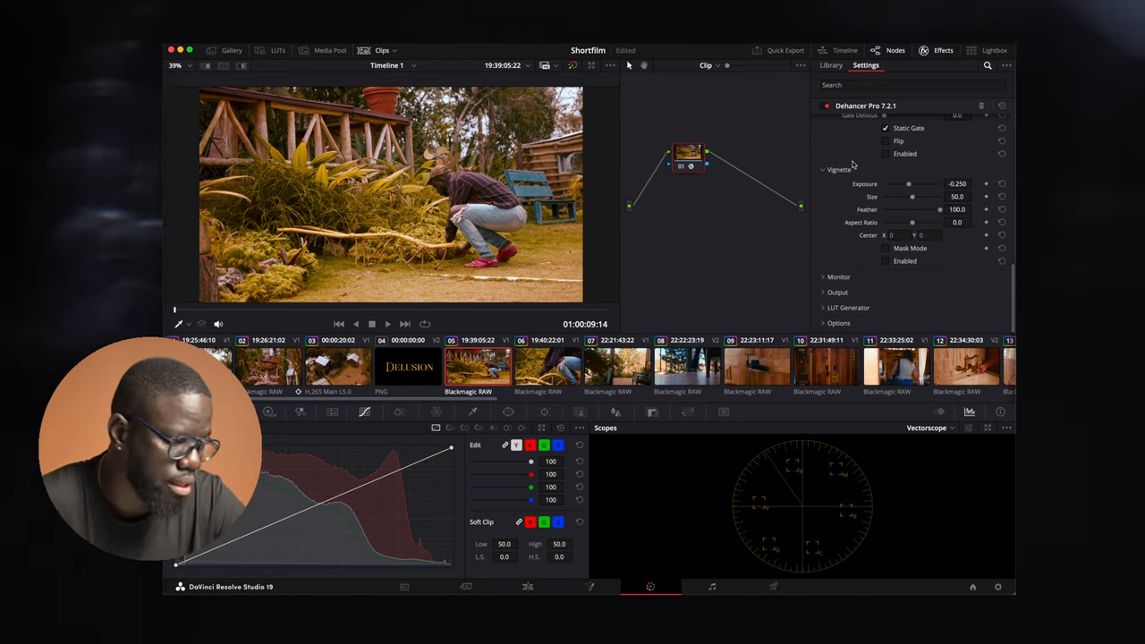
{"action": "mouse_move", "coordinate": [827, 273]}
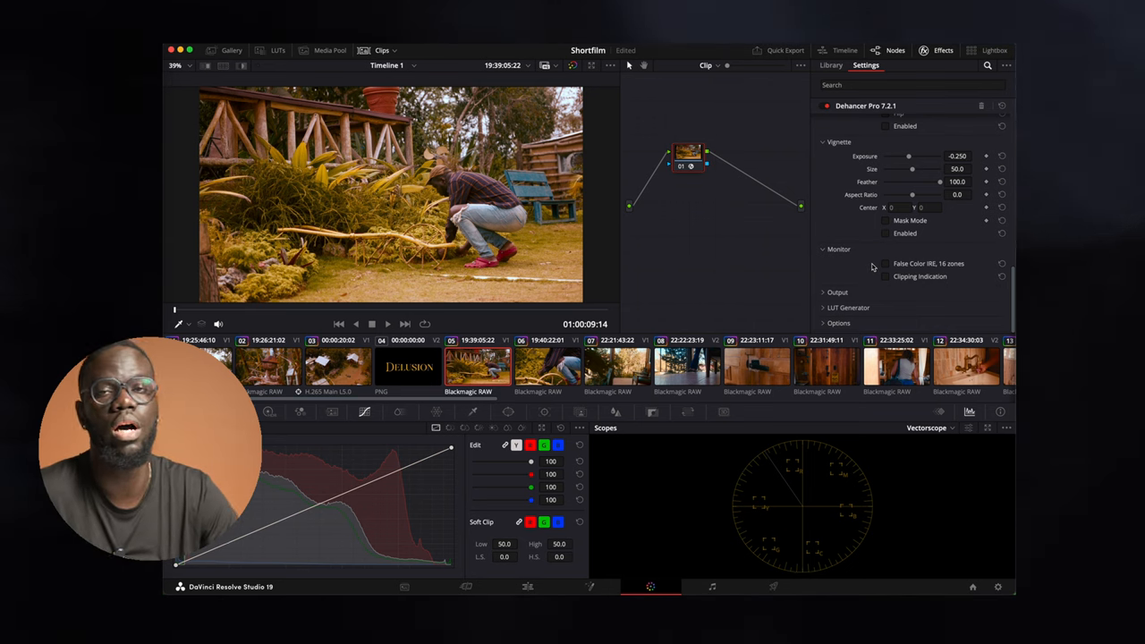
- Toggle the False Color IRE 16-zone overlay on and off, then try Clipping Indication
{"action": "left_click", "coordinate": [885, 263]}
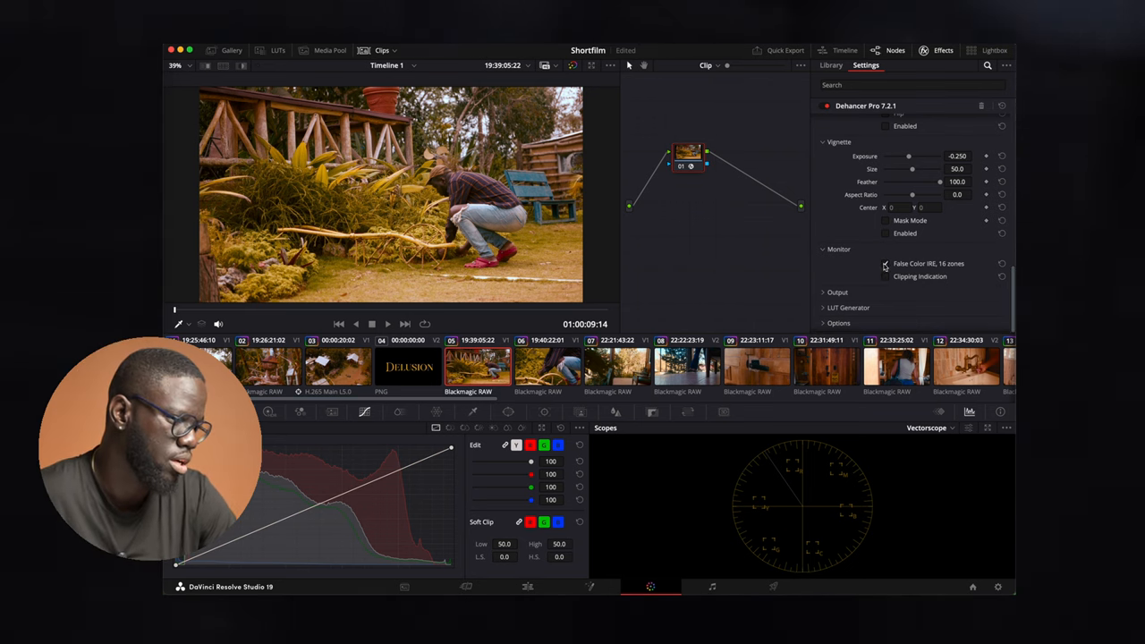
{"action": "left_click", "coordinate": [885, 264]}
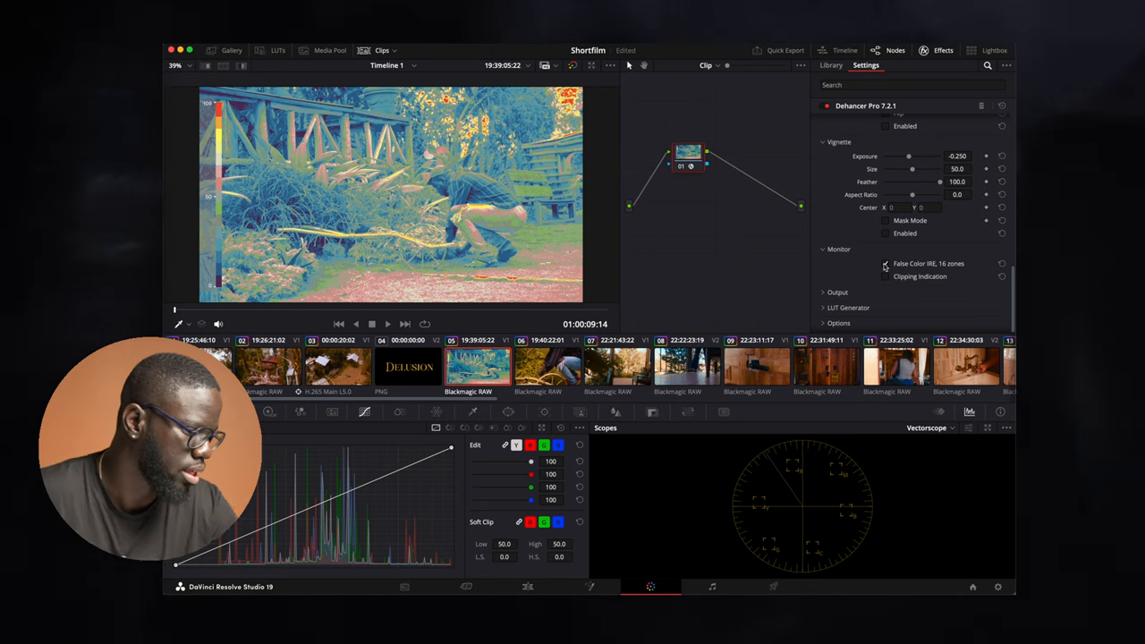
{"action": "left_click", "coordinate": [884, 263]}
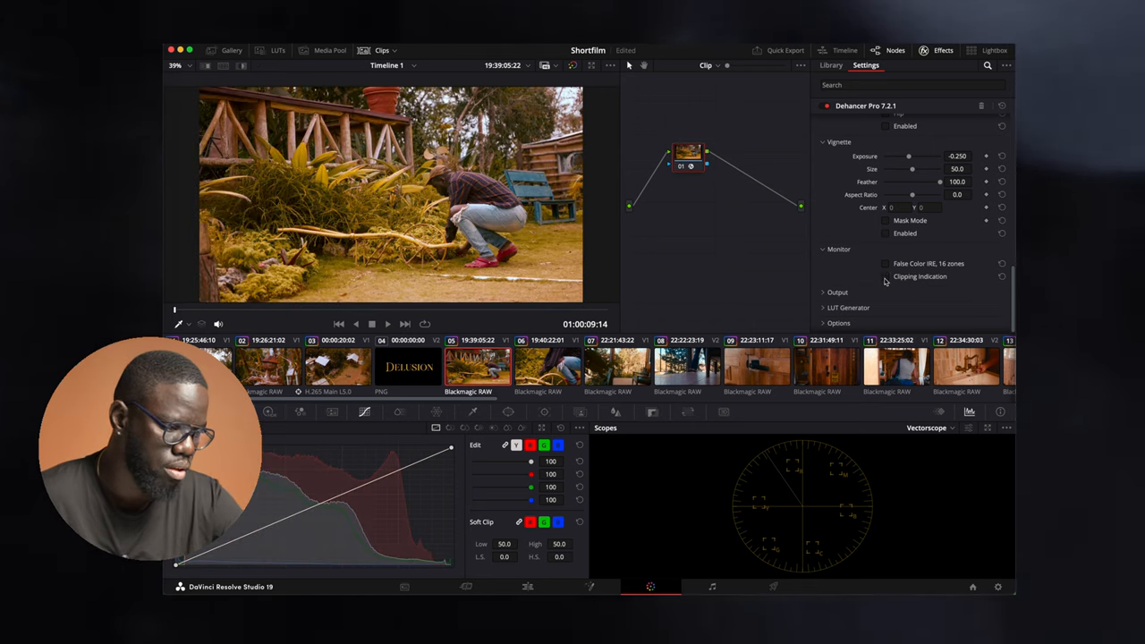
{"action": "left_click", "coordinate": [884, 276]}
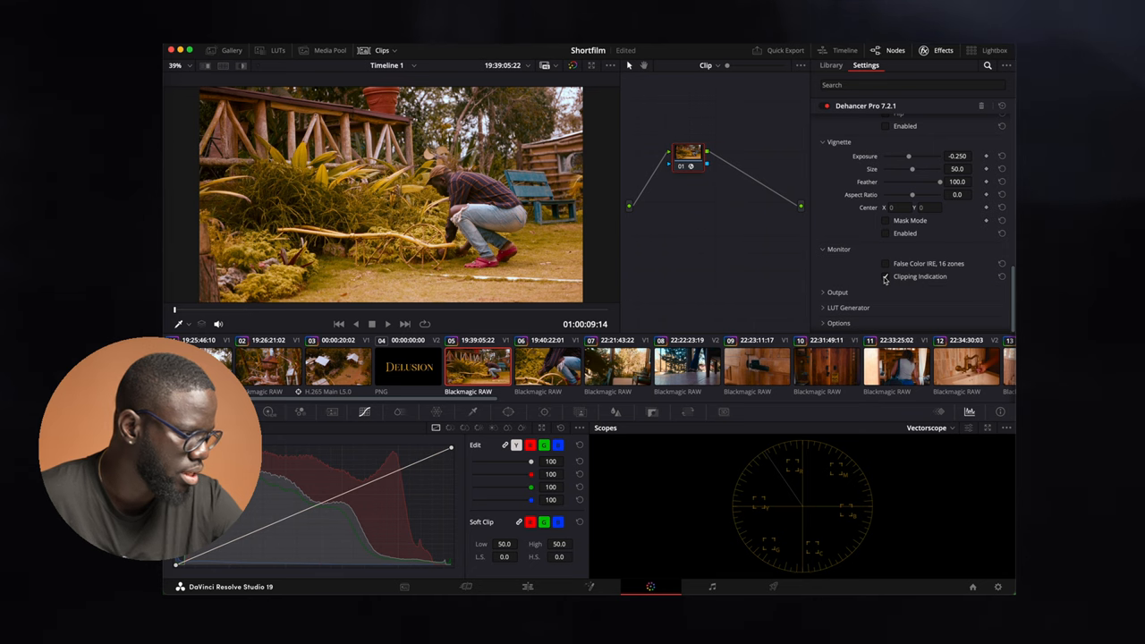
{"action": "left_click", "coordinate": [885, 275]}
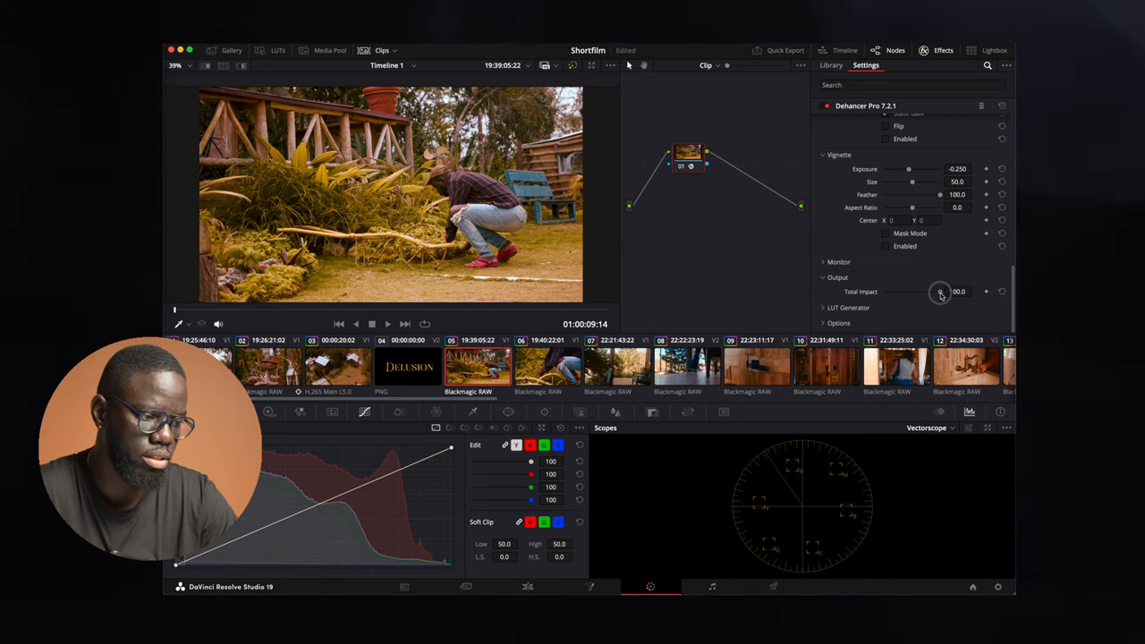
- Lower Total Impact to about 58.7, restore it to 100, and expand LUT Generator
{"action": "left_click_drag", "start_coordinate": [940, 291], "coordinate": [916, 291]}
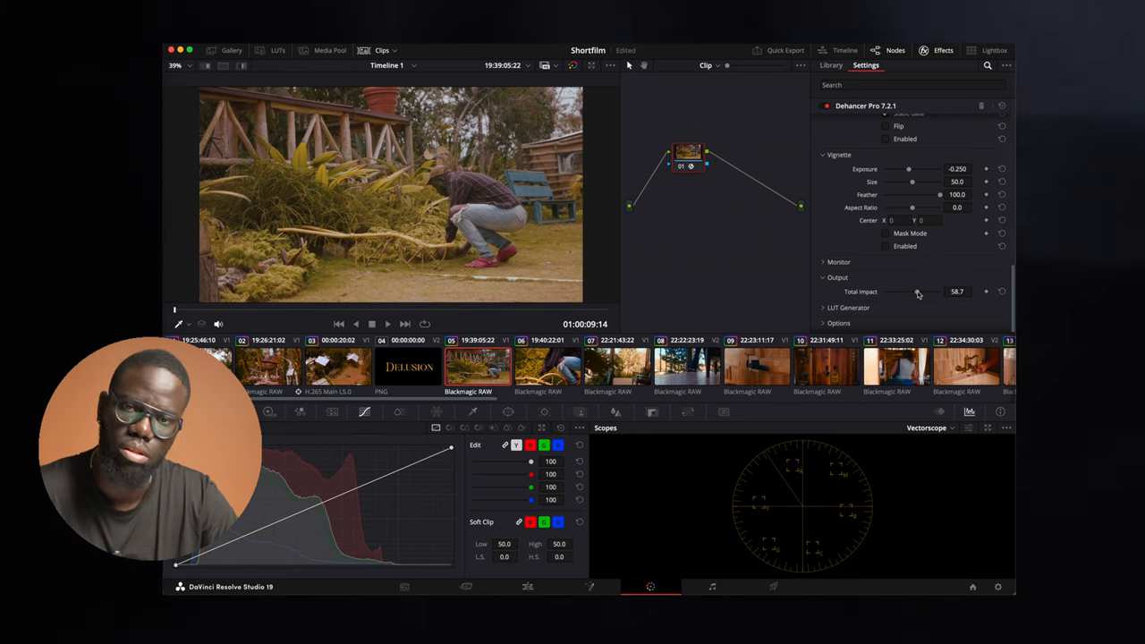
{"action": "left_click_drag", "start_coordinate": [916, 291], "coordinate": [892, 291]}
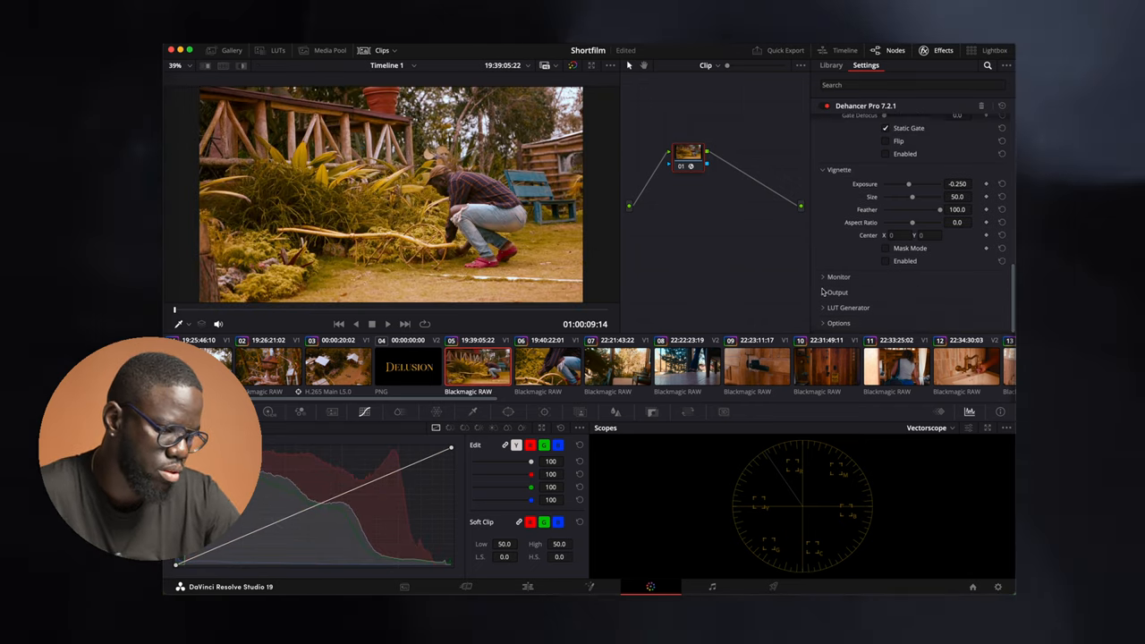
{"action": "left_click", "coordinate": [847, 308]}
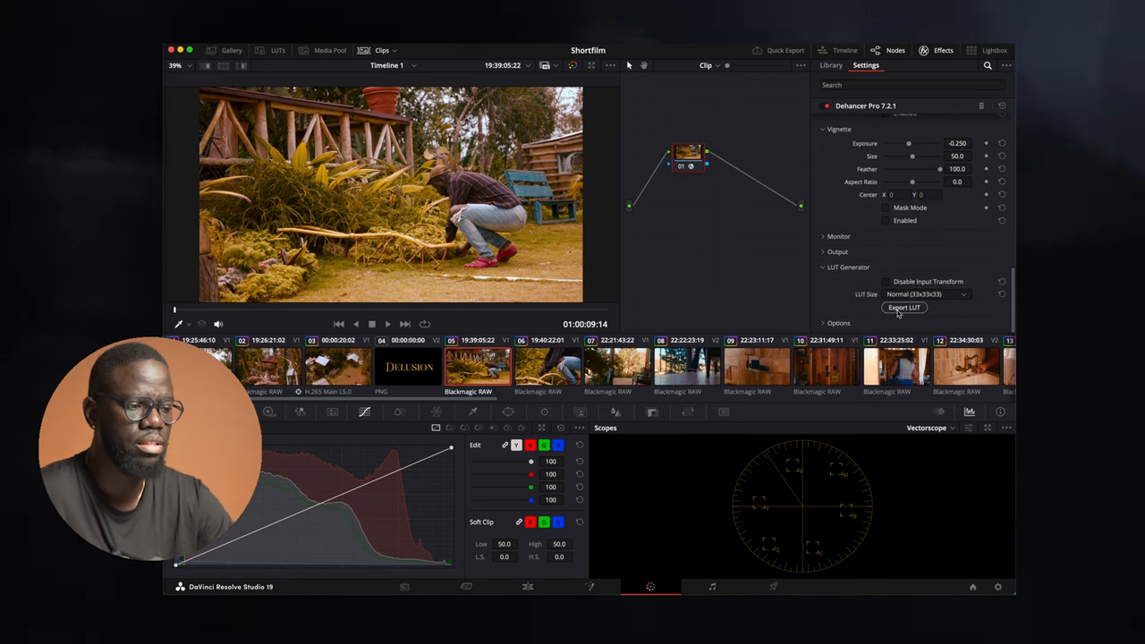
{"action": "mouse_move", "coordinate": [903, 307]}
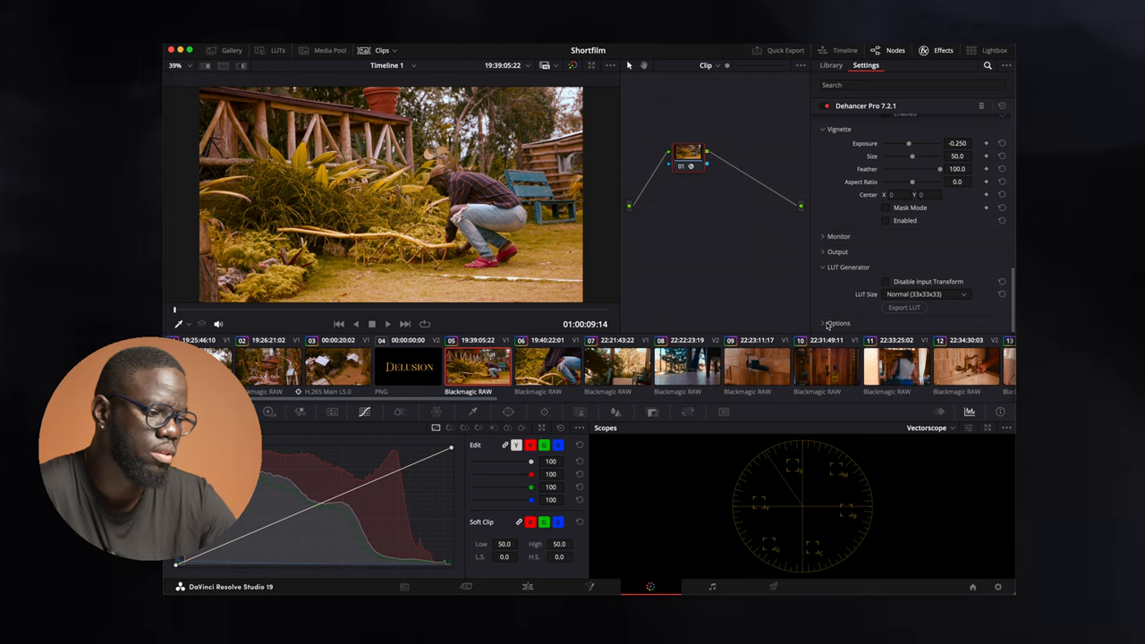
{"action": "left_click", "coordinate": [848, 266]}
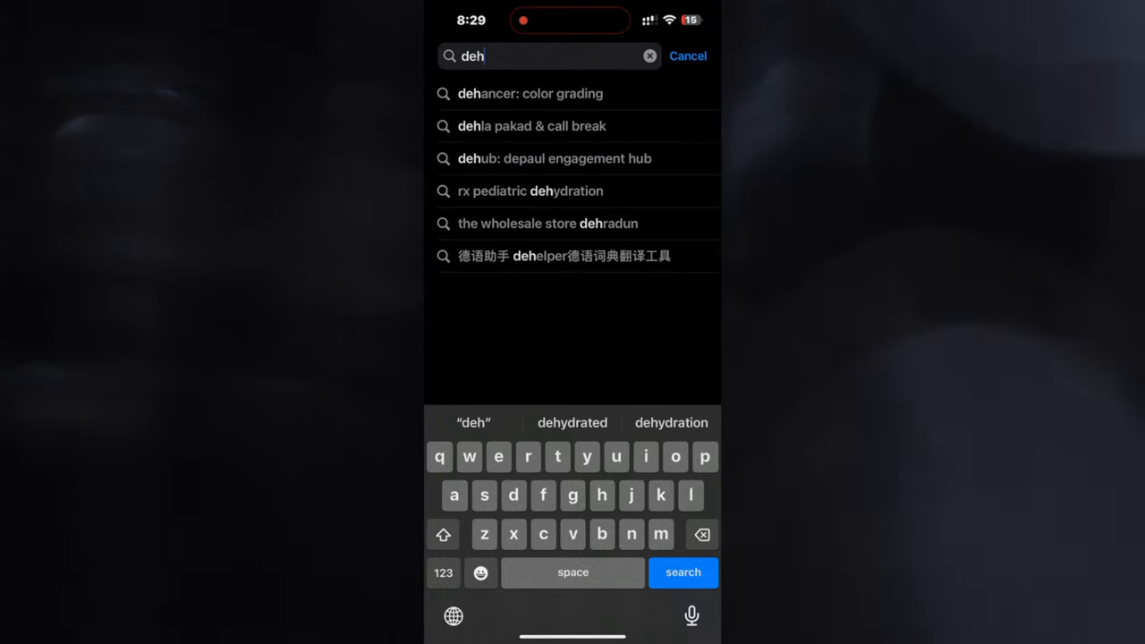
- Pick the 'dehancer: color grading' suggestion, download the app and launch it
{"action": "left_click", "coordinate": [529, 93]}
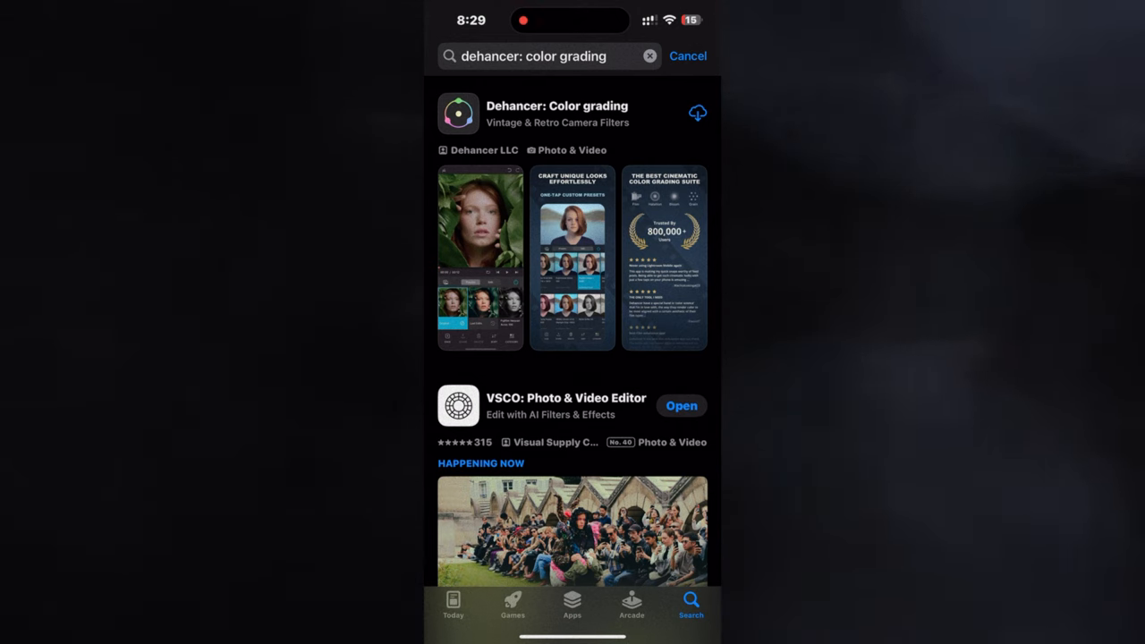
{"action": "left_click", "coordinate": [697, 112]}
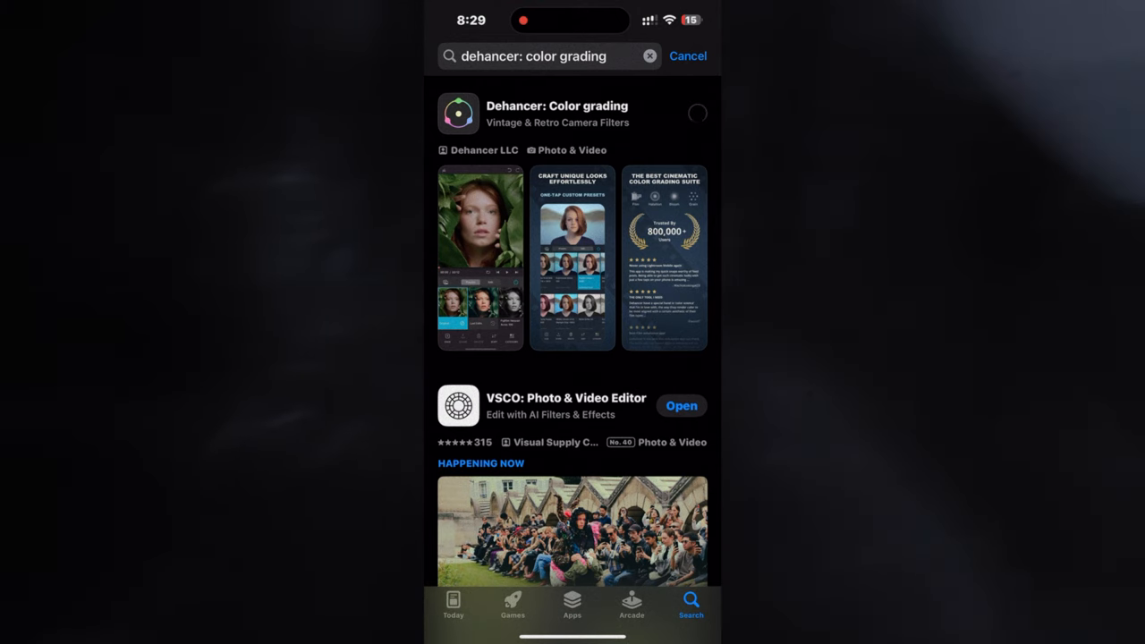
{"action": "left_click", "coordinate": [696, 112]}
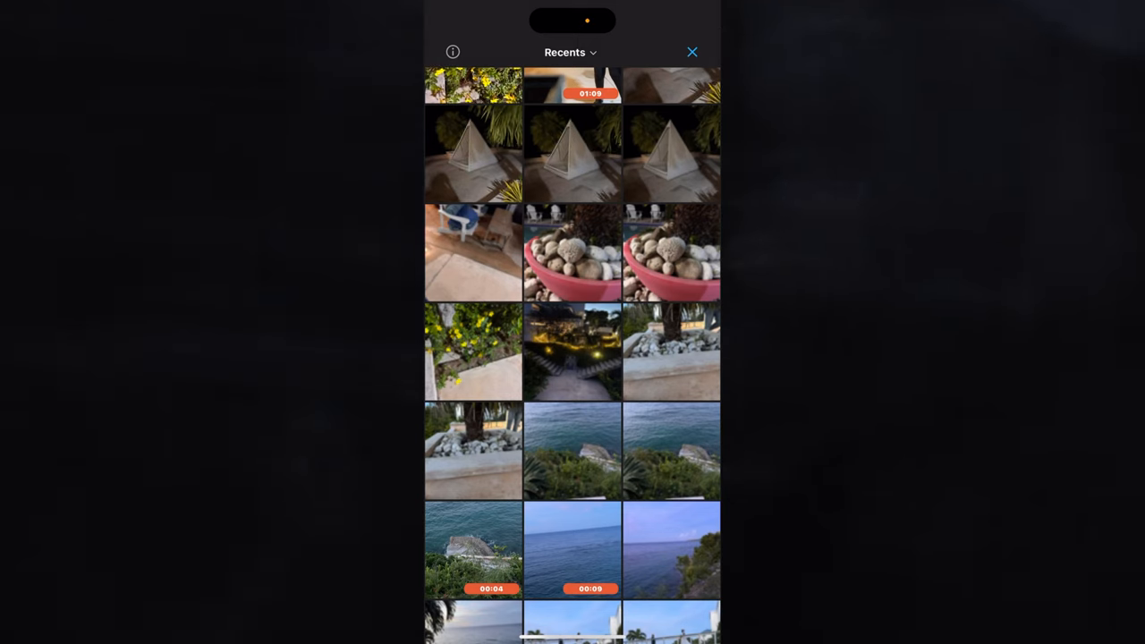
- Load the seaside video and browse the Cinestill 800T + Kodak Endura preset's Kodak 2383 print controls
{"action": "scroll", "scroll_direction": "down", "scroll_amount": 3}
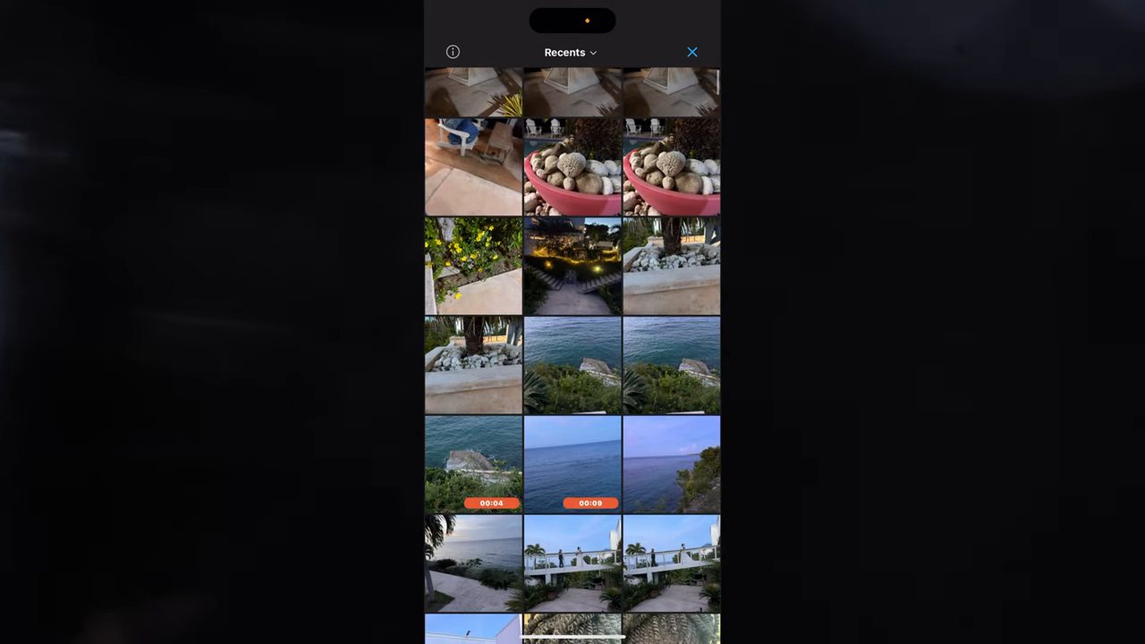
{"action": "left_click", "coordinate": [691, 52]}
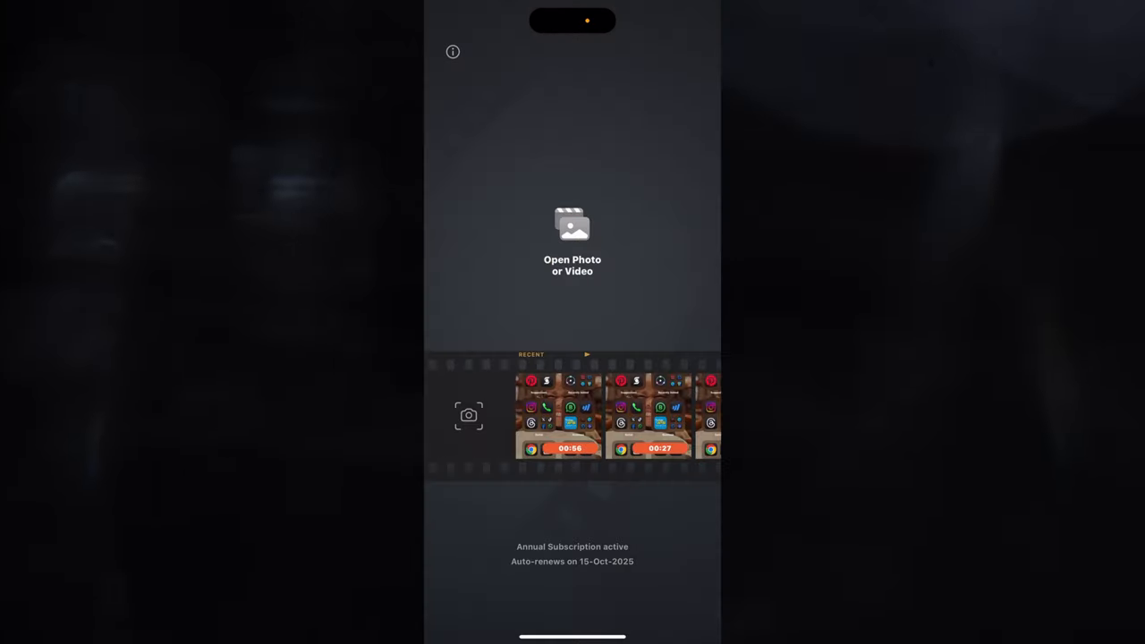
{"action": "left_click", "coordinate": [558, 414]}
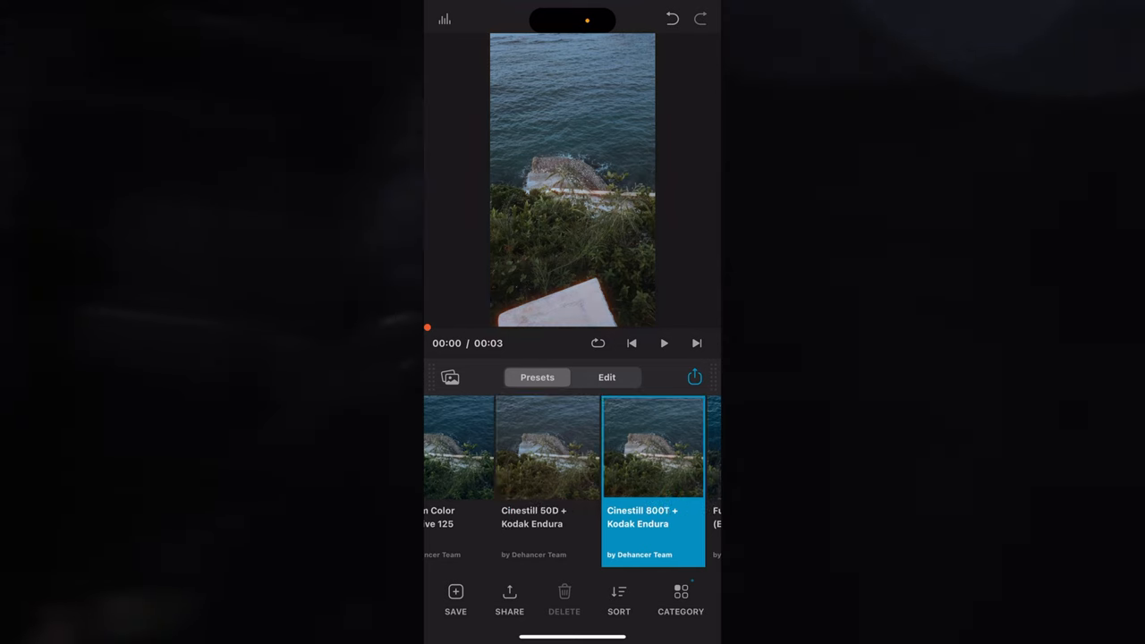
{"action": "scroll", "scroll_direction": "left", "scroll_amount": 3}
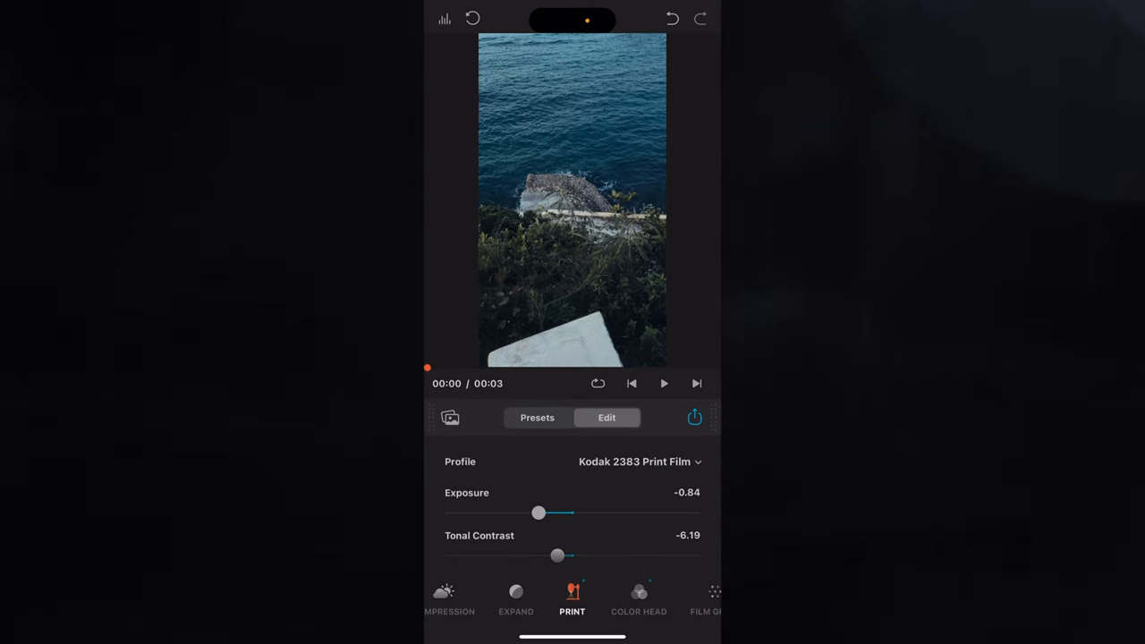
{"action": "scroll", "scroll_direction": "down", "scroll_amount": 3}
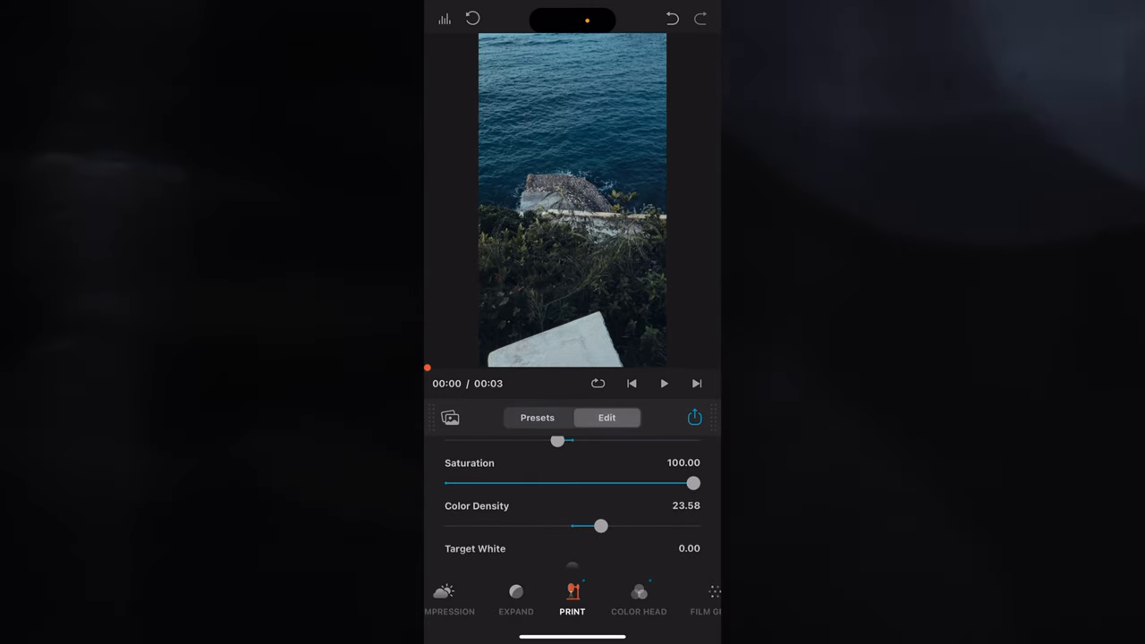
{"action": "scroll", "scroll_direction": "up", "scroll_amount": 3}
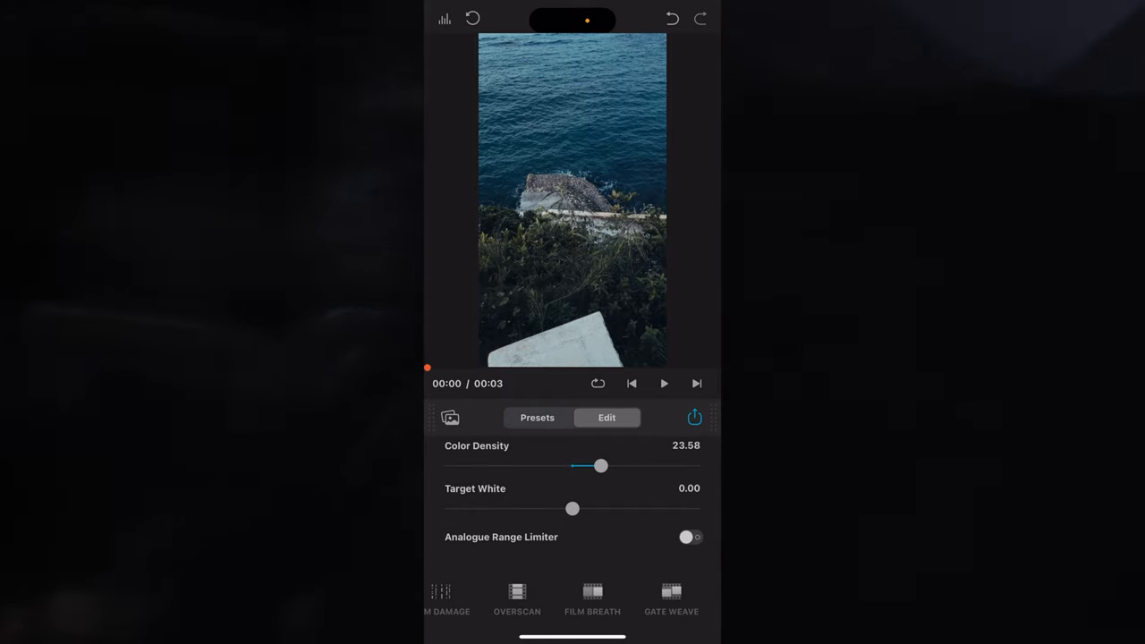
{"action": "scroll", "scroll_direction": "left", "scroll_amount": 3}
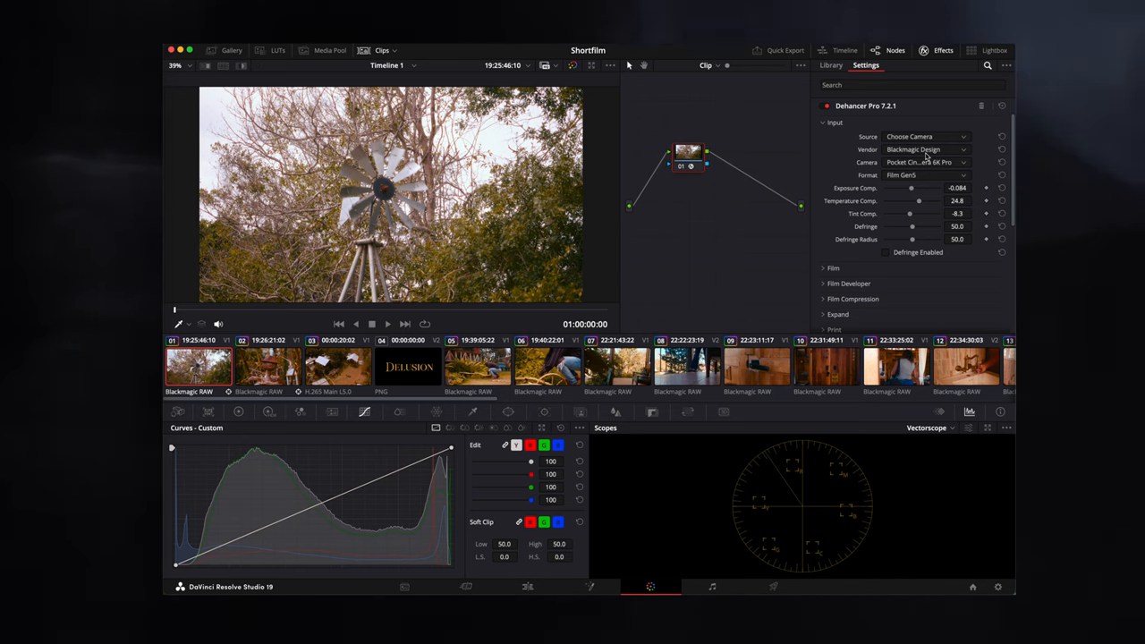
{"action": "mouse_move", "coordinate": [939, 149]}
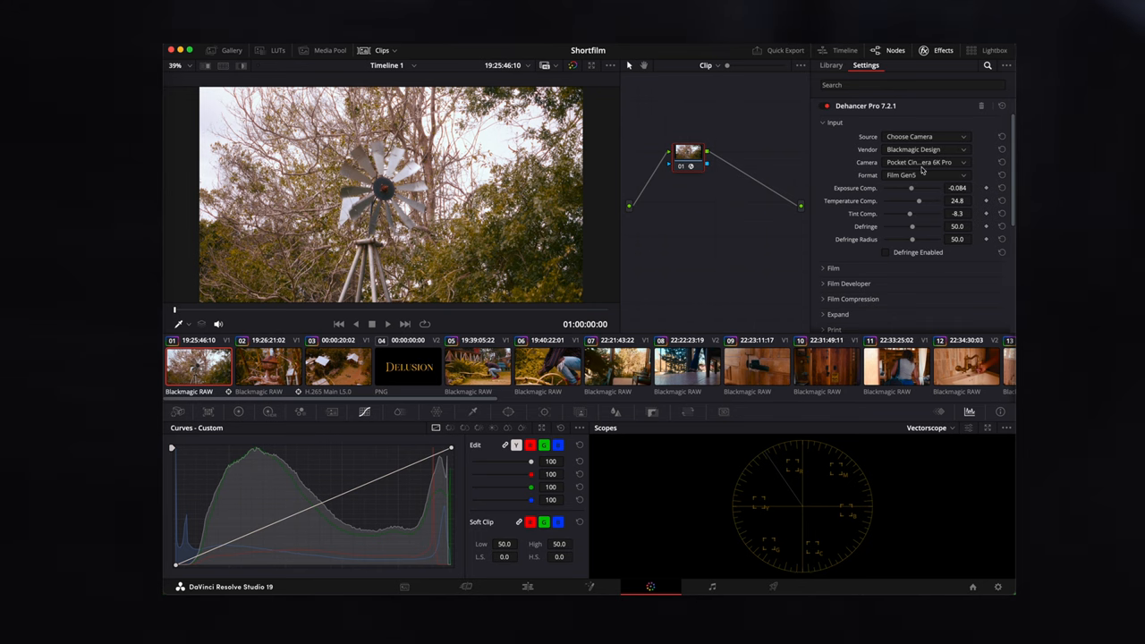
{"action": "mouse_move", "coordinate": [921, 177]}
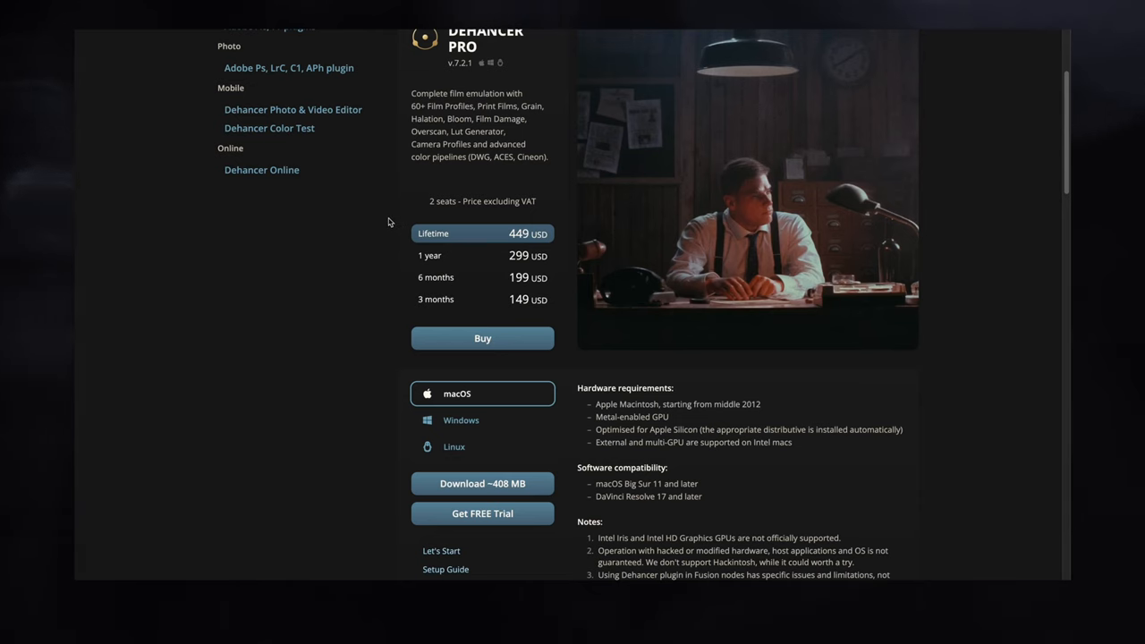
{"action": "mouse_move", "coordinate": [567, 221]}
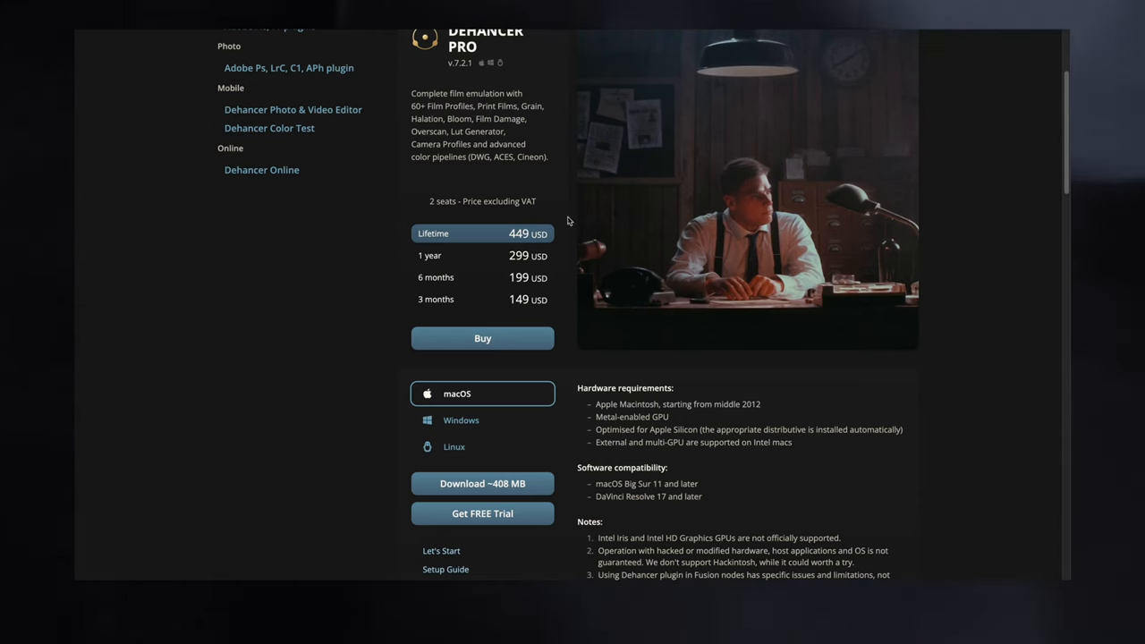